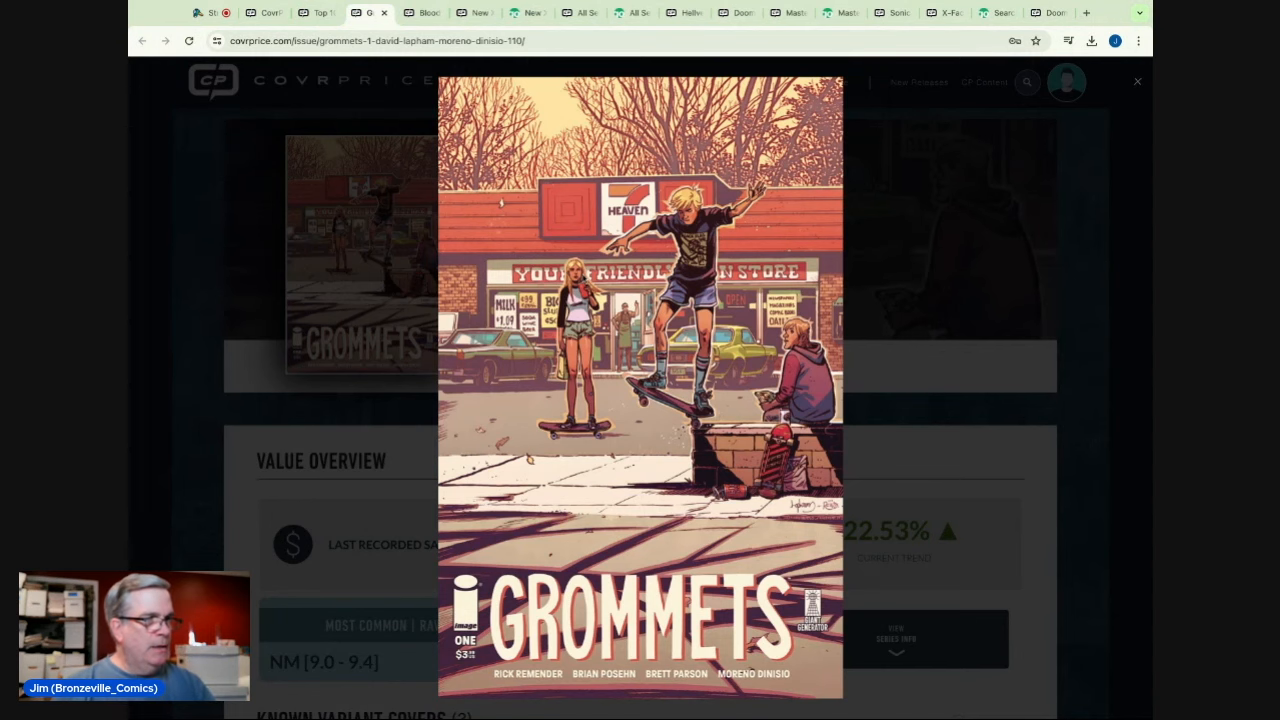
- Close the Grommets #1 cover, scroll its value overview, and go back to the top 10 article
left_click(1137, 81)
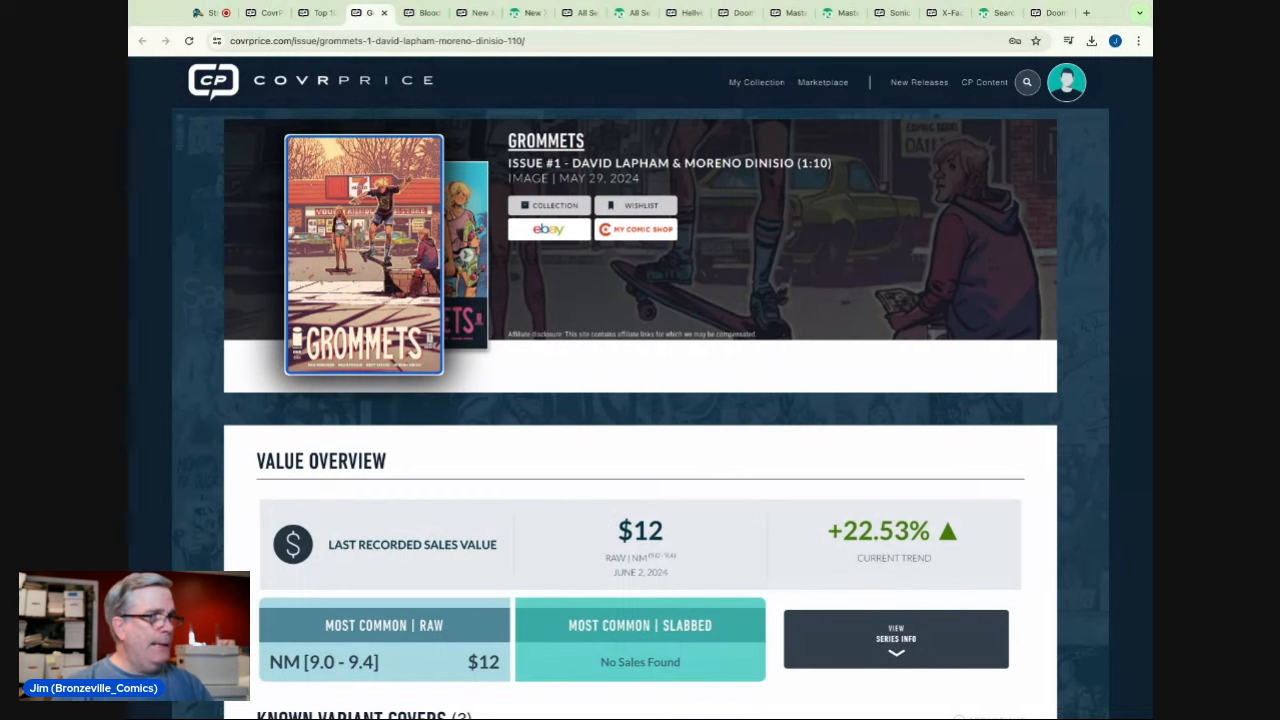
scroll("down", 3)
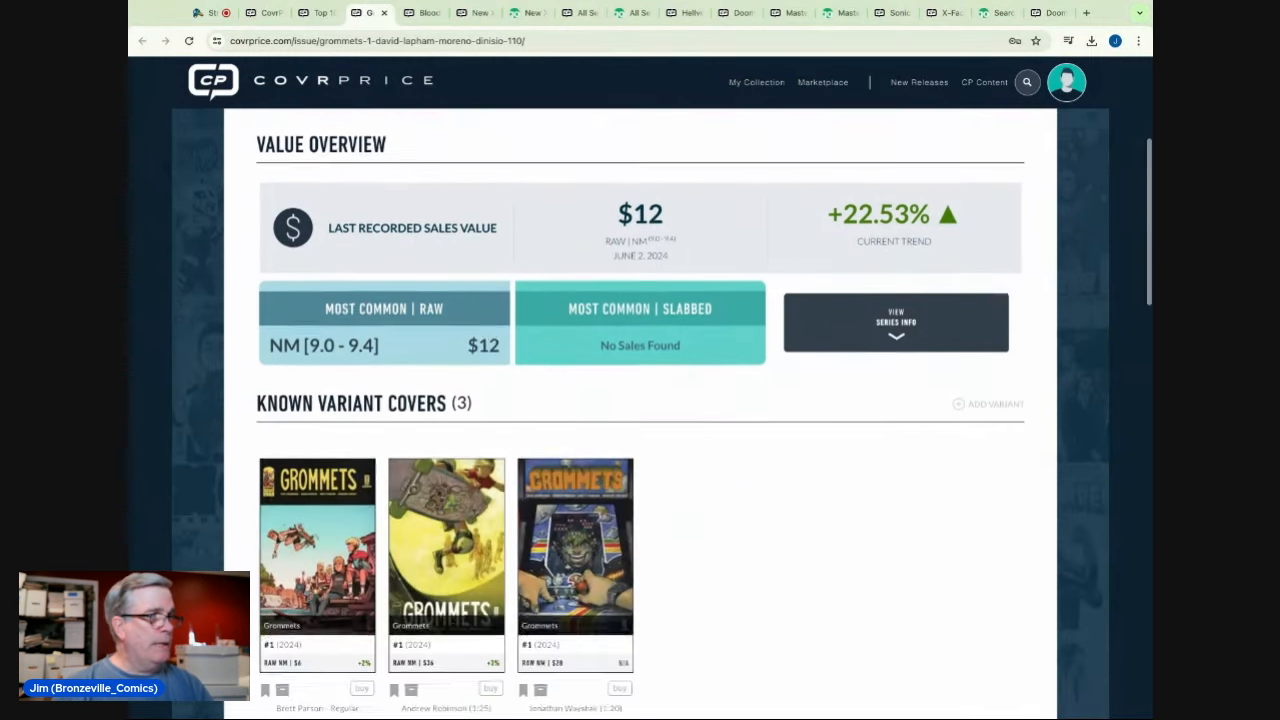
scroll("down", 3)
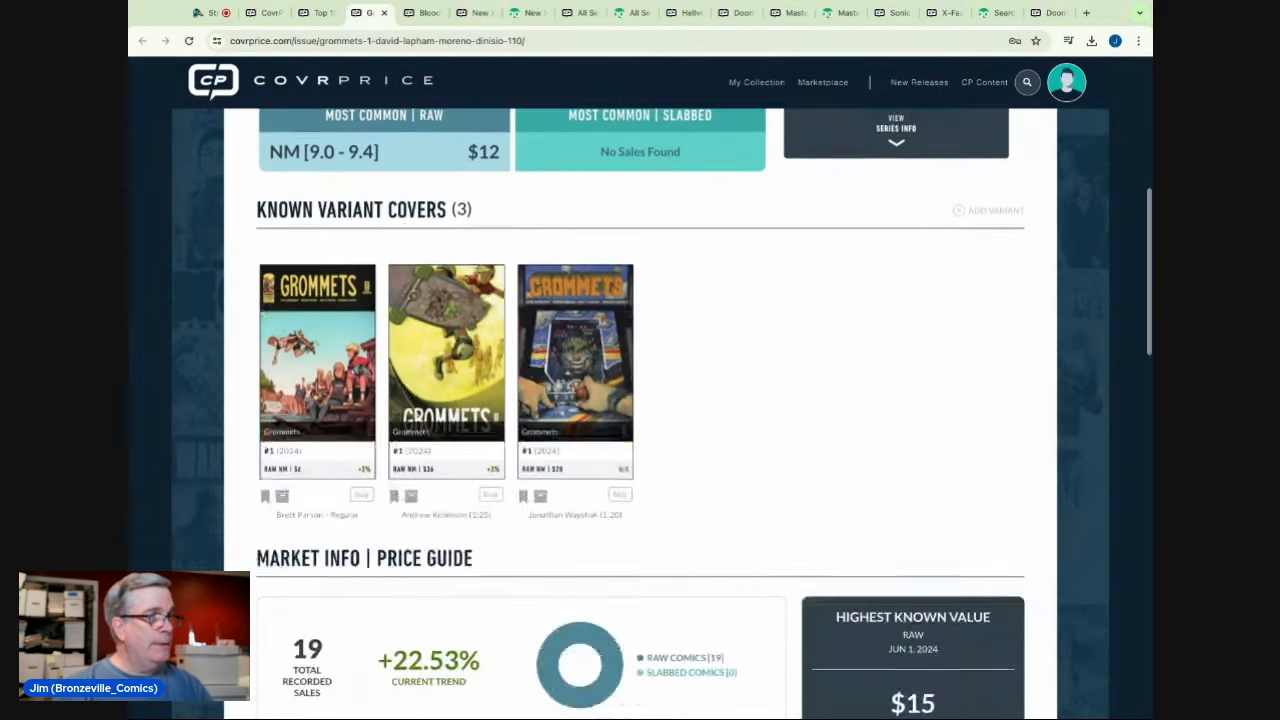
scroll("up", 3)
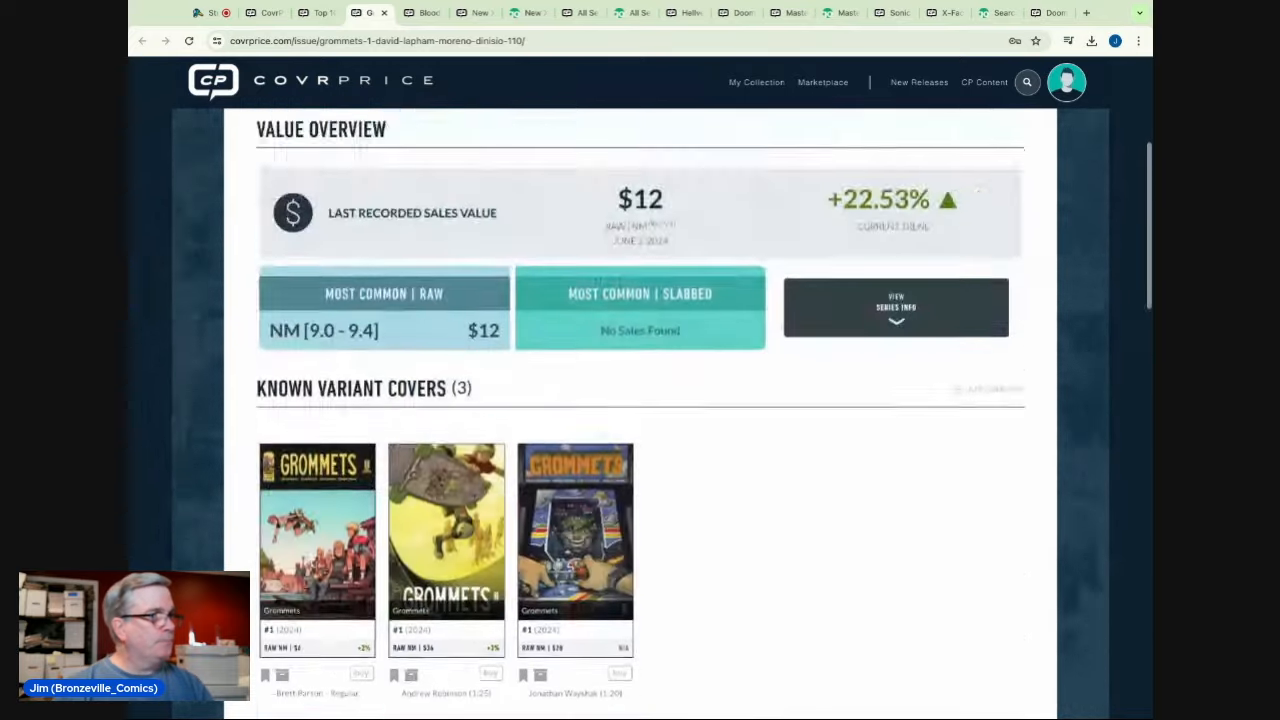
scroll("down", 3)
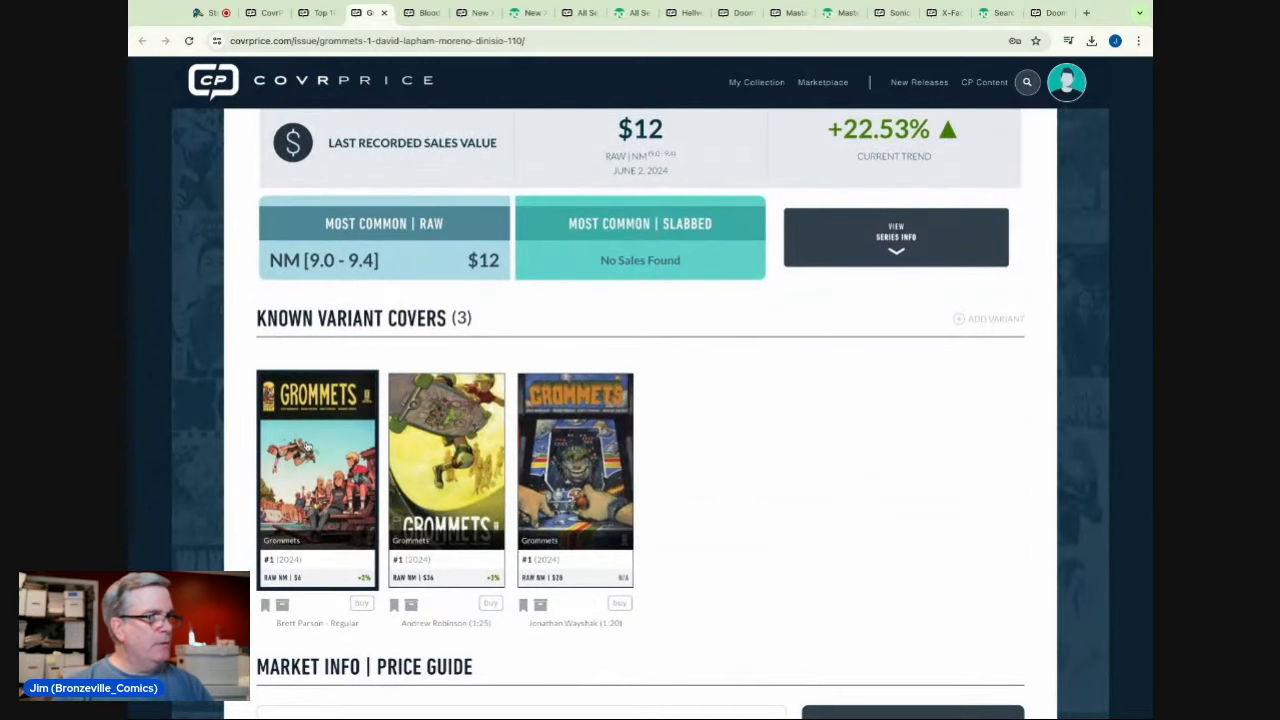
scroll("up", 3)
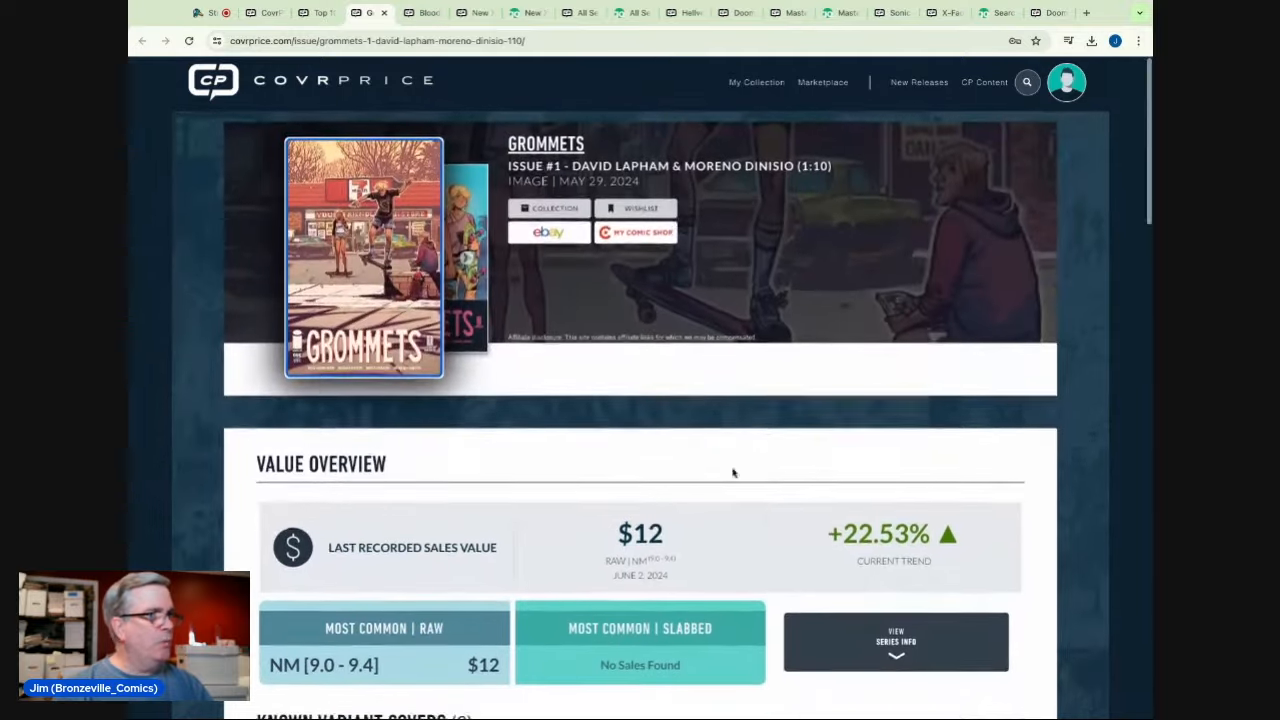
left_click(317, 12)
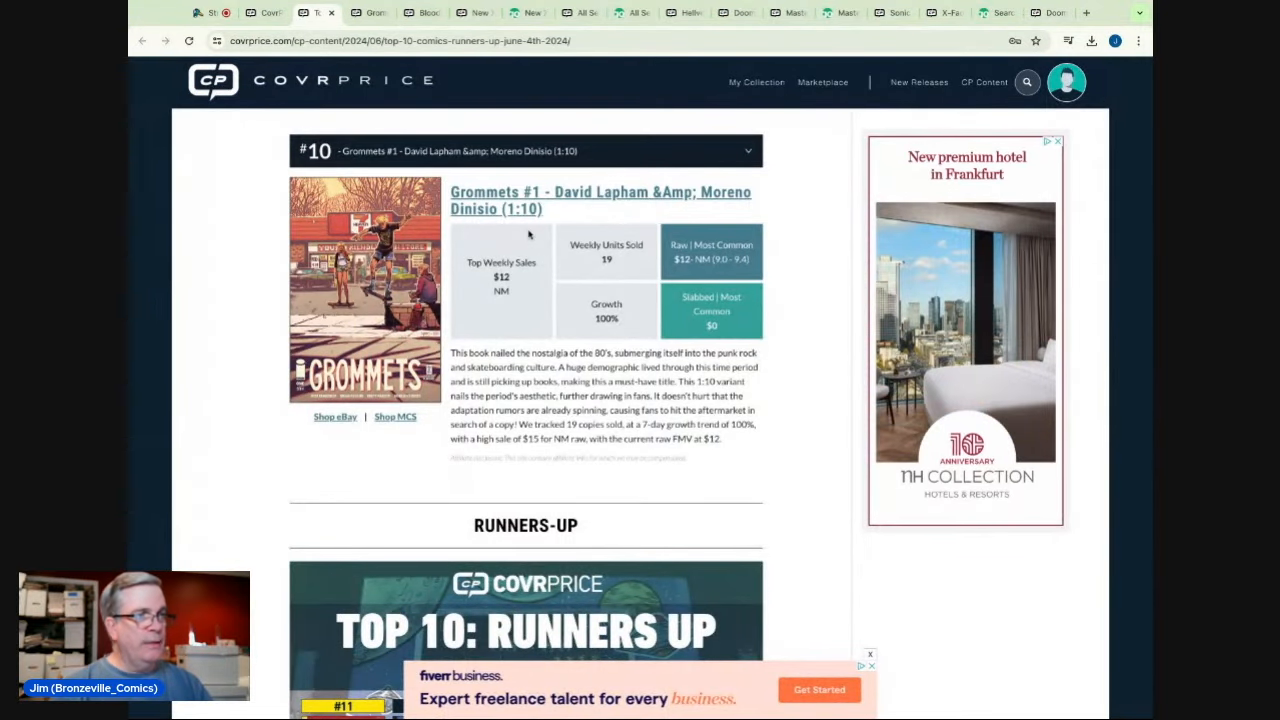
- Read the #10 Grommets entry and reopen Grommets #1 ($12 last sale, +22.53%)
left_click(870, 666)
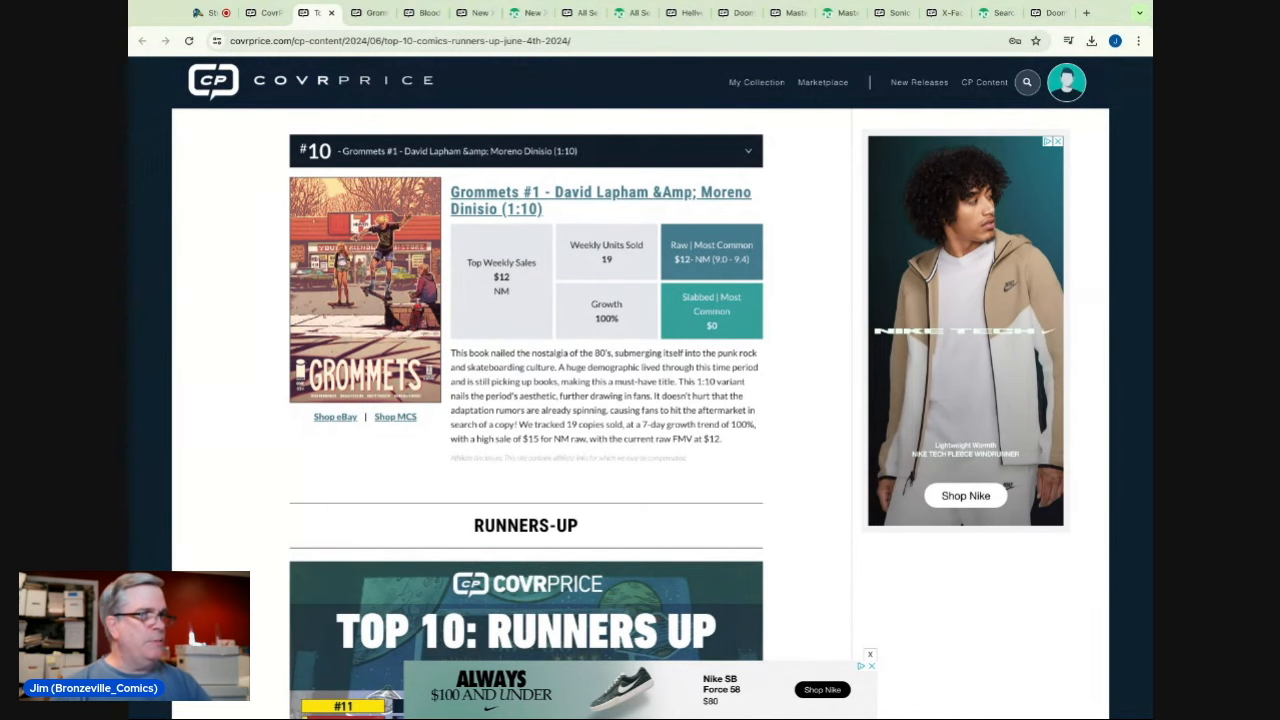
left_click(1058, 141)
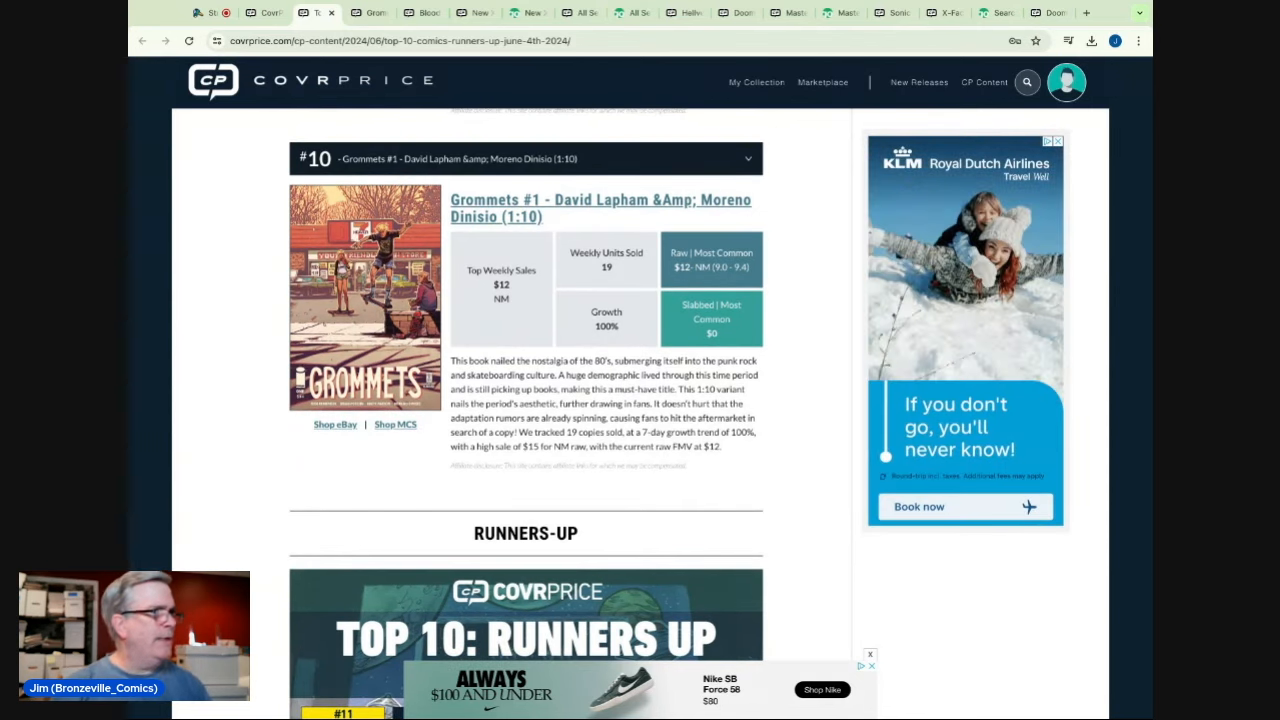
left_click(600, 208)
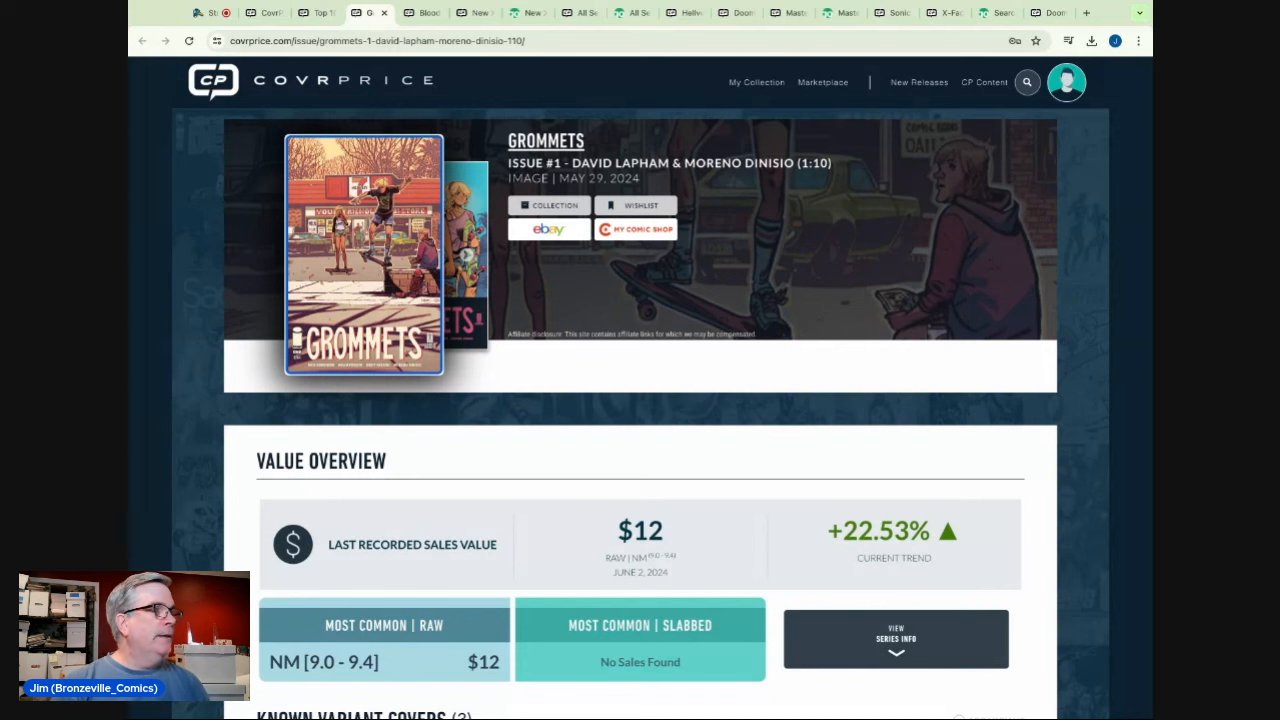
mouse_move(341, 93)
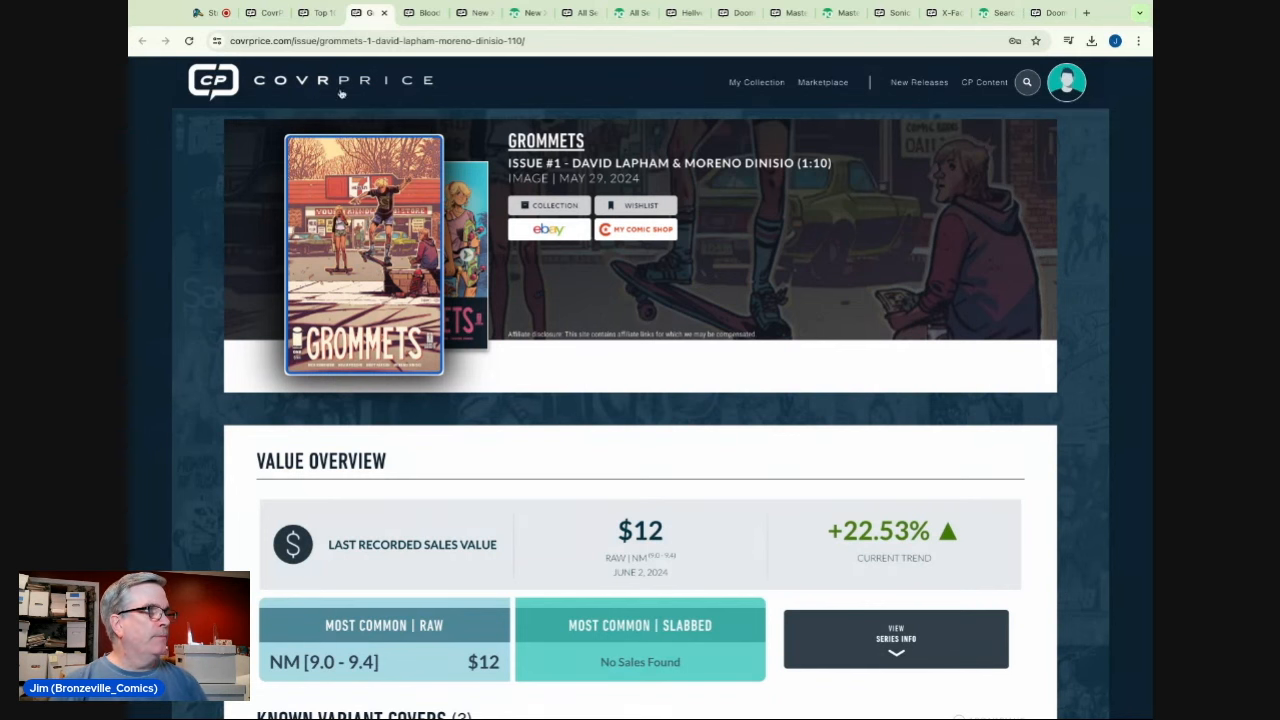
mouse_move(385, 100)
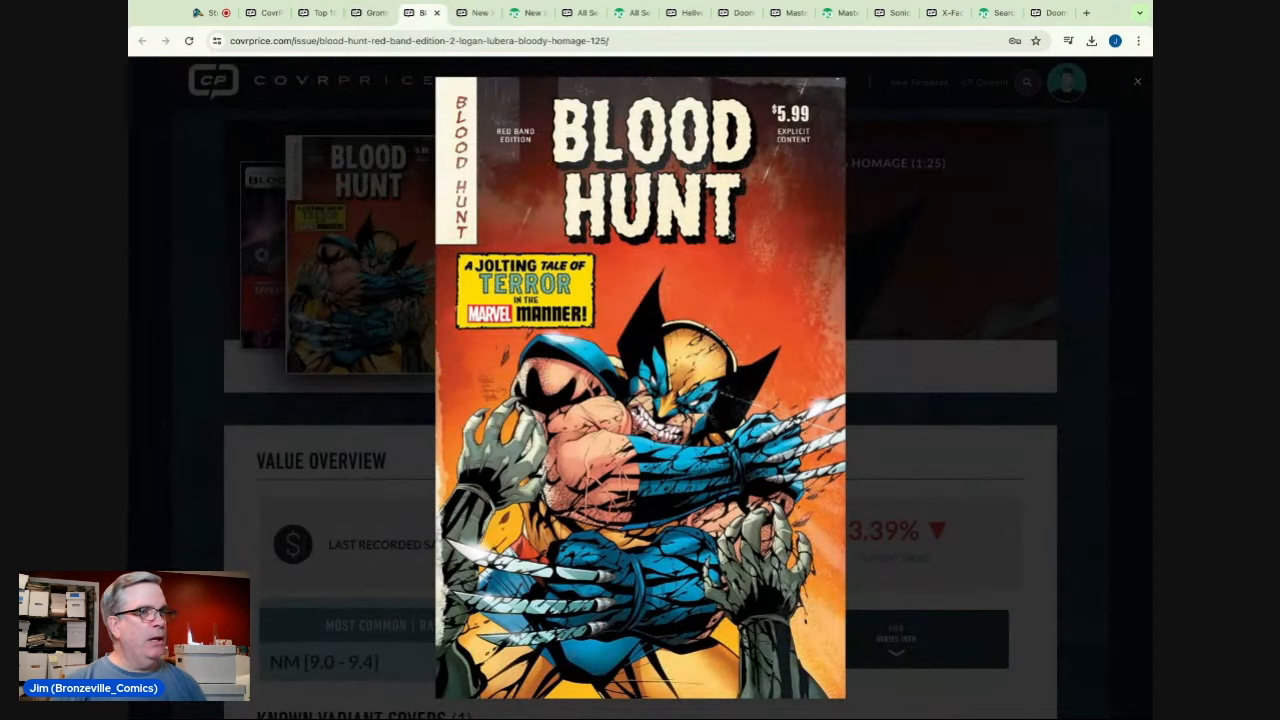
mouse_move(858, 248)
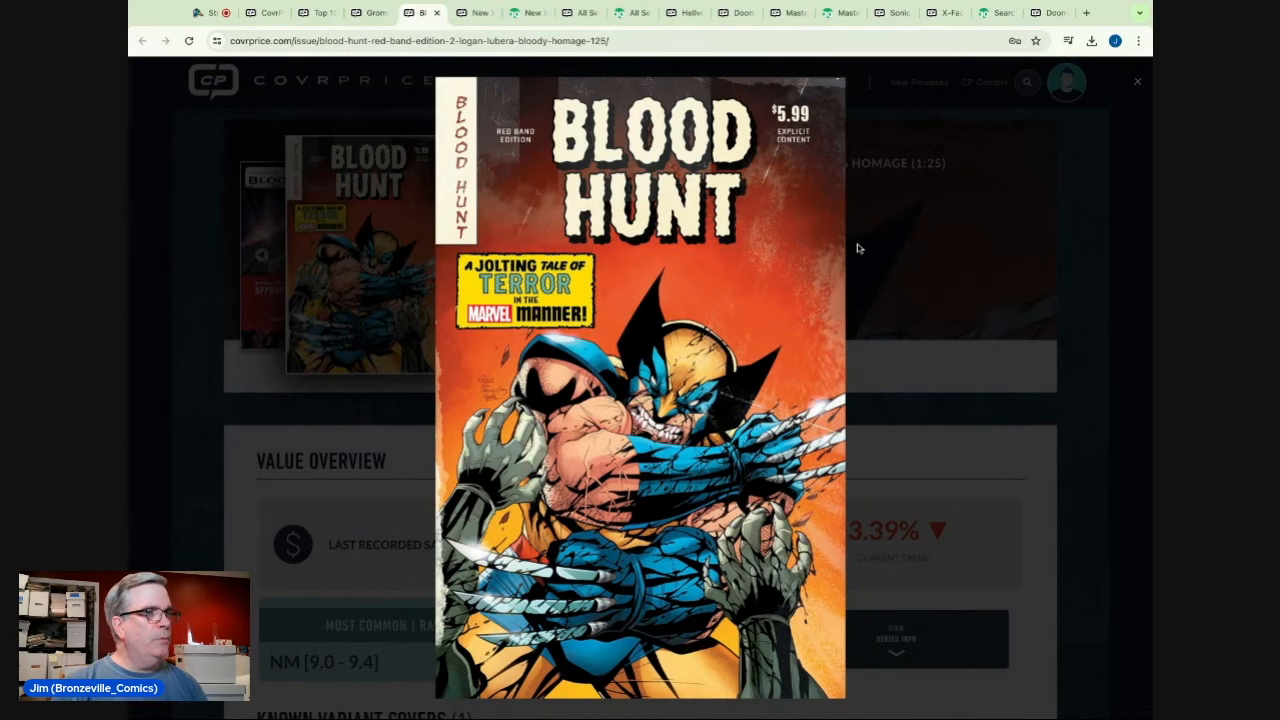
- Review Blood Hunt: Red Band Edition #2 (1:25) sales ($161, -3.39%), then return home
left_click(1137, 81)
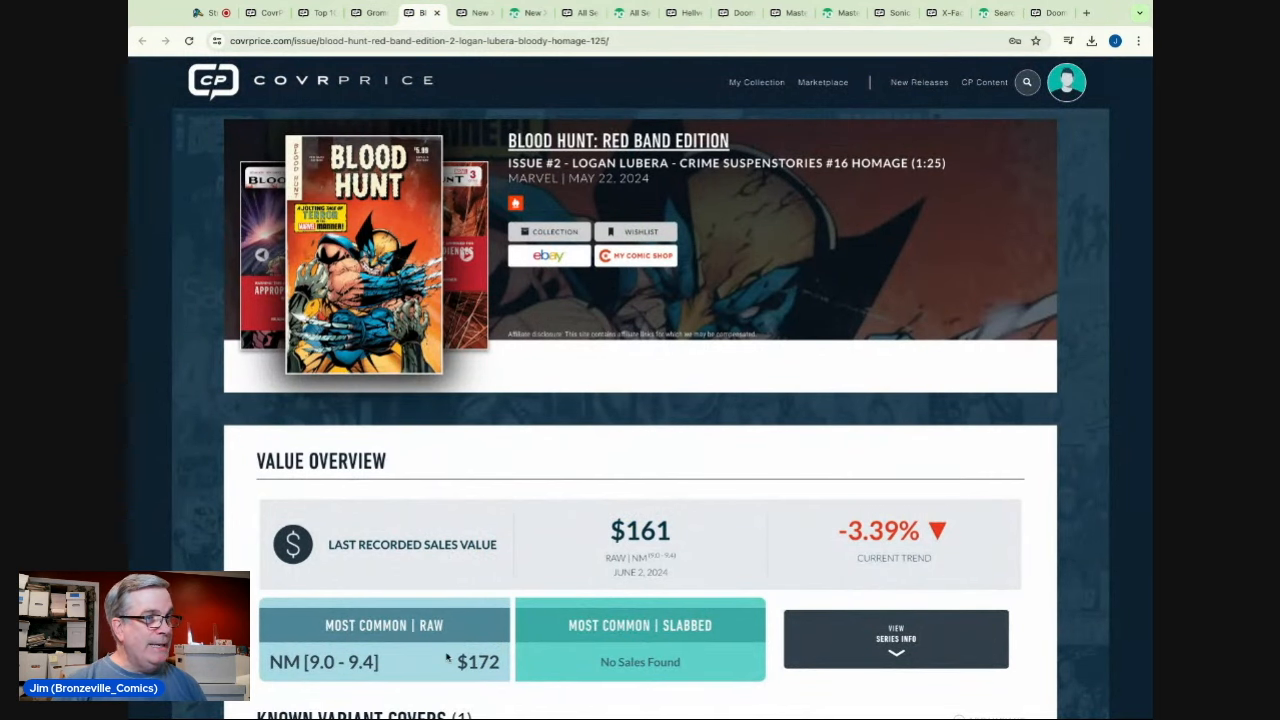
scroll("down", 3)
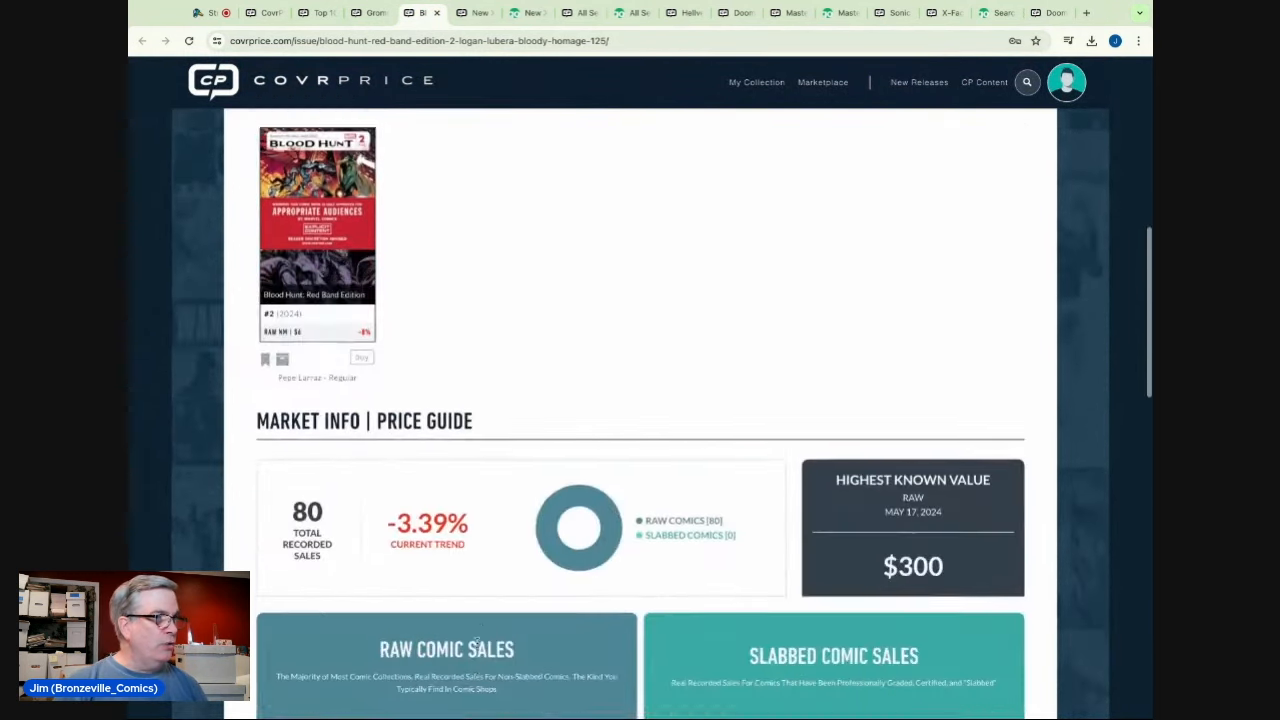
scroll("down", 3)
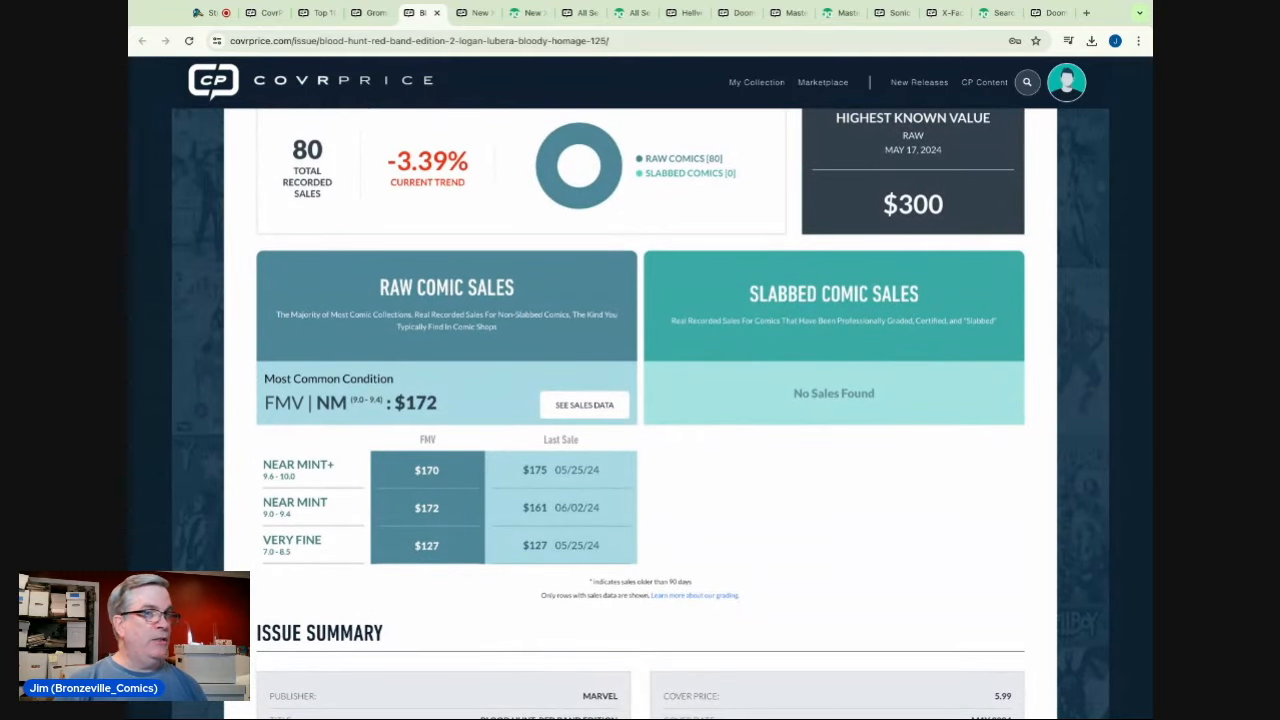
scroll("up", 3)
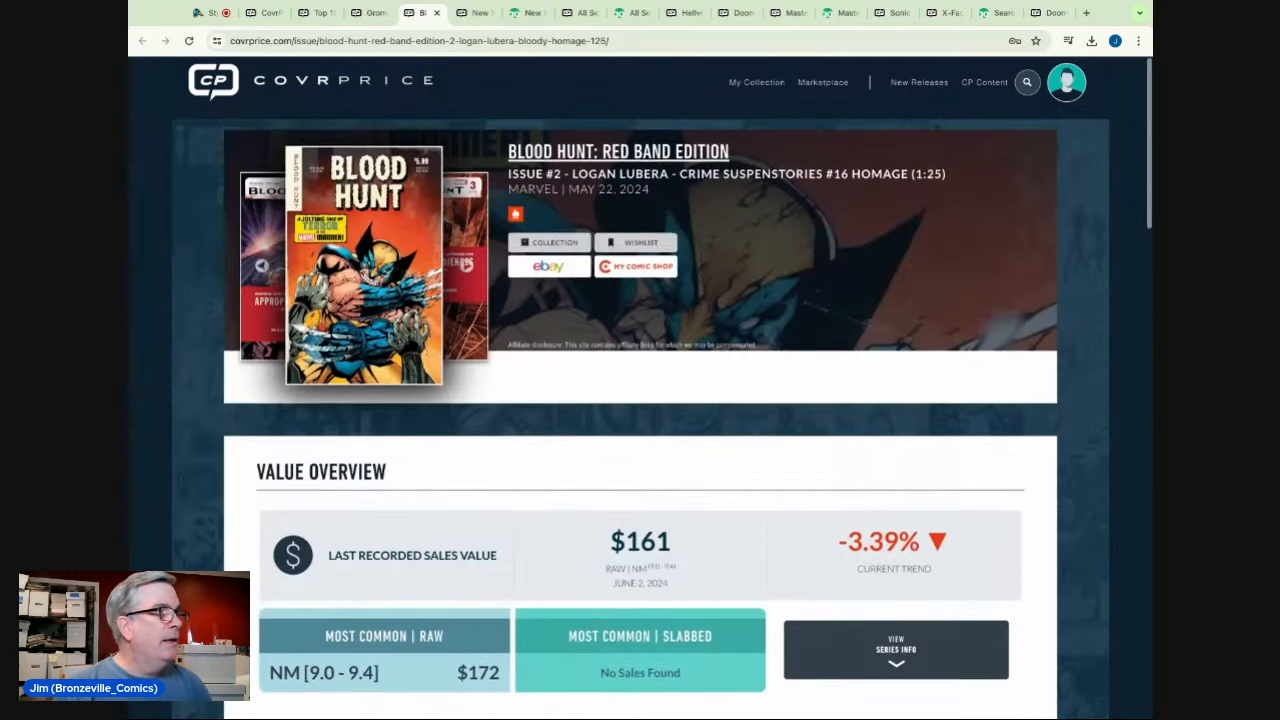
scroll("down", 3)
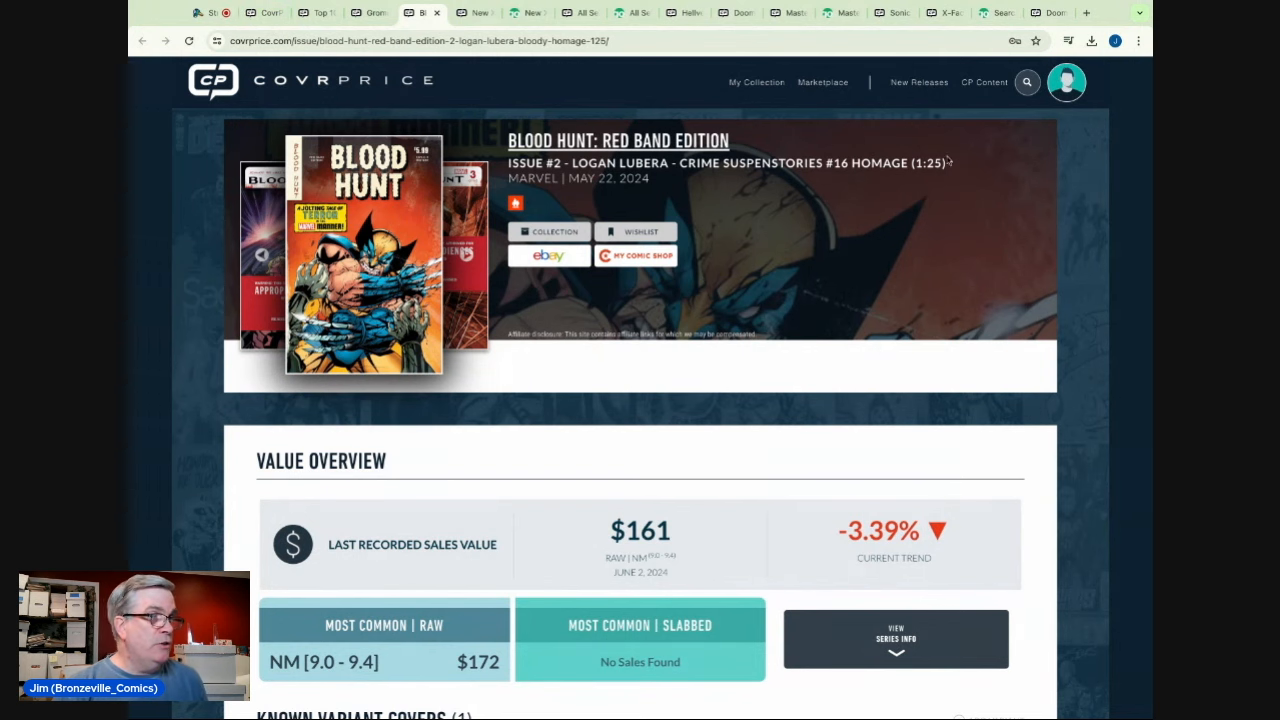
left_click(320, 12)
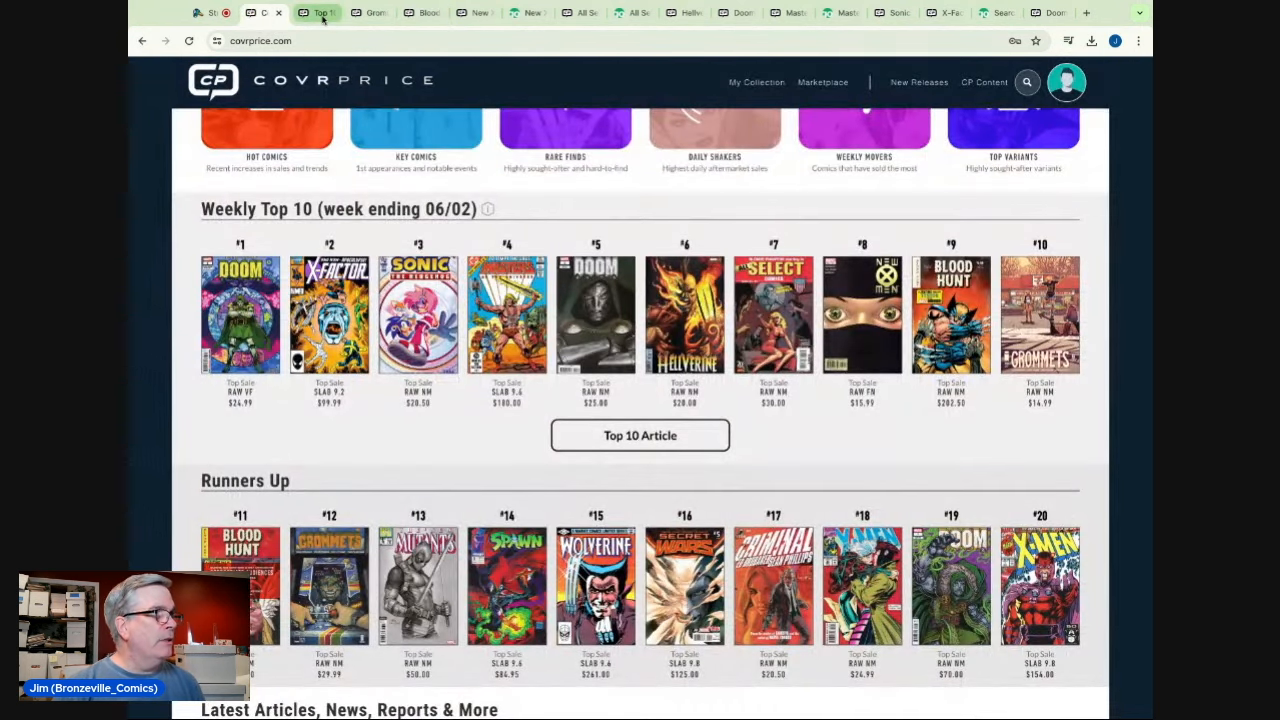
- Open the weekly top 10 article, read the #9 Blood Hunt entry, and open New X-Men #133
left_click(639, 435)
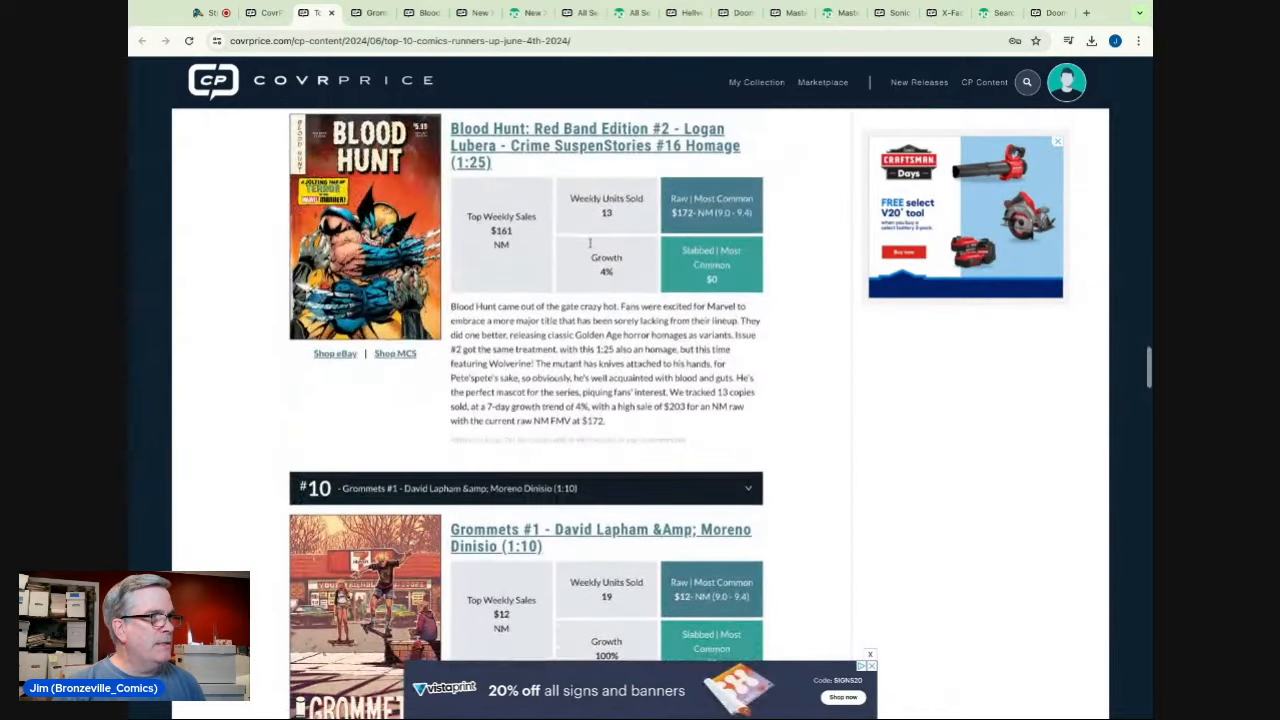
scroll("up", 3)
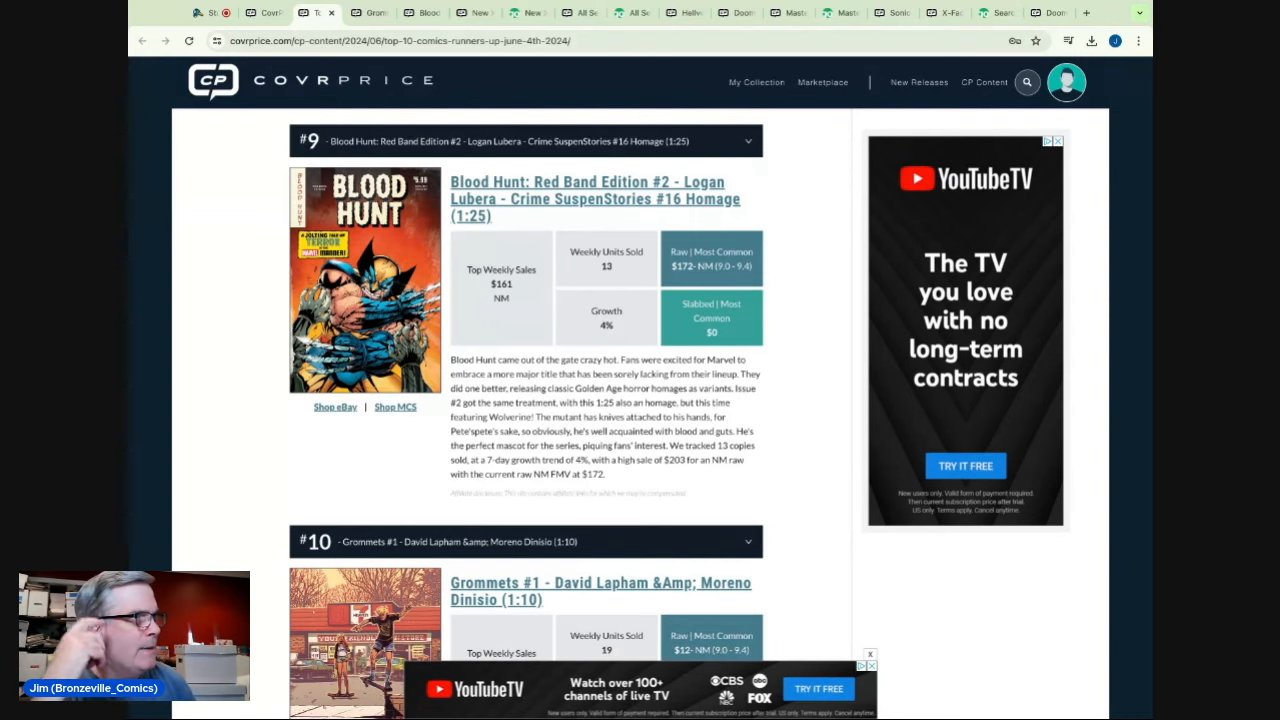
left_click(870, 654)
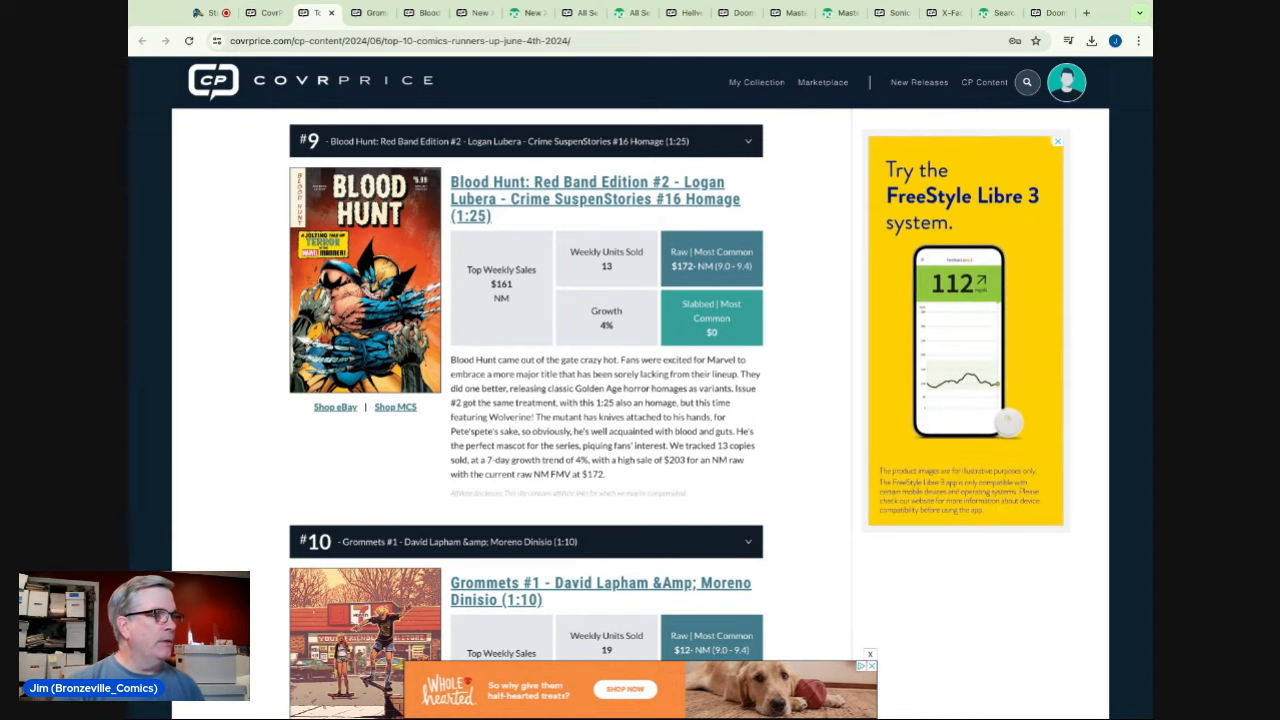
scroll("up", 3)
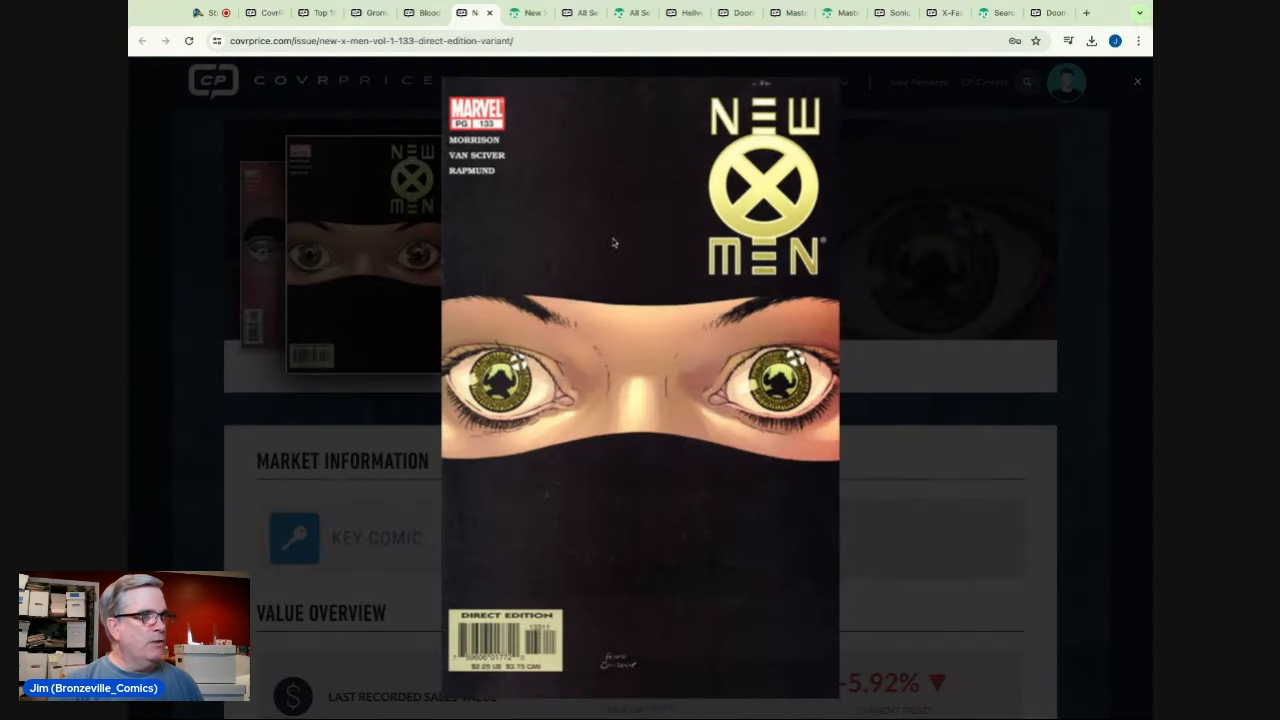
mouse_move(976, 268)
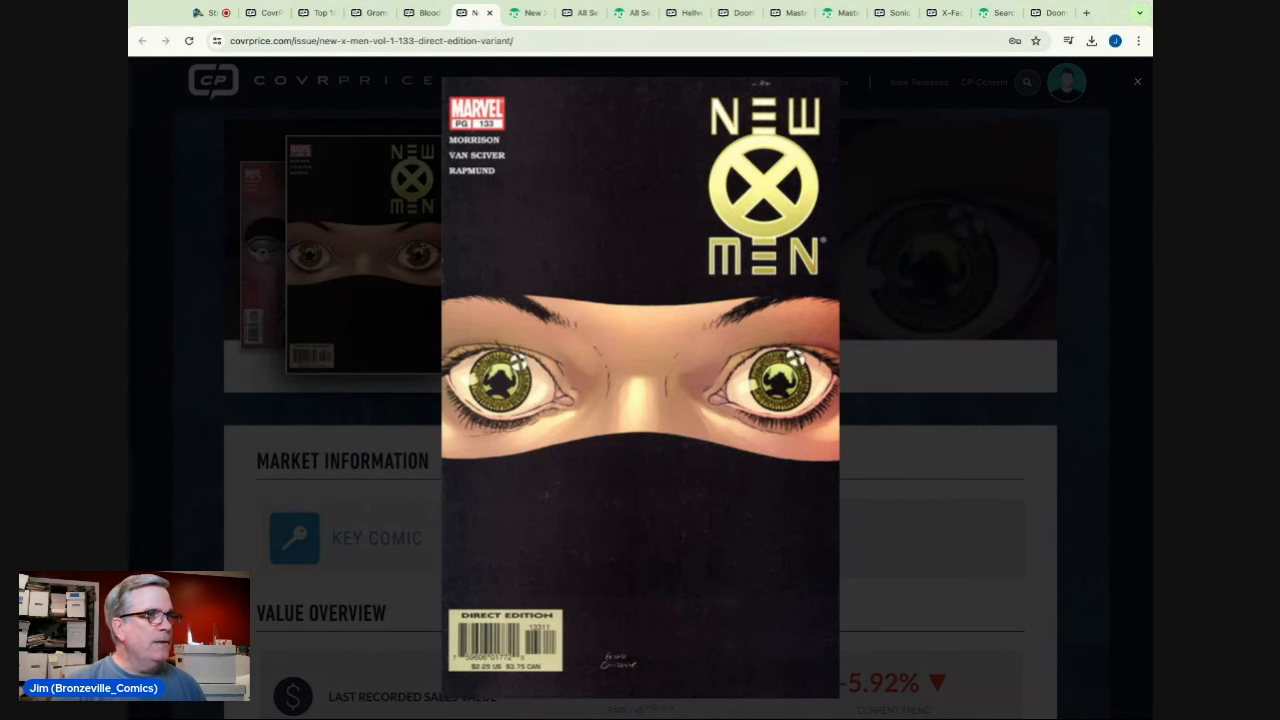
- Review the New X-Men #133 direct edition price guide: $17 VF, $258 CGC 9.8
left_click(1137, 81)
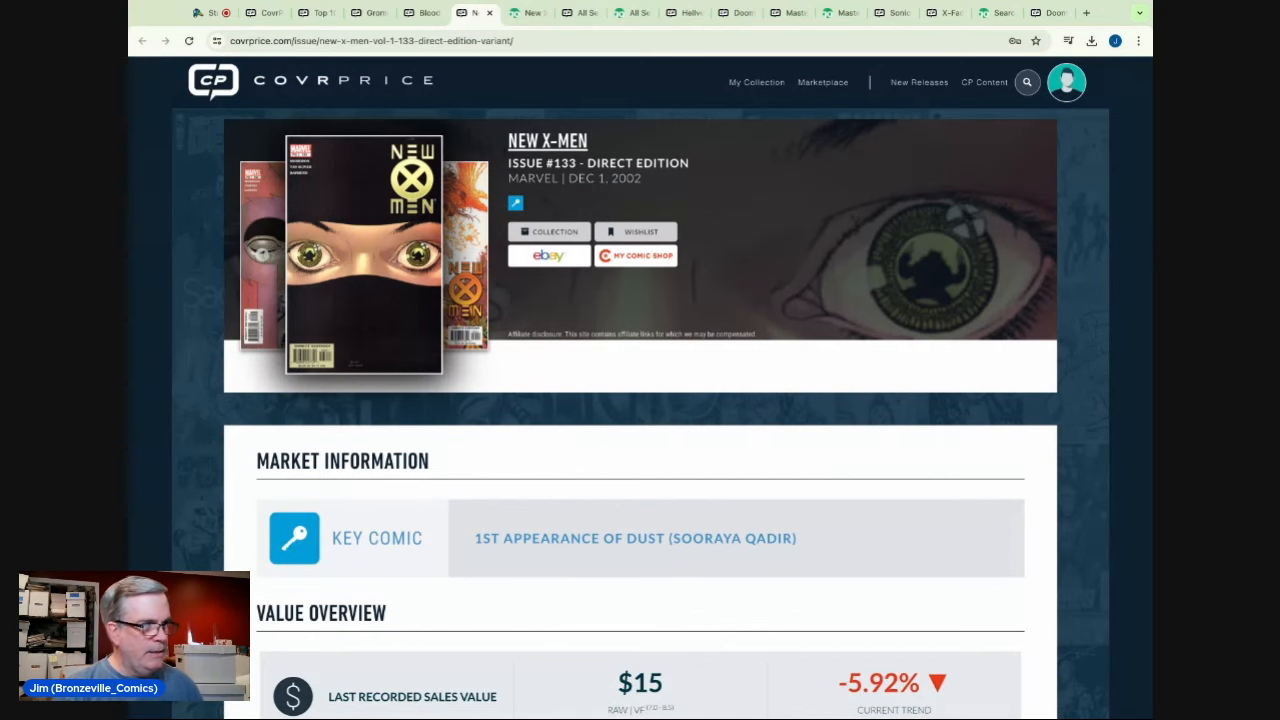
mouse_move(848, 290)
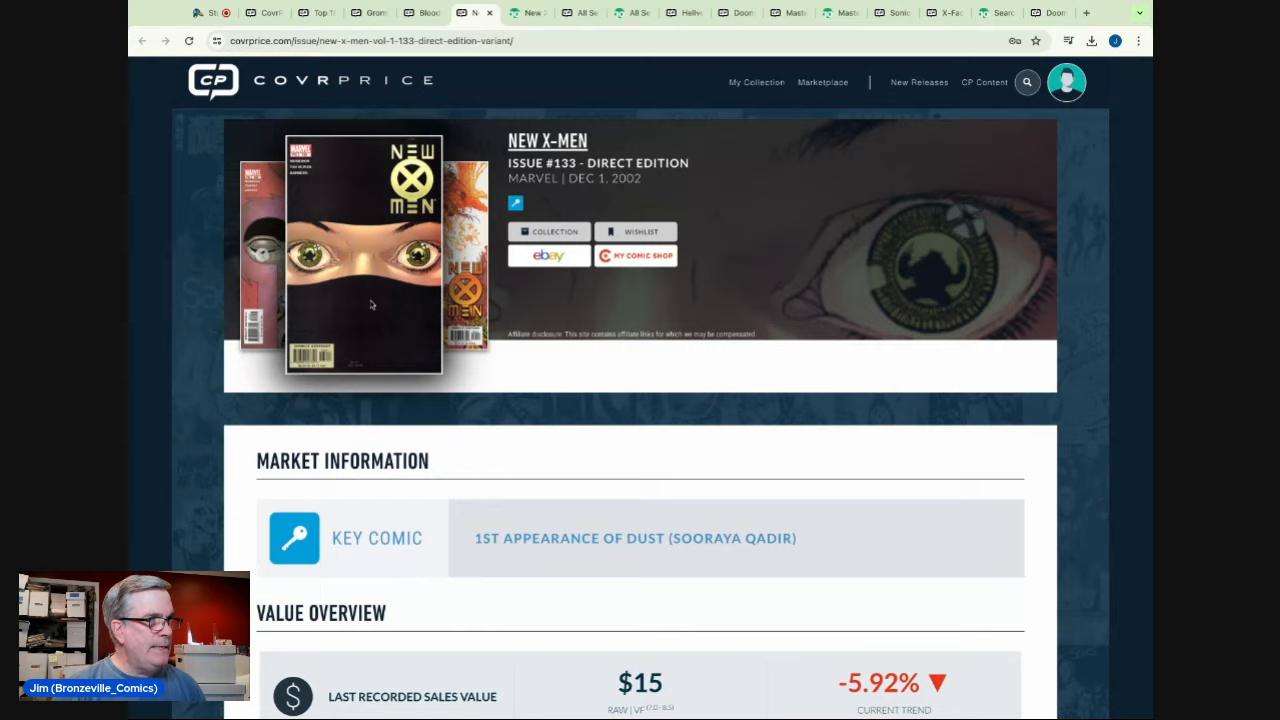
scroll("down", 3)
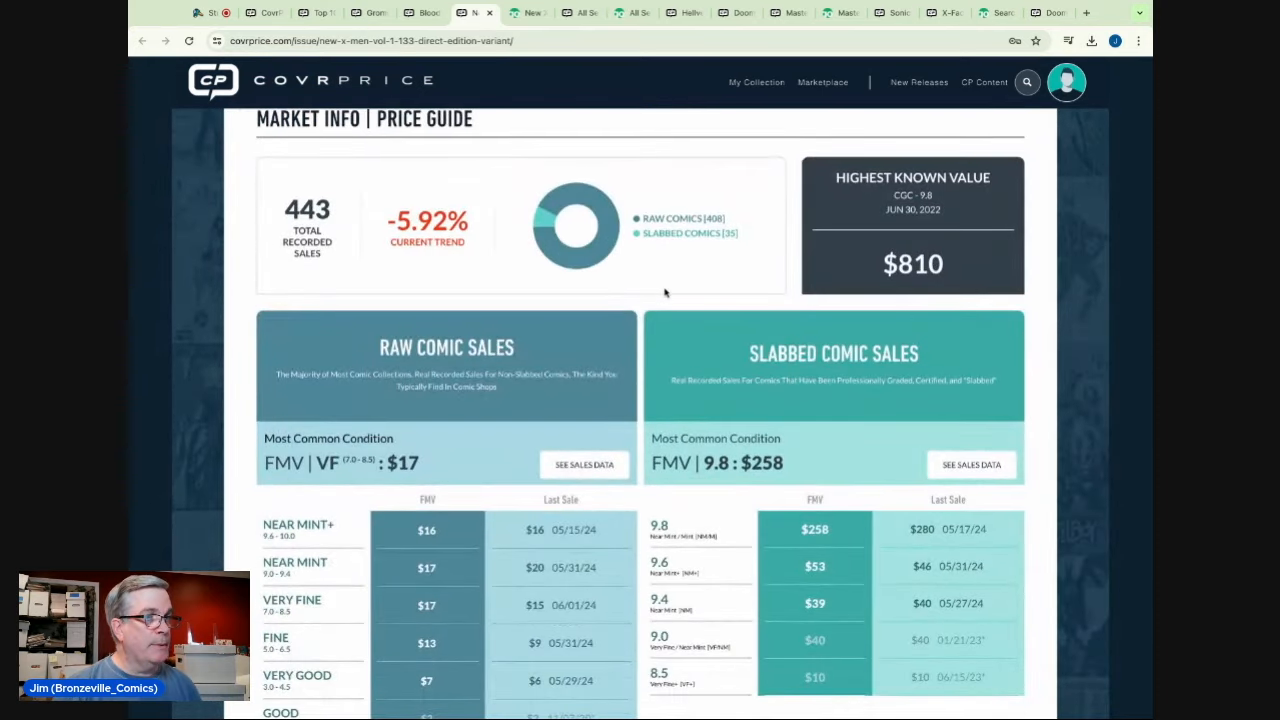
scroll("up", 3)
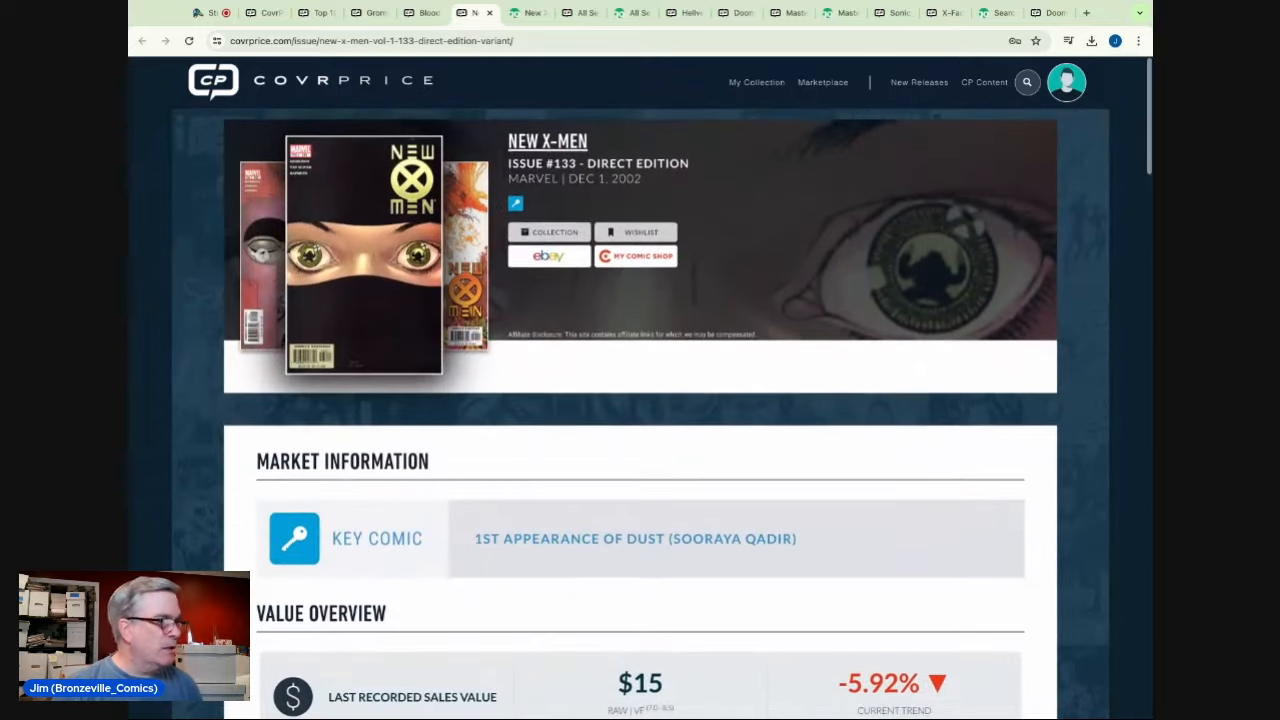
scroll("down", 3)
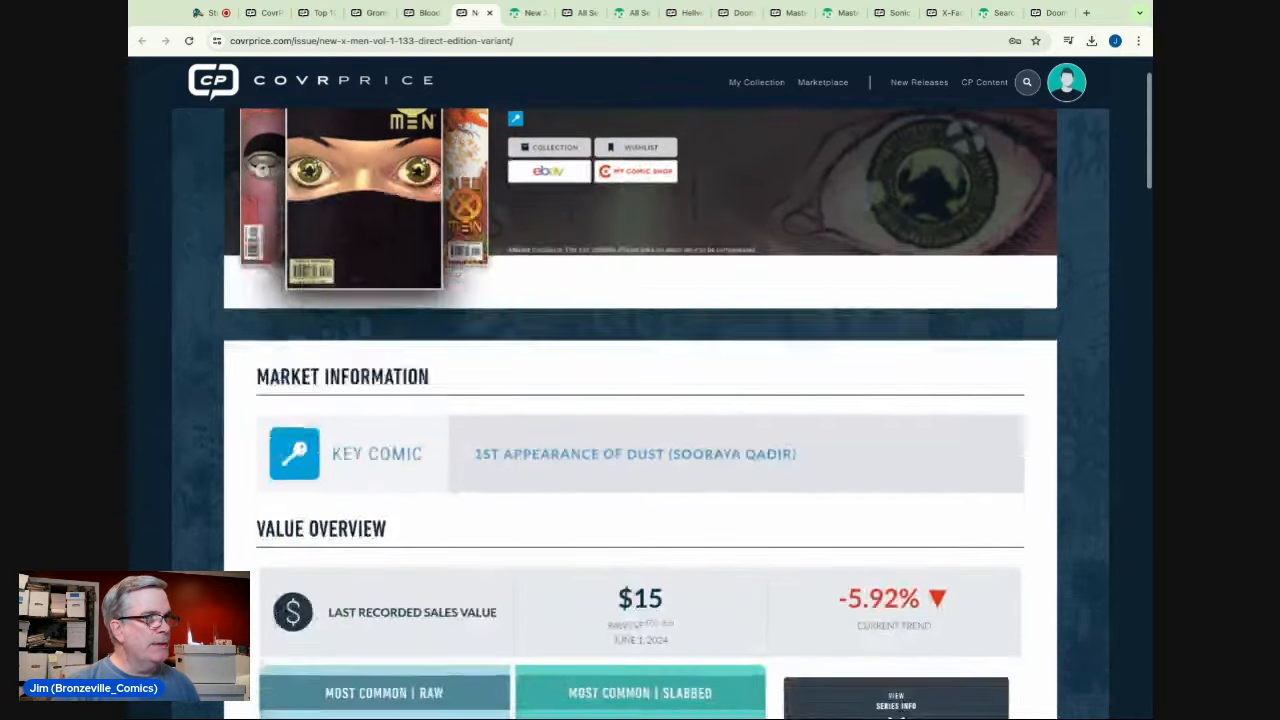
scroll("up", 3)
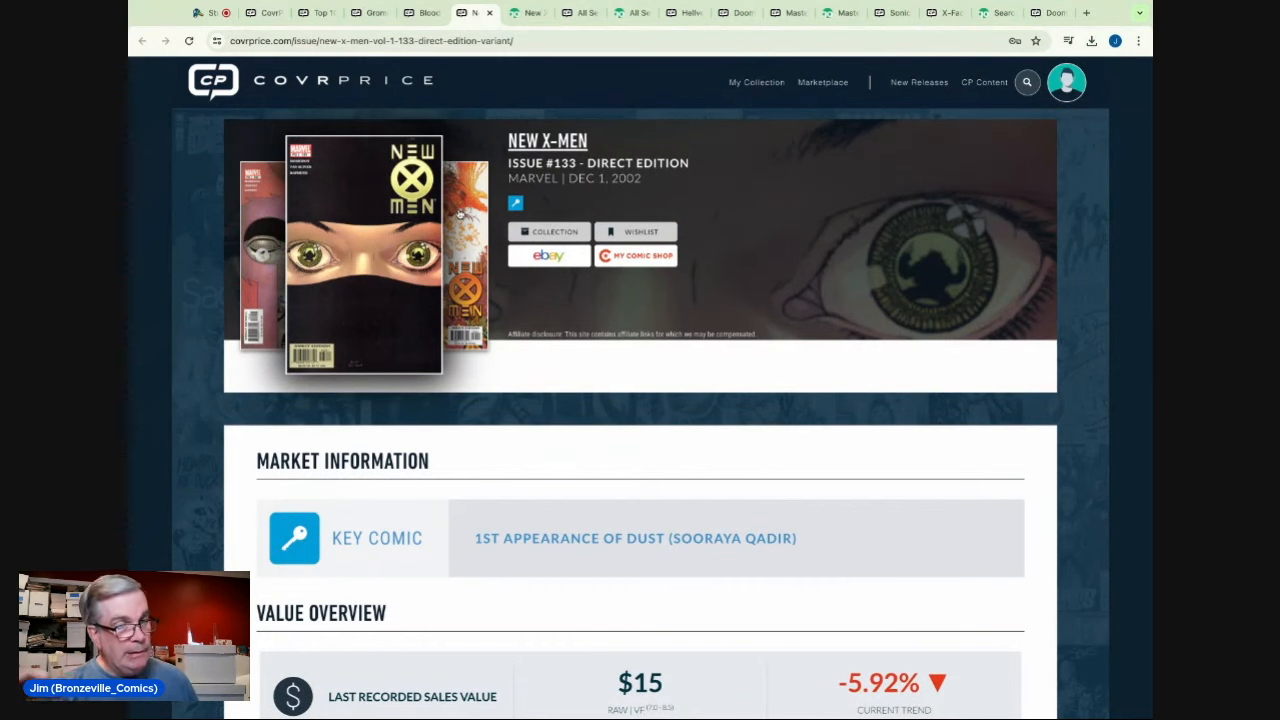
scroll("down", 3)
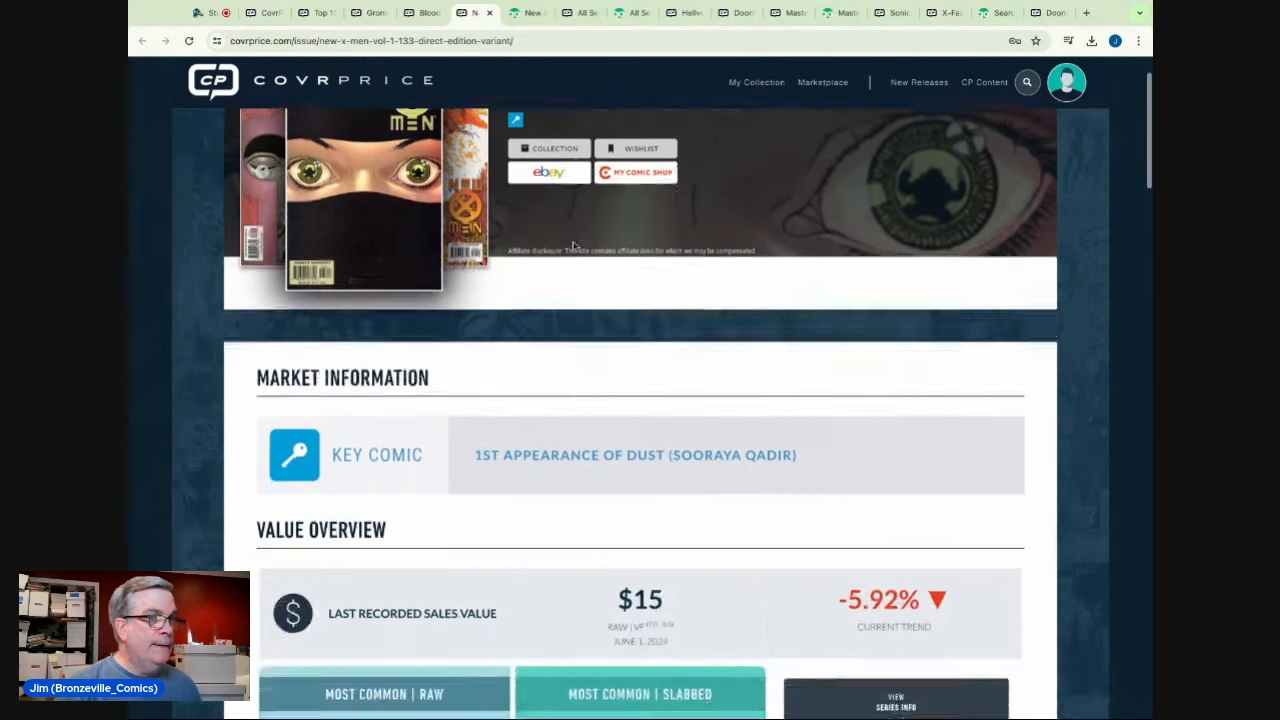
scroll("down", 3)
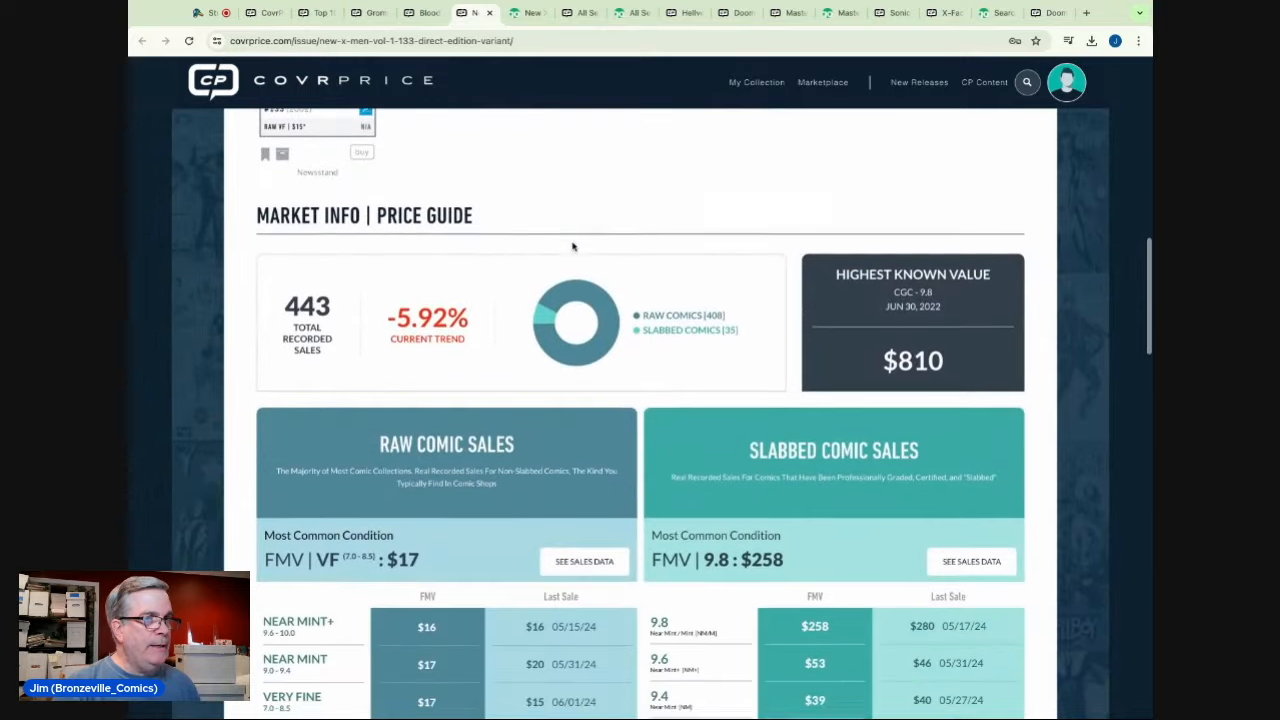
left_click(527, 12)
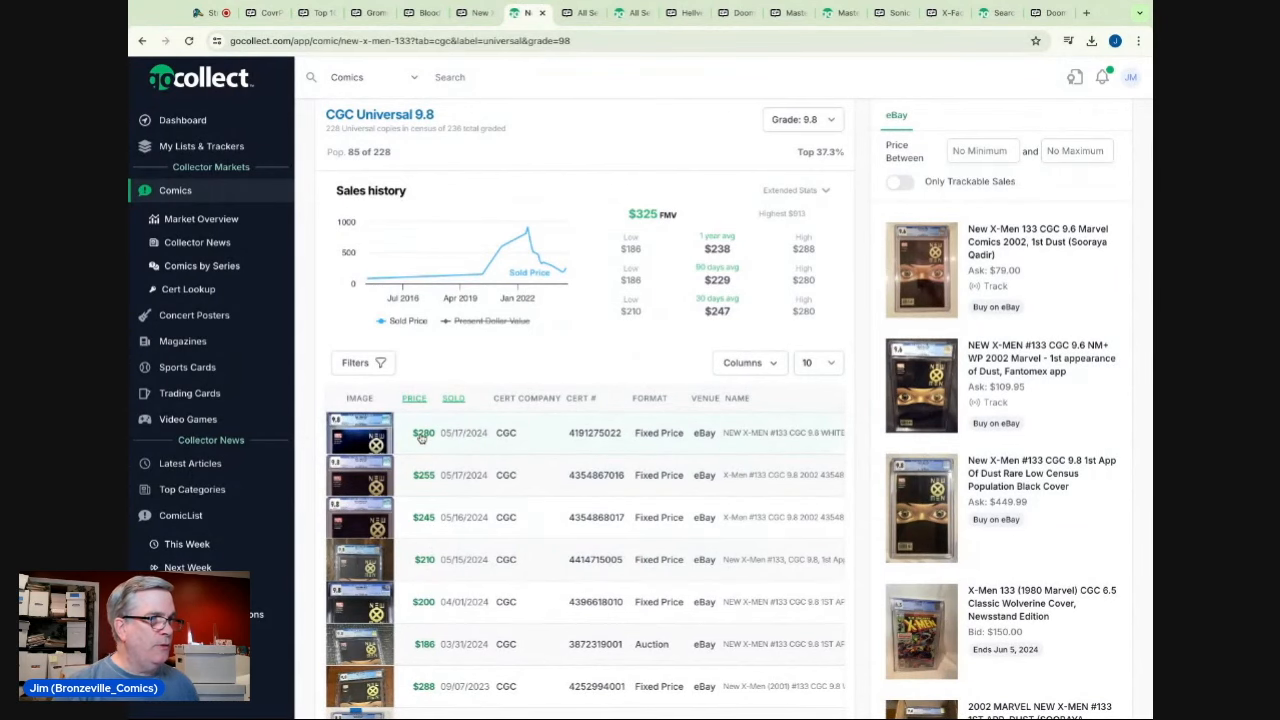
- Scroll GoCollect's CGC Universal 9.8 sales for New X-Men #133, then return to the article
scroll("down", 3)
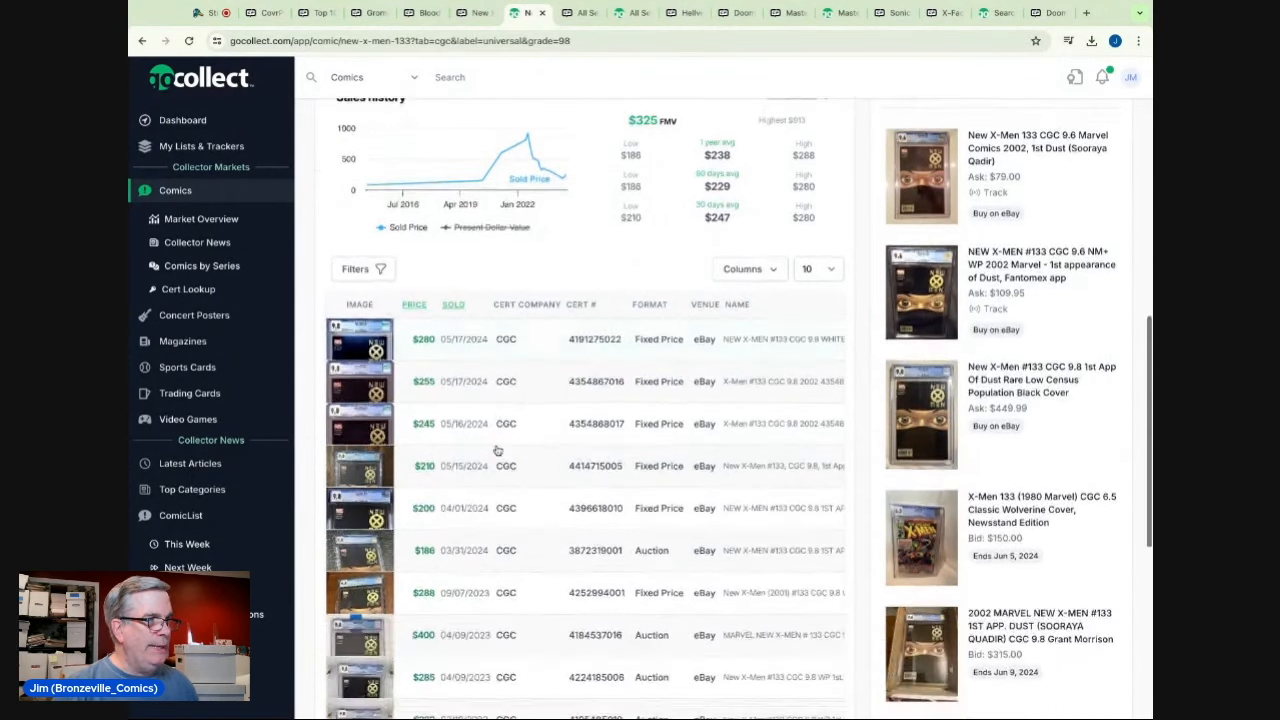
scroll("down", 3)
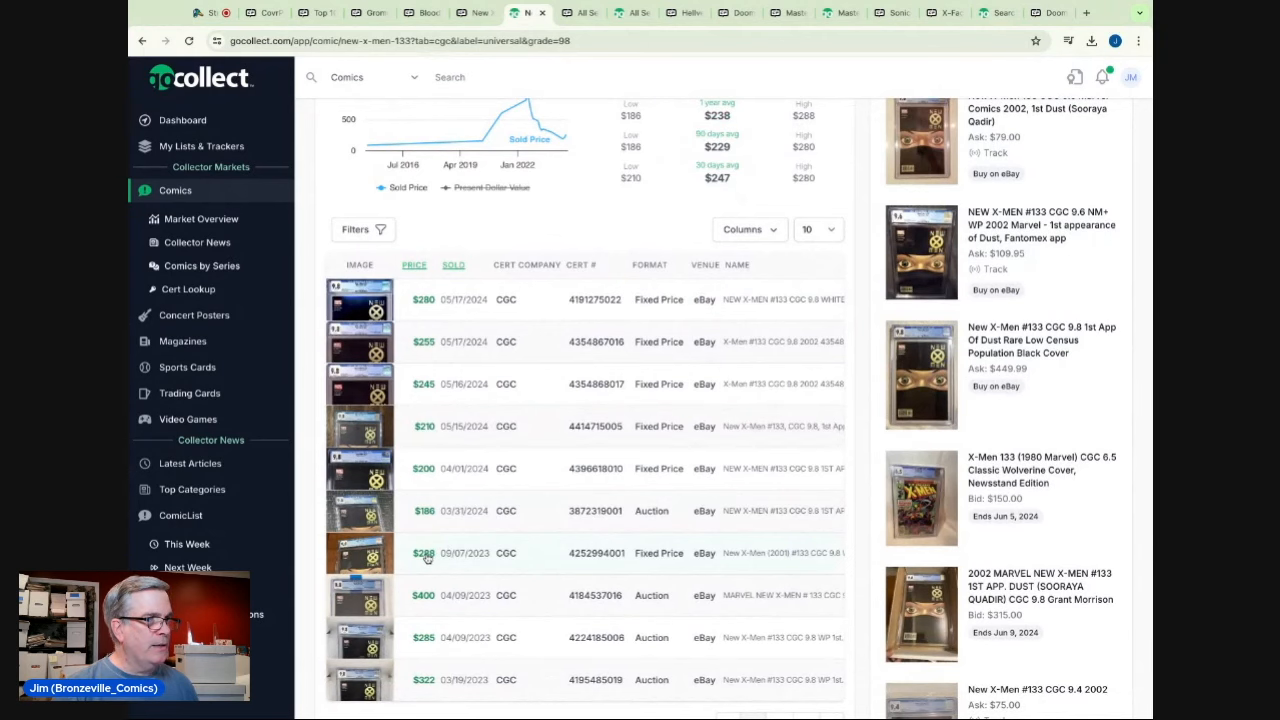
scroll("up", 3)
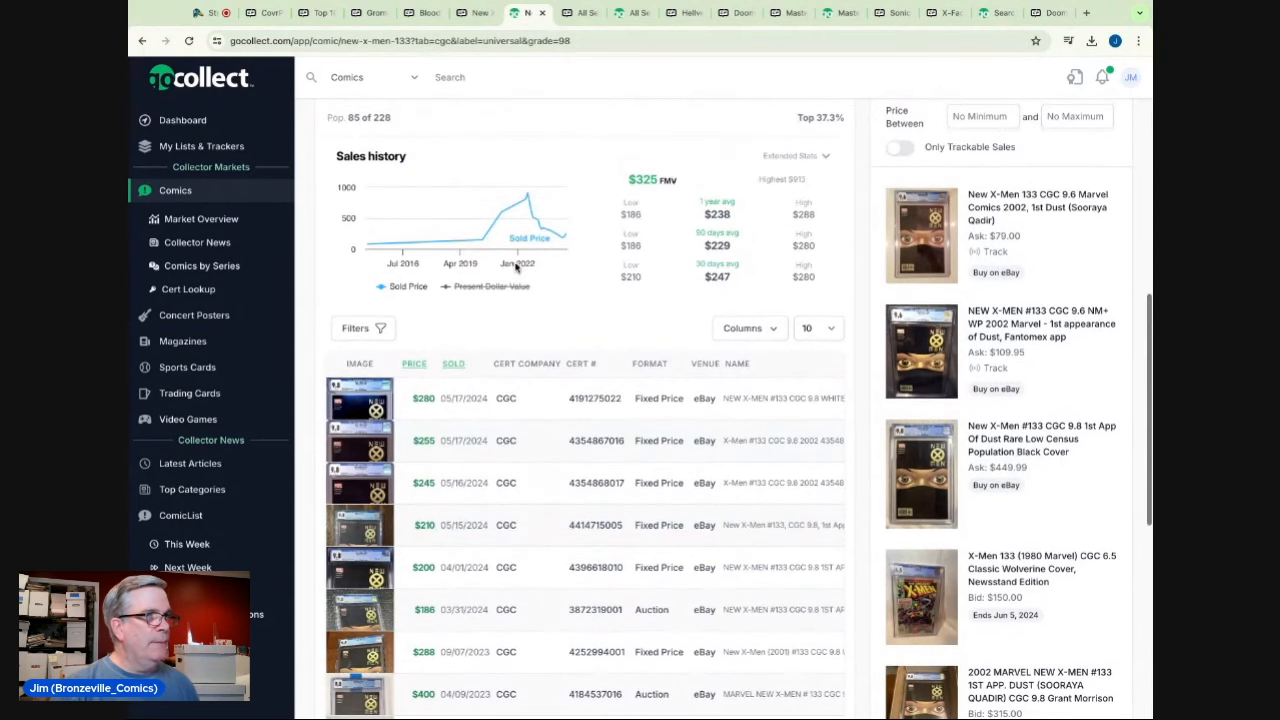
mouse_move(527, 193)
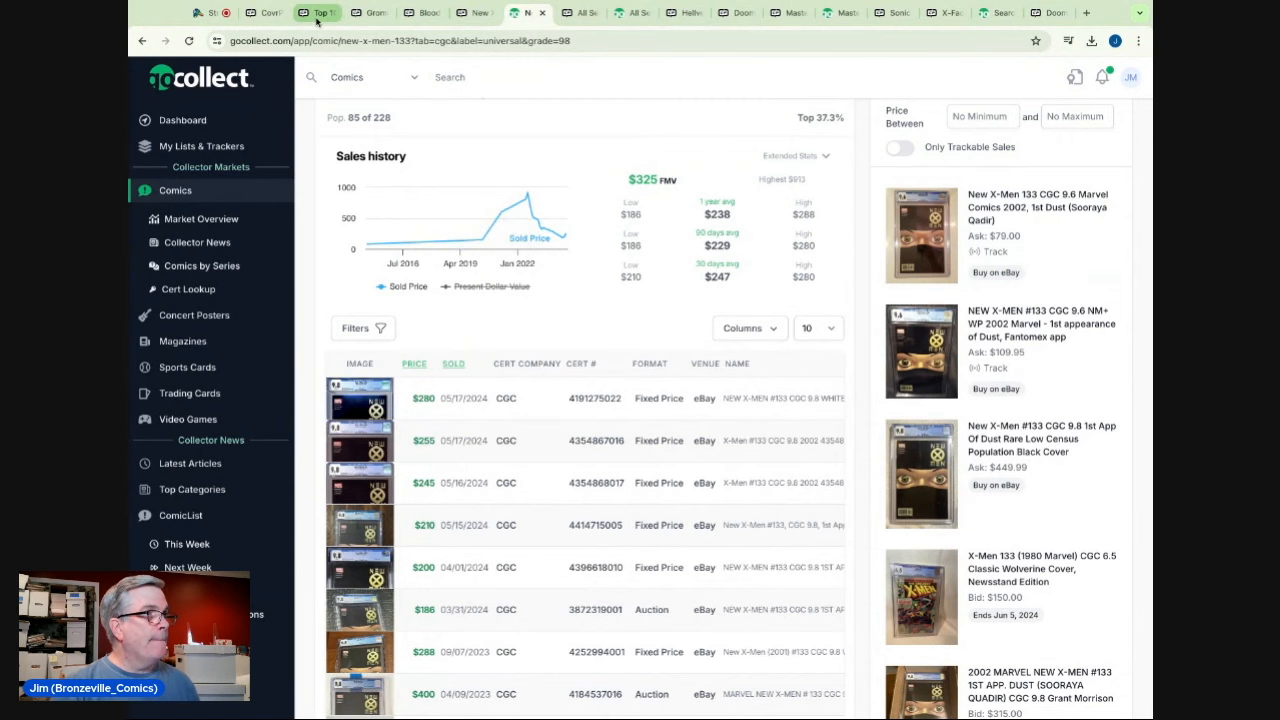
left_click(317, 12)
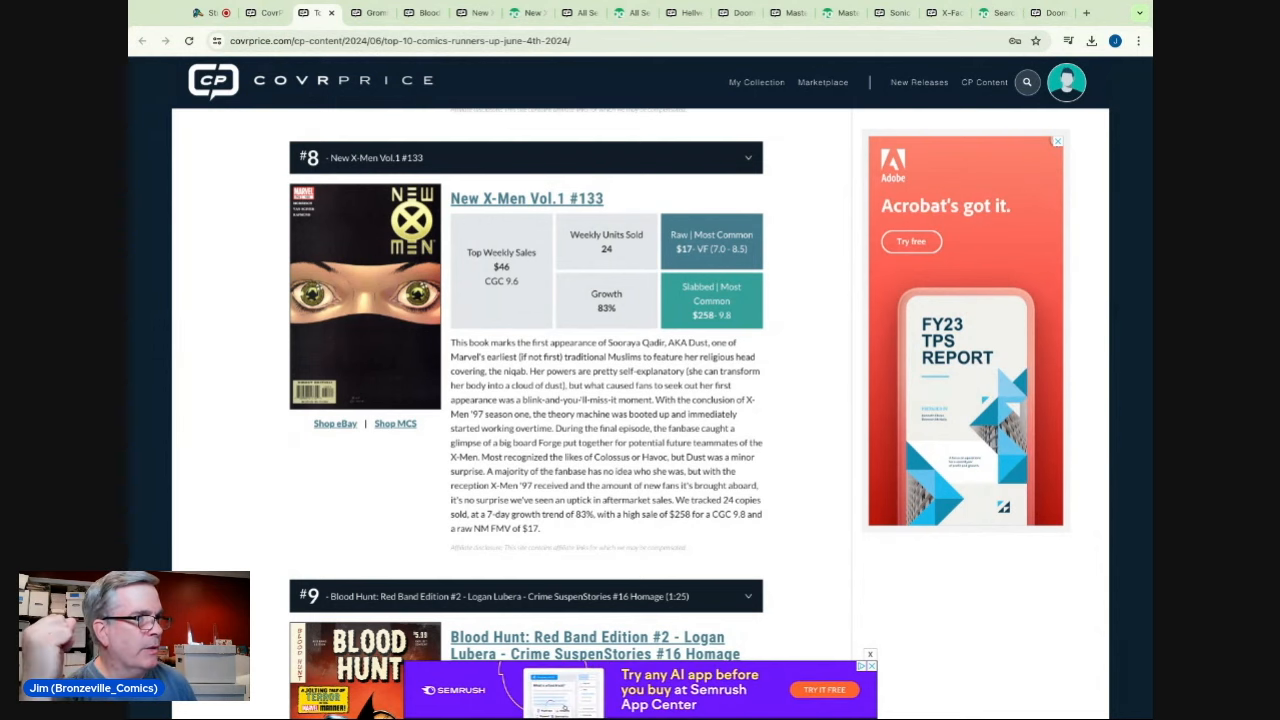
- Read the #8 New X-Men #133 write-up and reopen its issue page ($15, -5.92%)
left_click(1057, 140)
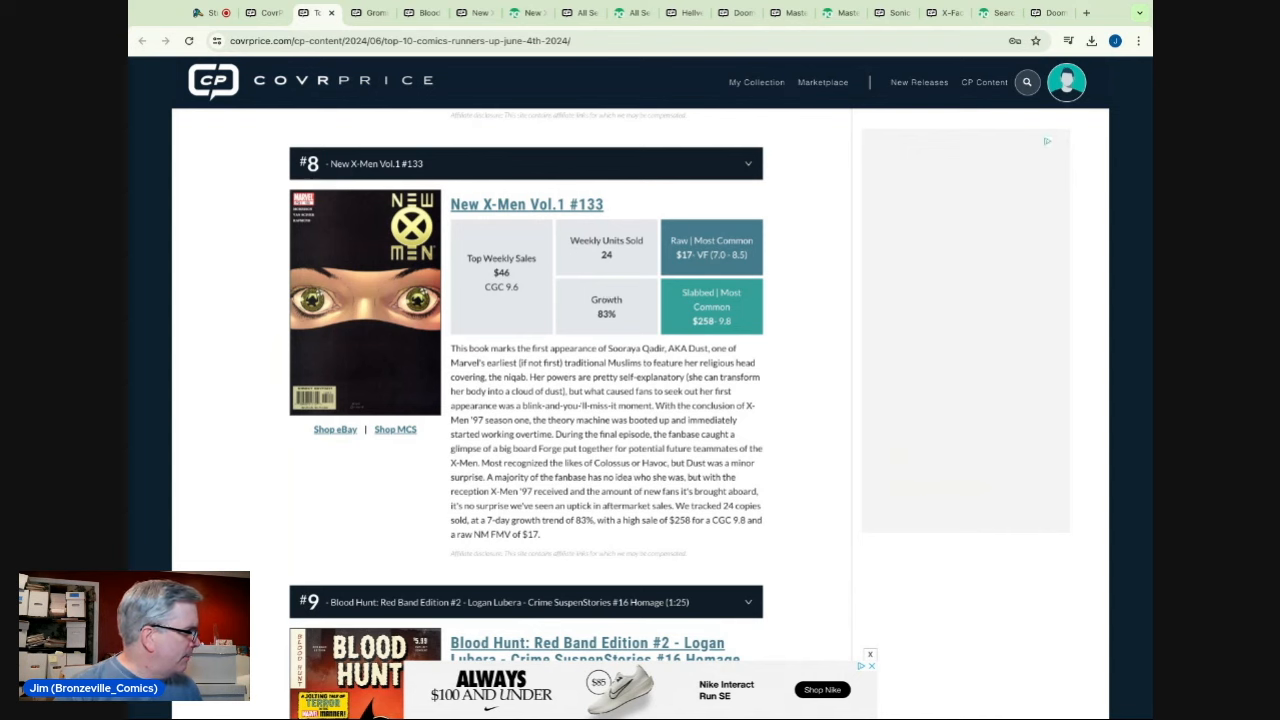
scroll("down", 3)
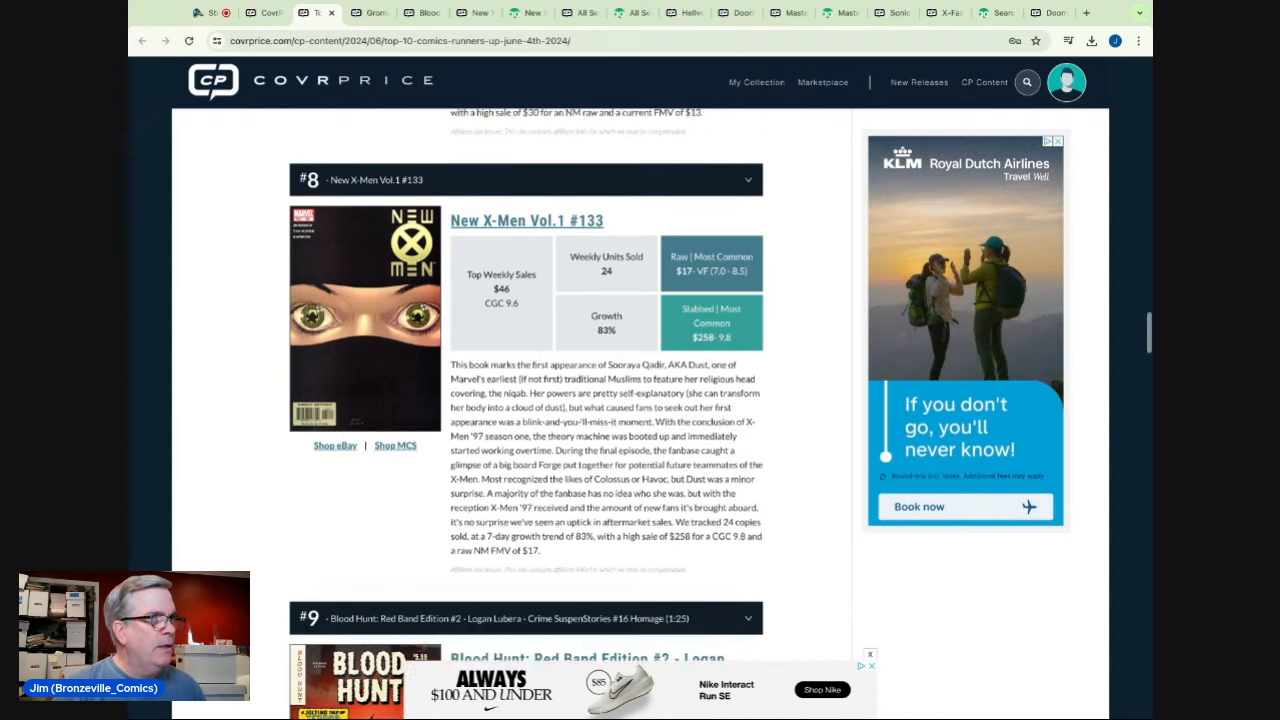
scroll("up", 3)
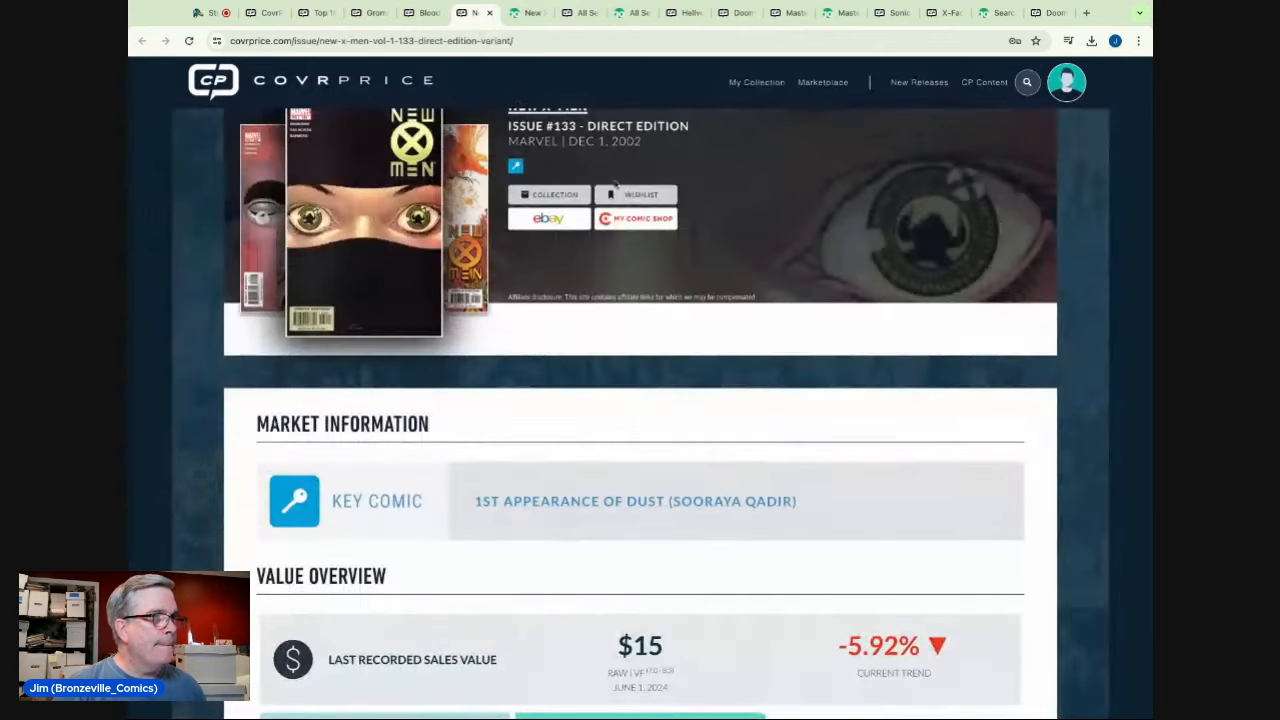
- Compare New X-Men #133 direct edition sales values and check the newsstand variant
scroll("down", 3)
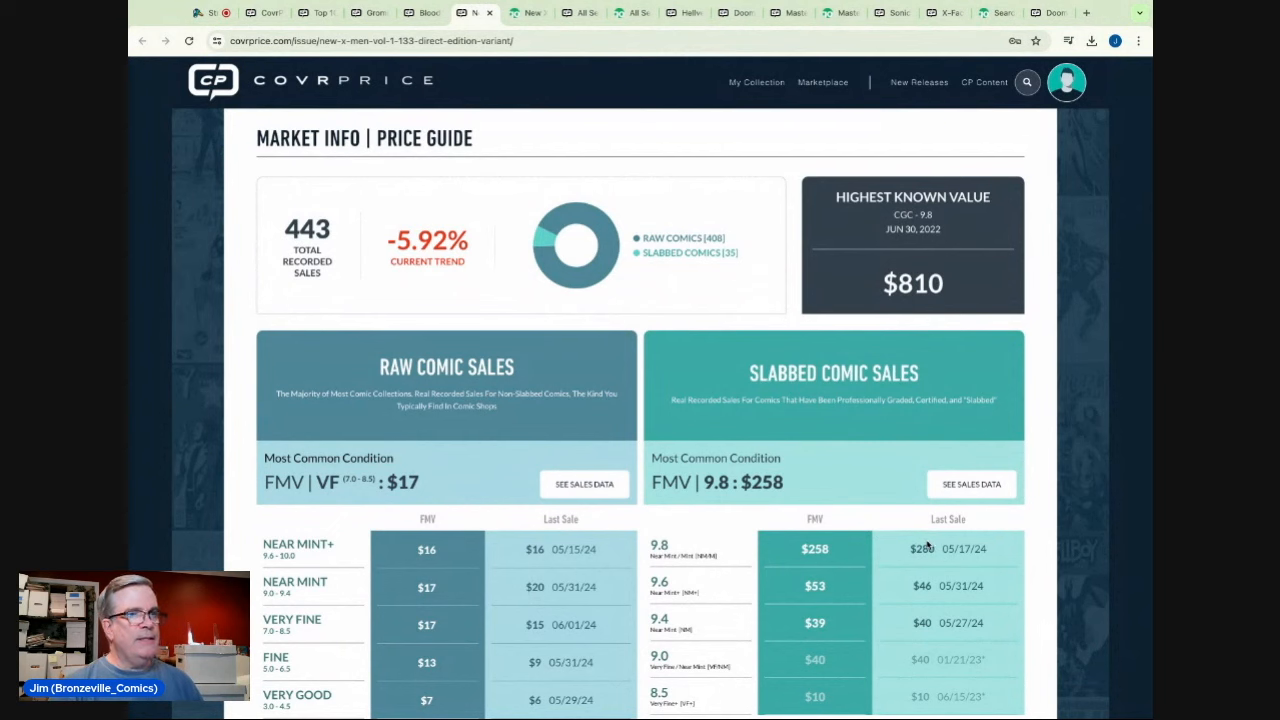
mouse_move(835, 525)
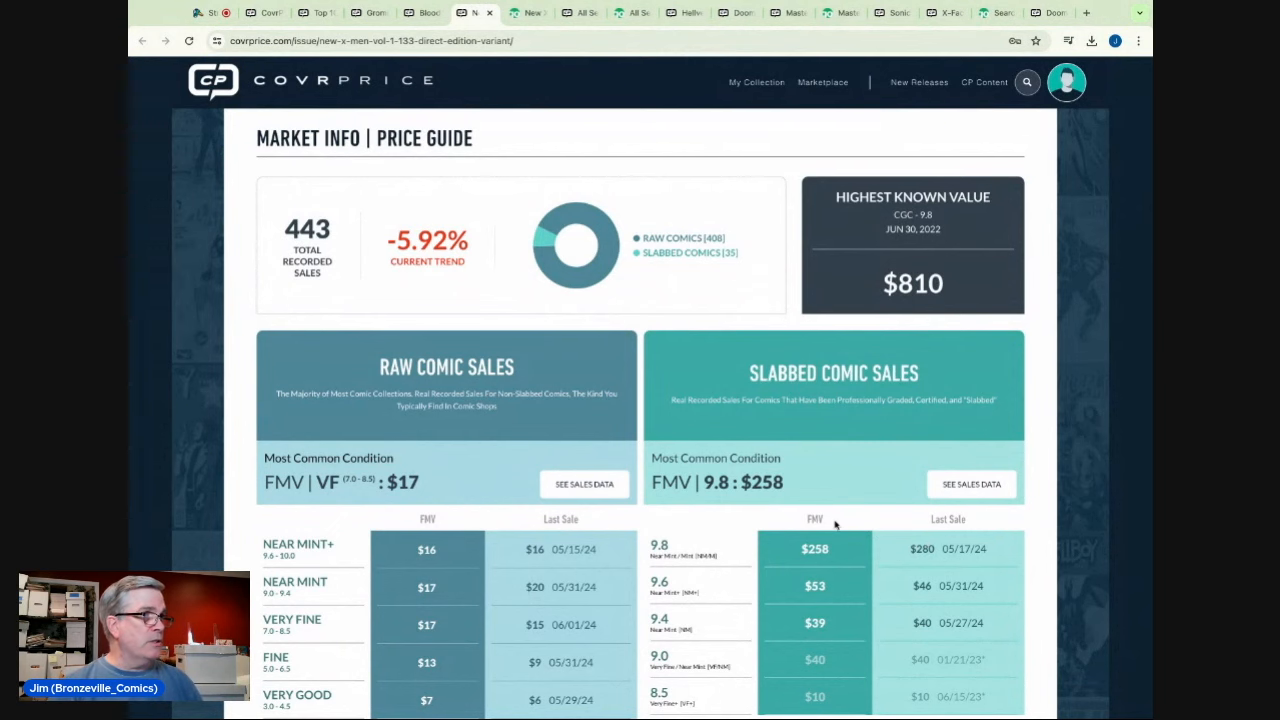
scroll("up", 3)
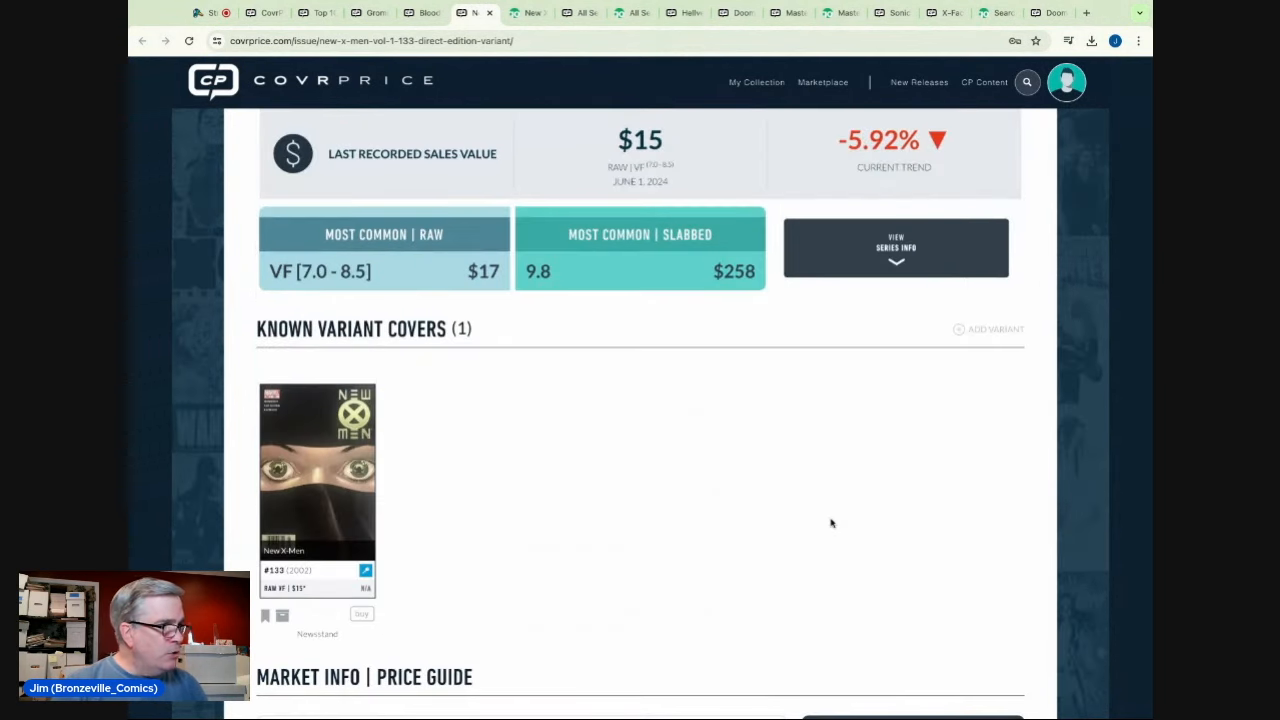
scroll("up", 3)
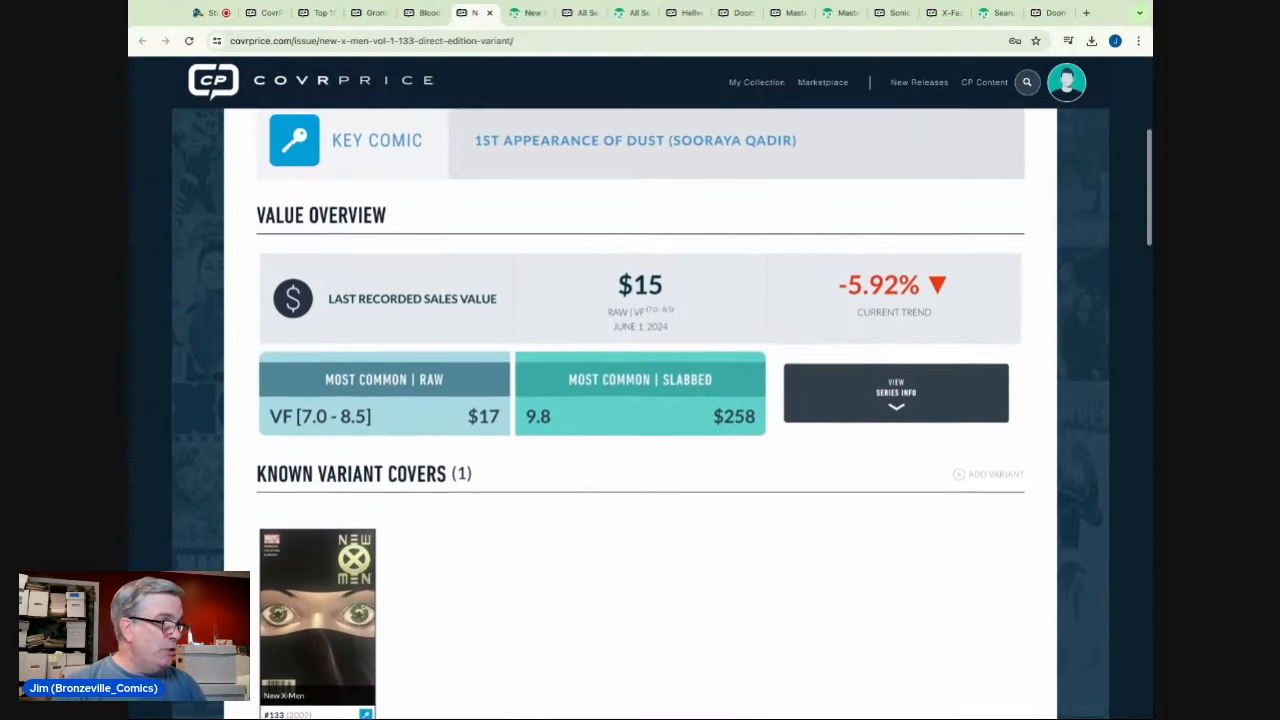
scroll("down", 3)
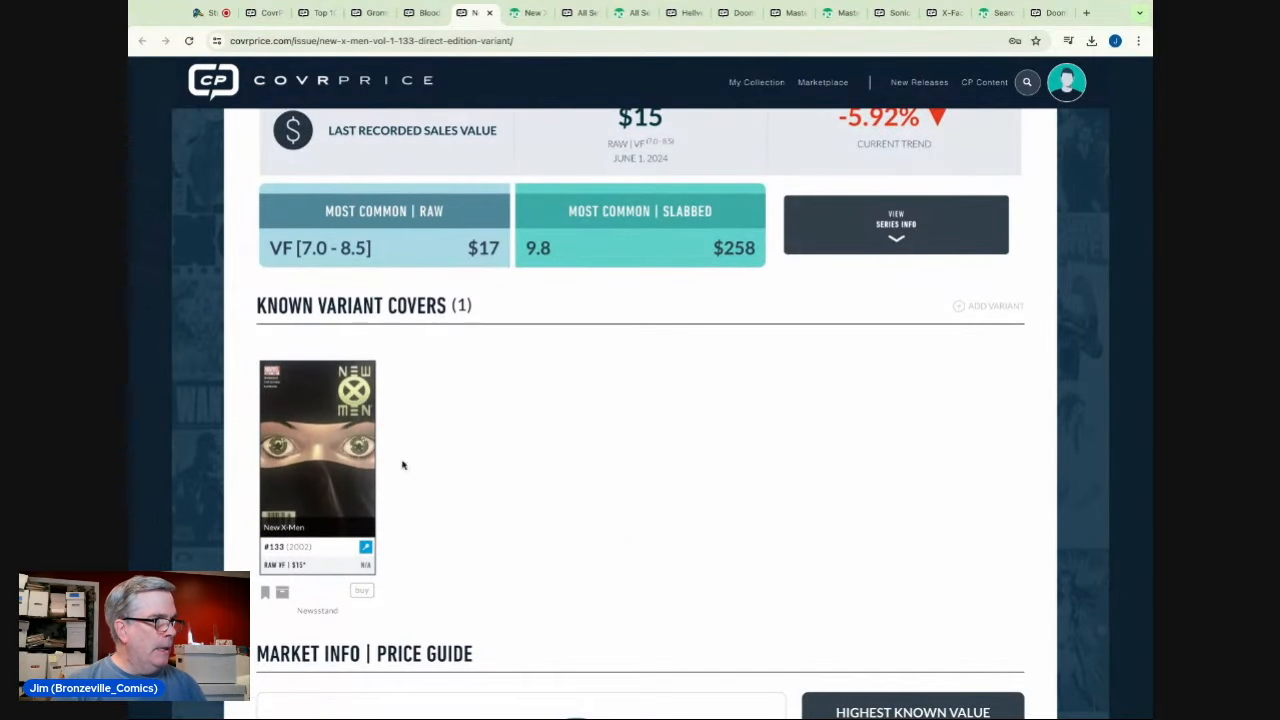
scroll("down", 3)
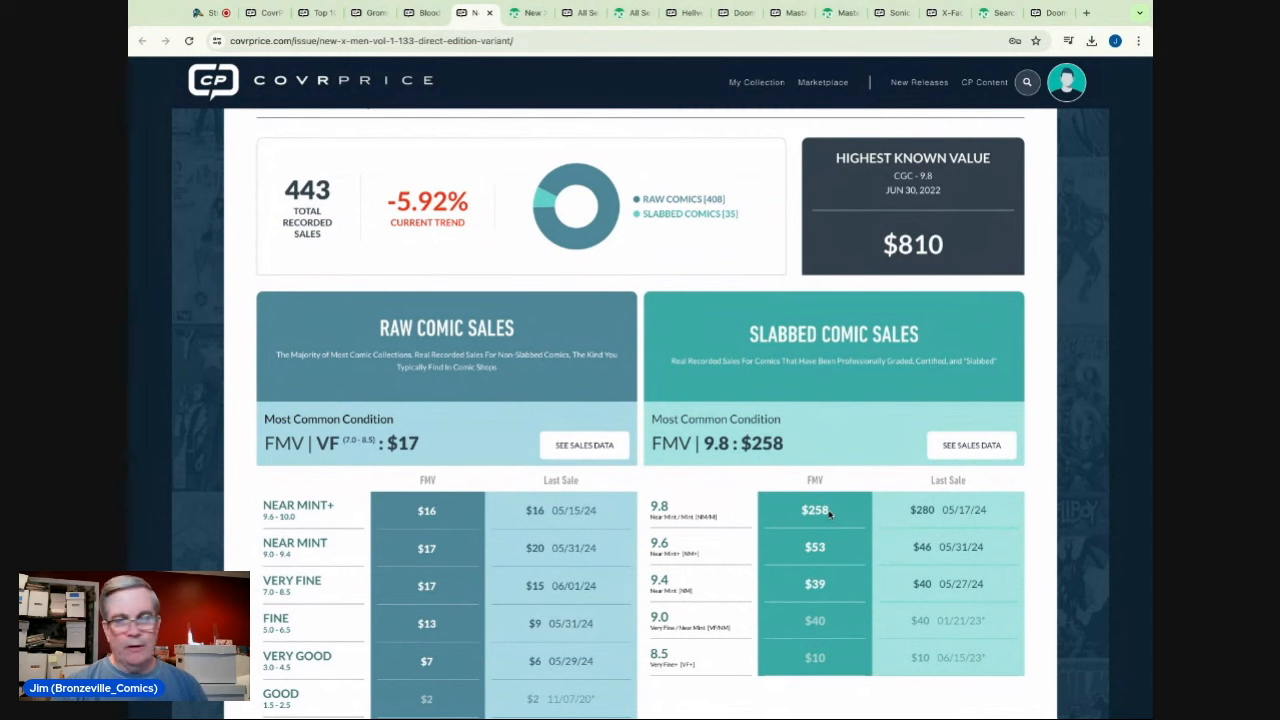
scroll("up", 3)
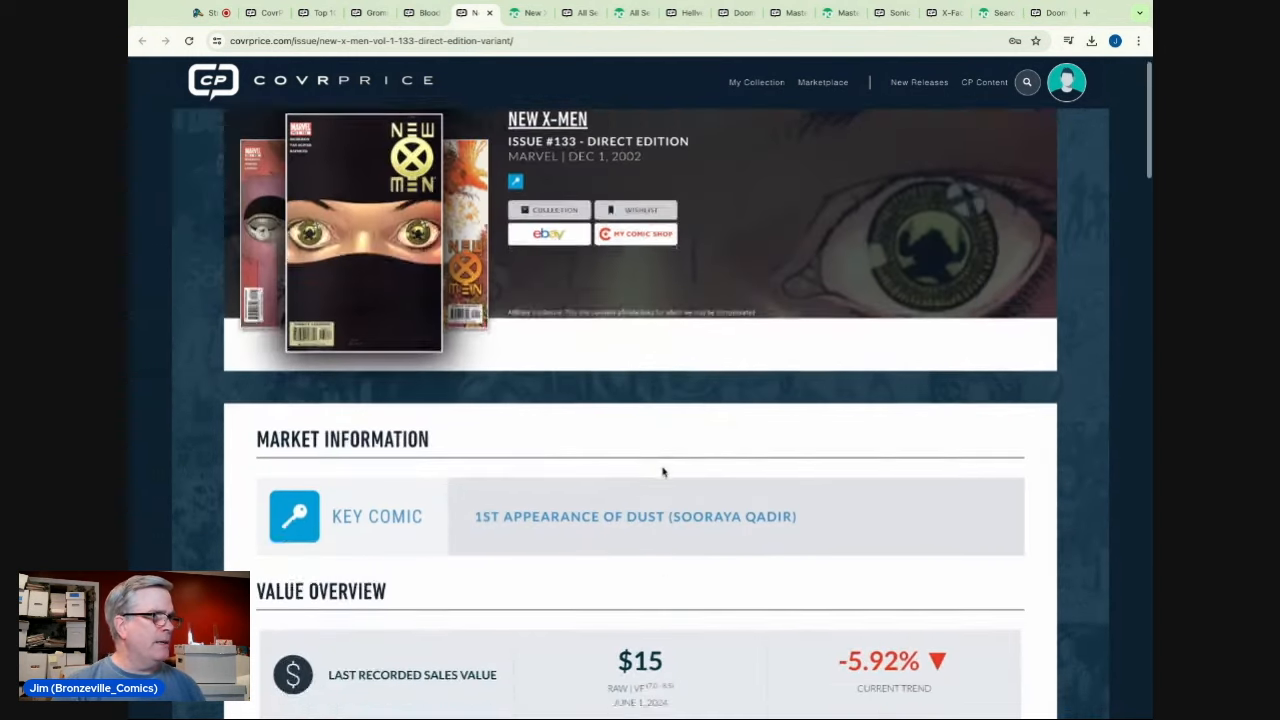
scroll("down", 3)
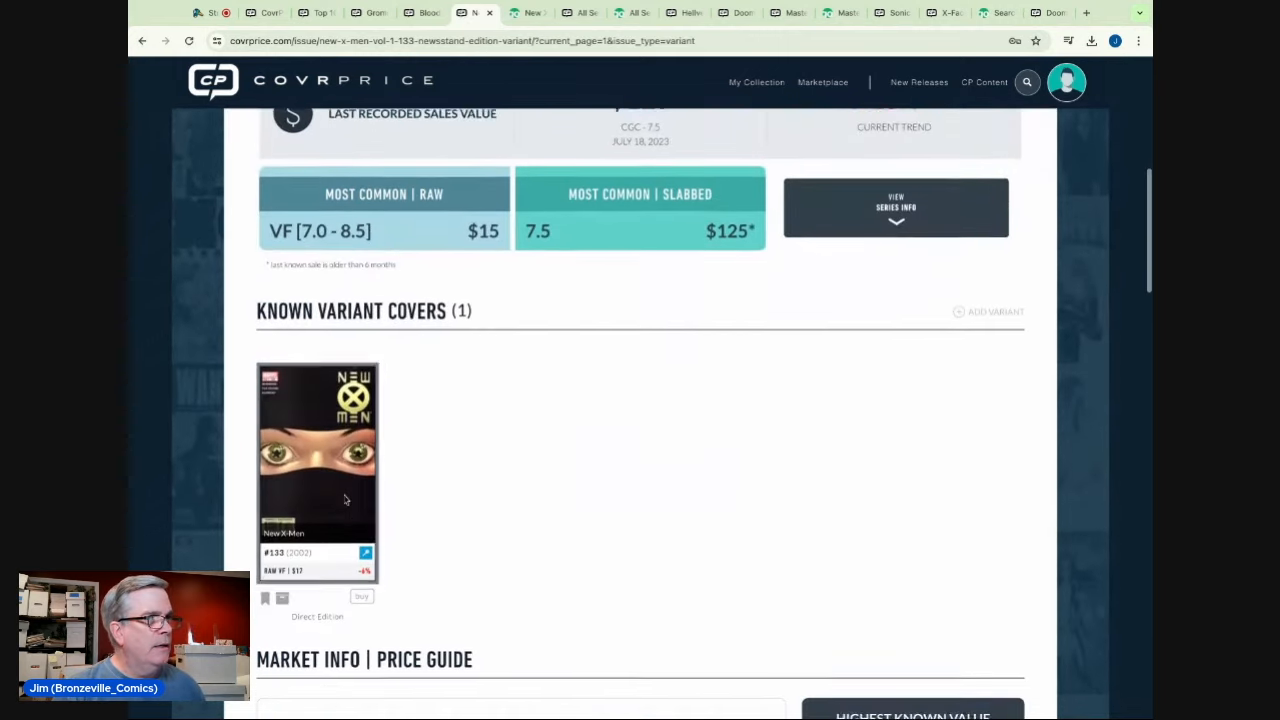
scroll("down", 3)
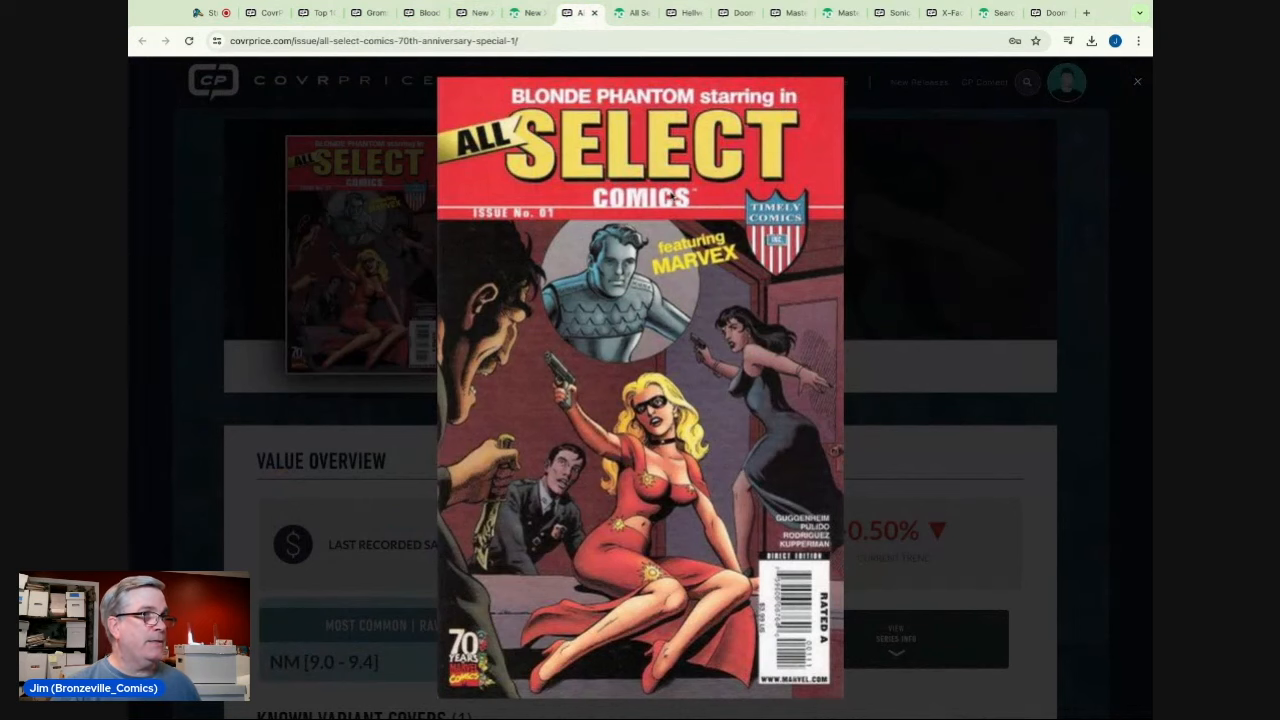
mouse_move(958, 234)
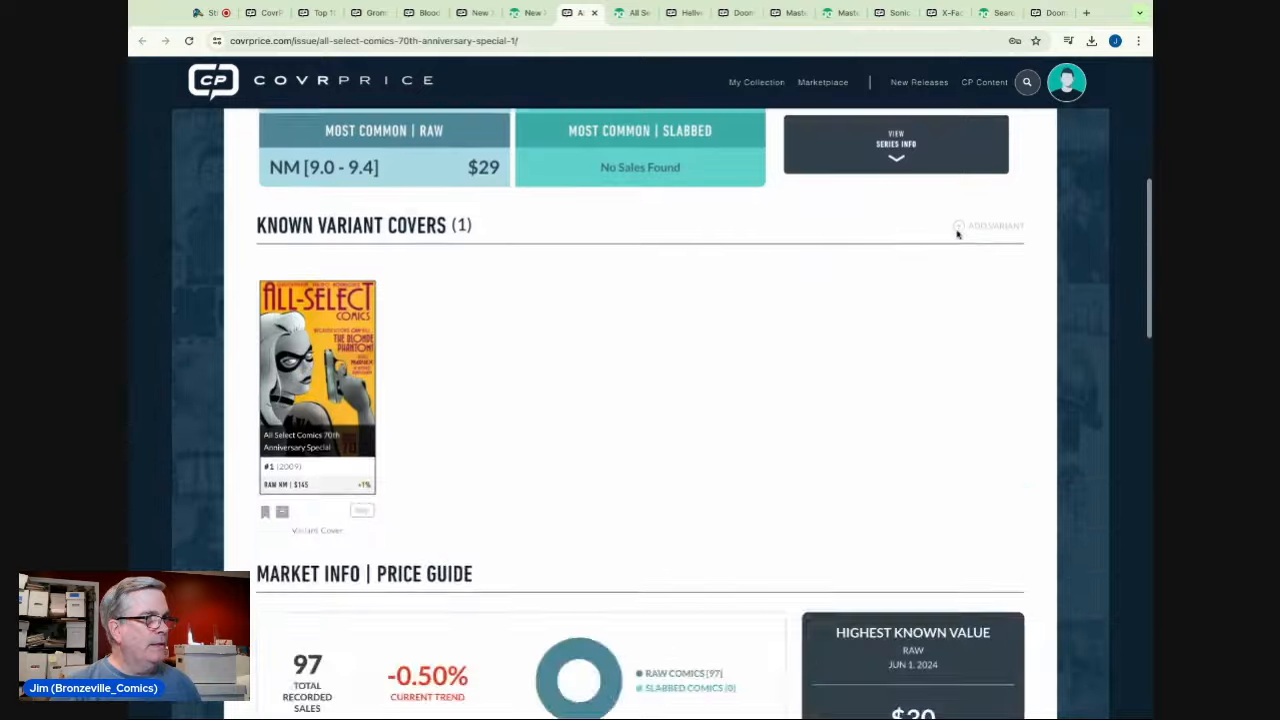
- Check All Select Comics #1 values ($29 NM, 97 sales) and GoCollect, then reopen the top 10 article
scroll("down", 3)
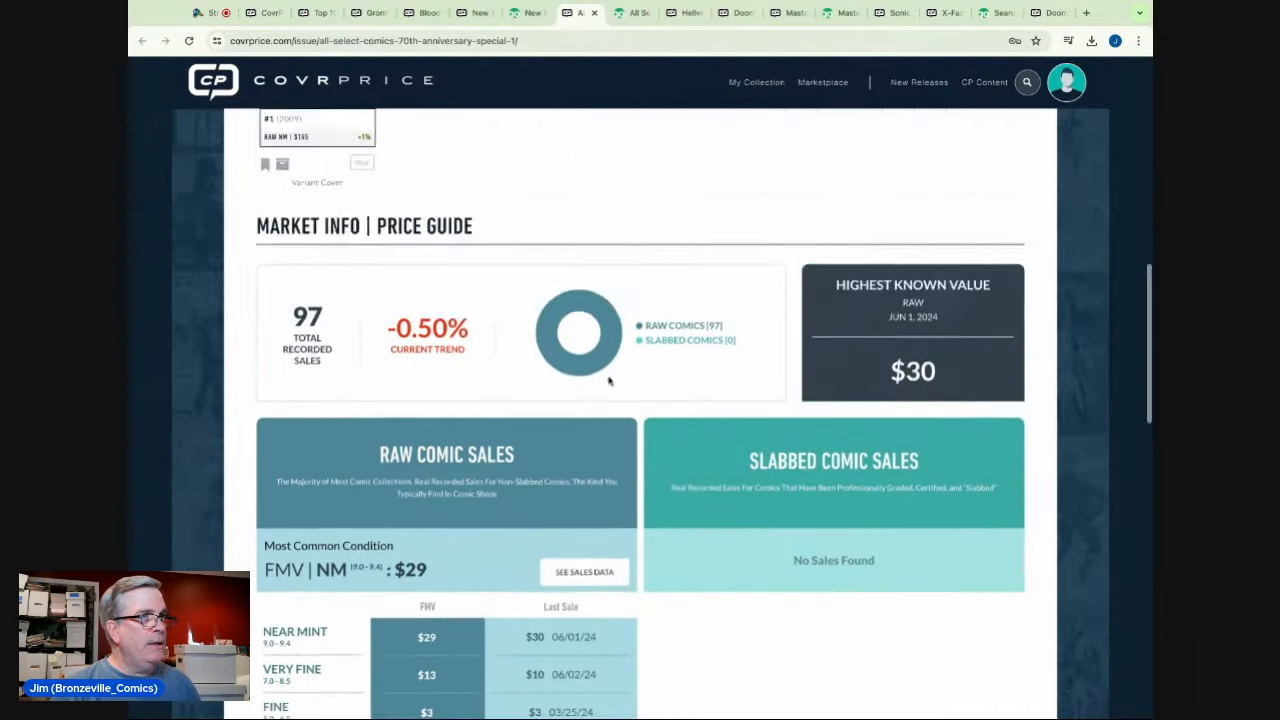
left_click(630, 12)
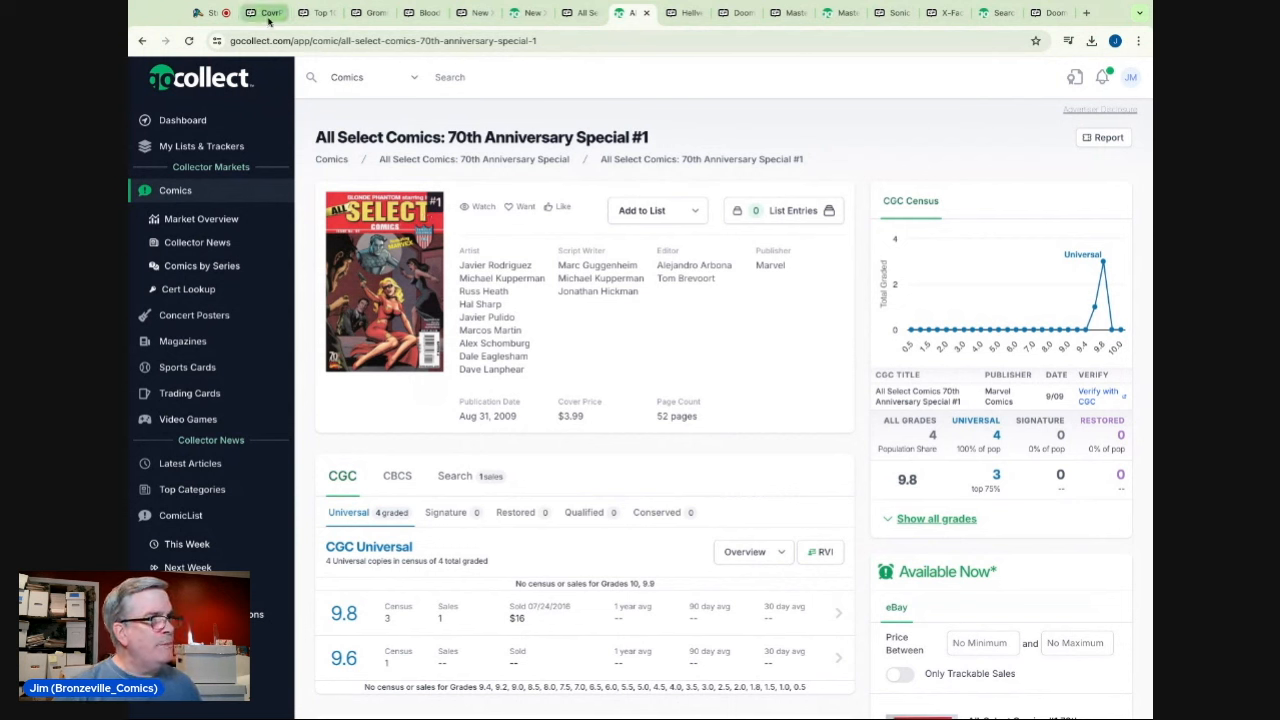
left_click(264, 12)
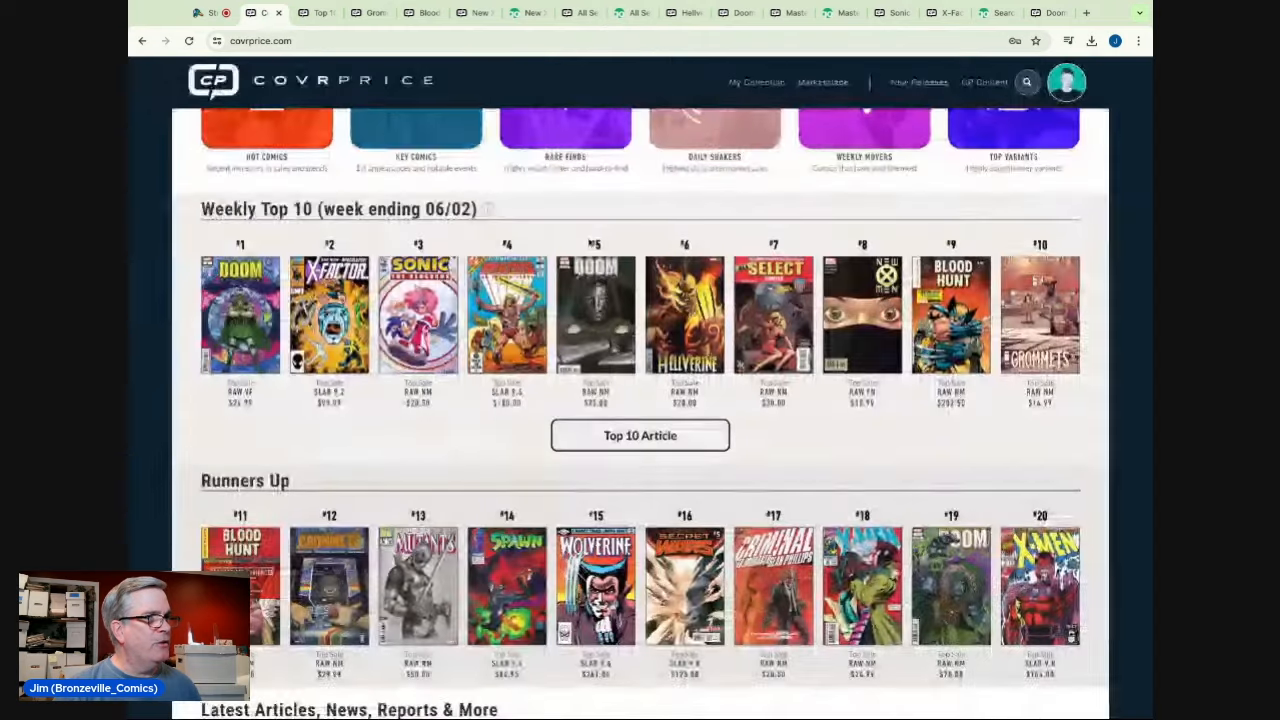
left_click(640, 435)
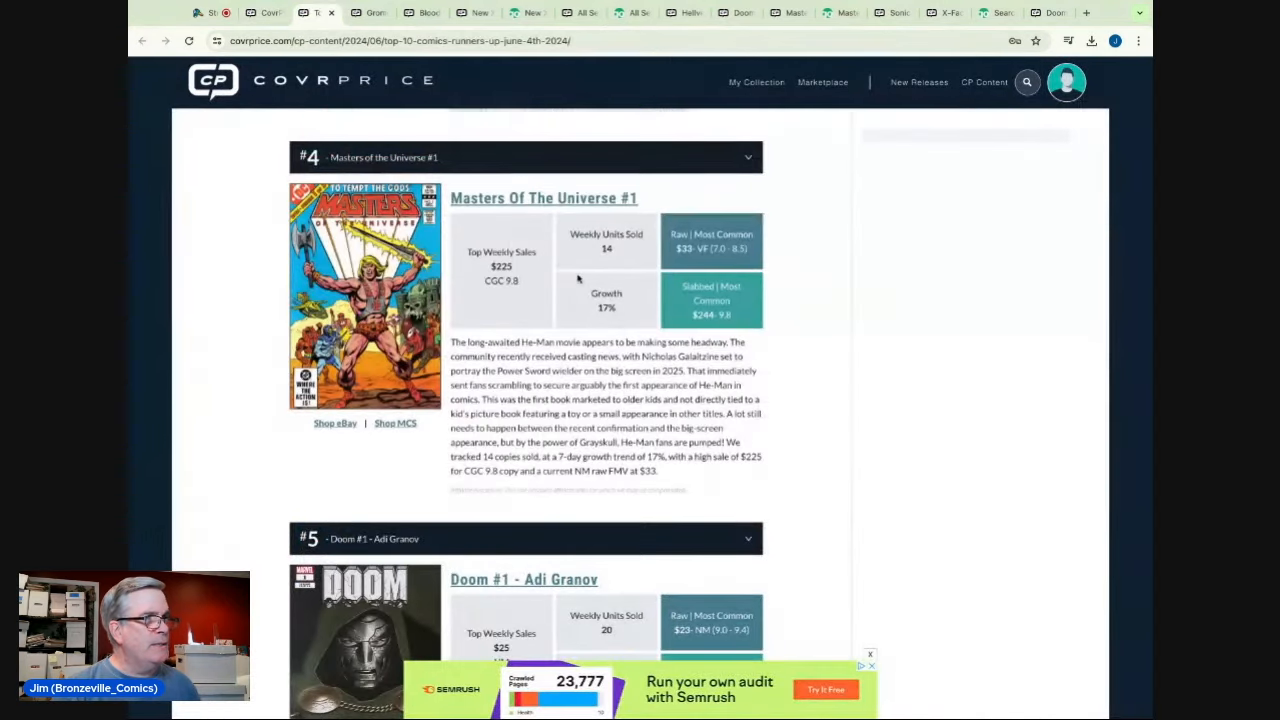
- Read entries #4 through #9, then return to #7 All Select Comics ($30 NM, 110% growth)
scroll("down", 3)
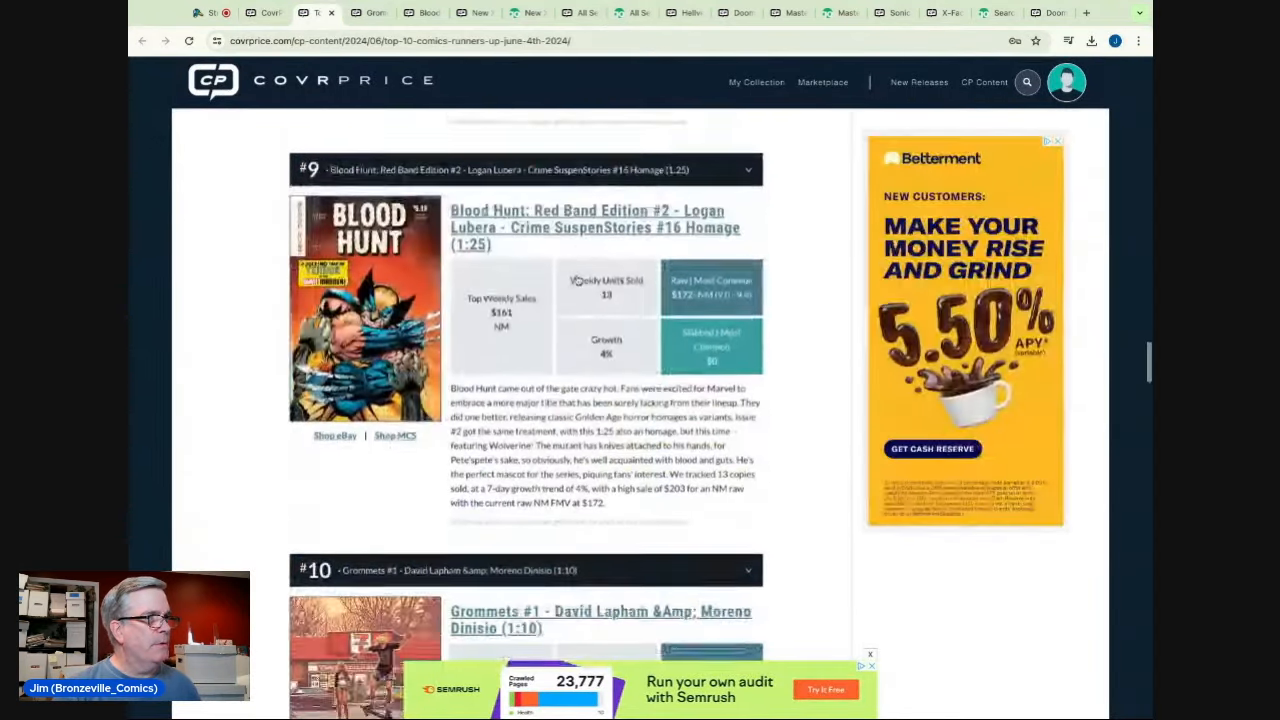
scroll("up", 3)
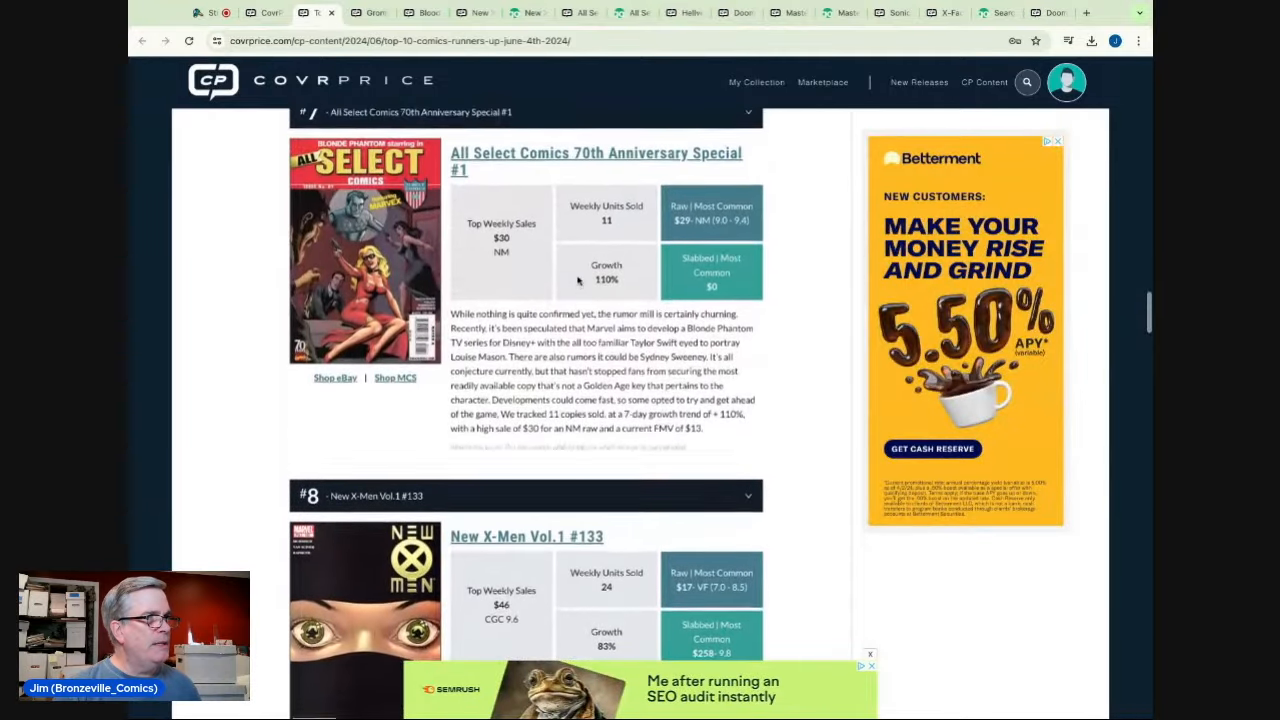
scroll("up", 3)
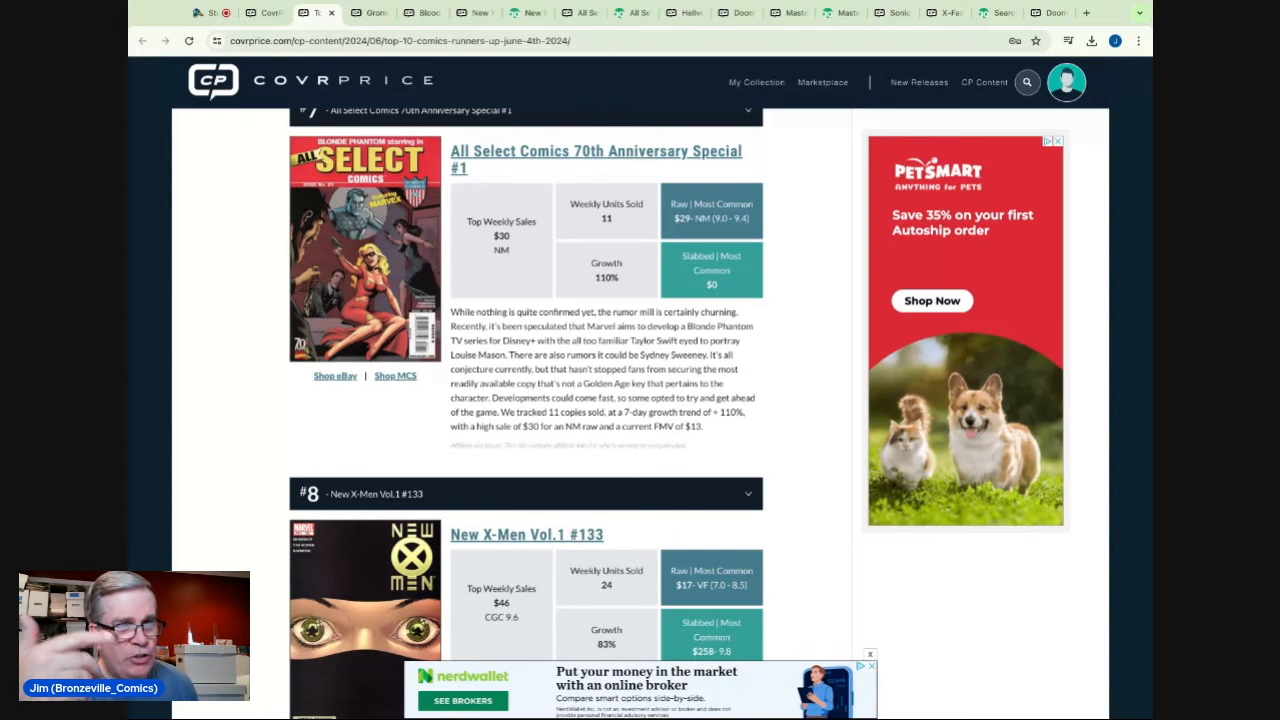
left_click(870, 655)
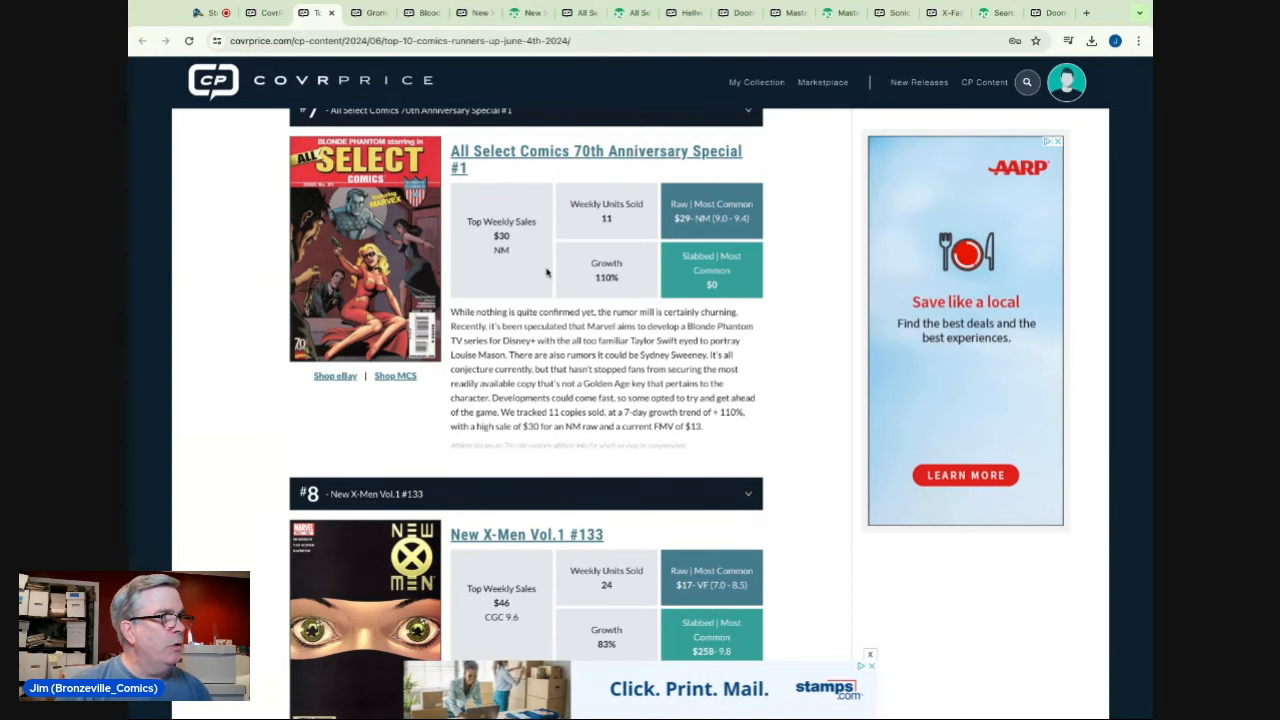
scroll("up", 3)
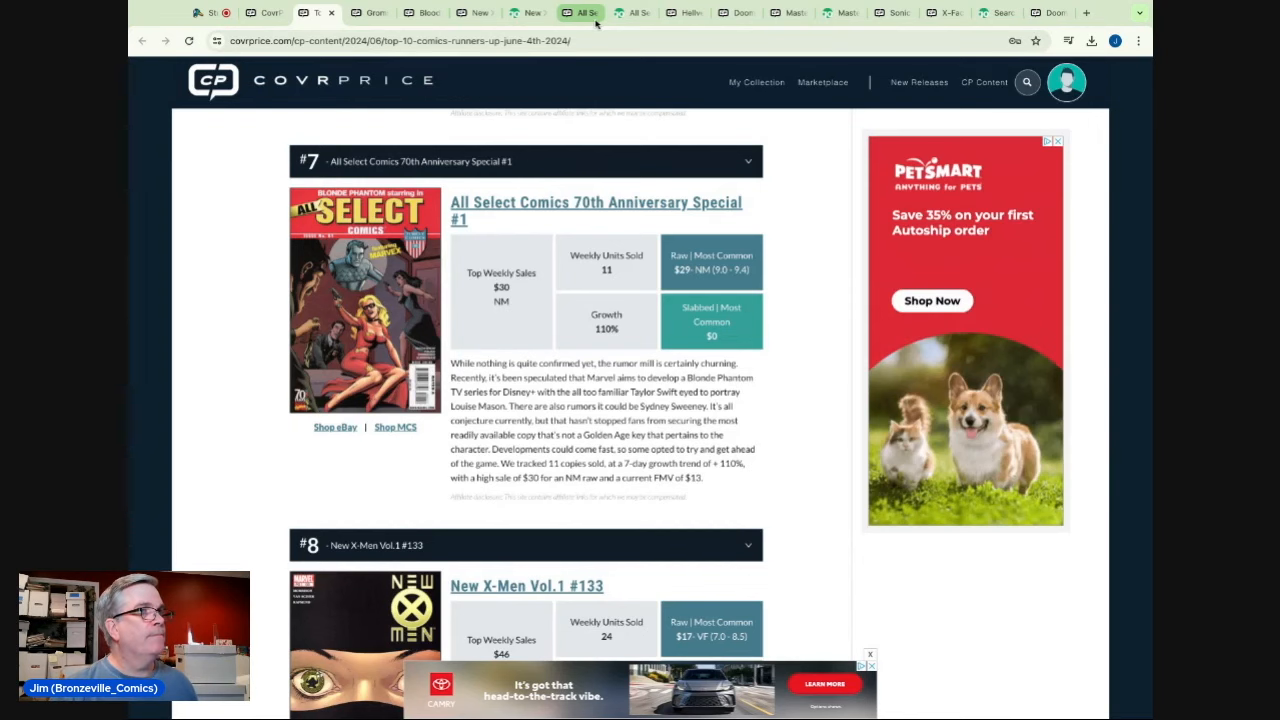
- Check the Hellverine #1 Cassara spoiler variant issue page and close its enlarged cover
left_click(683, 12)
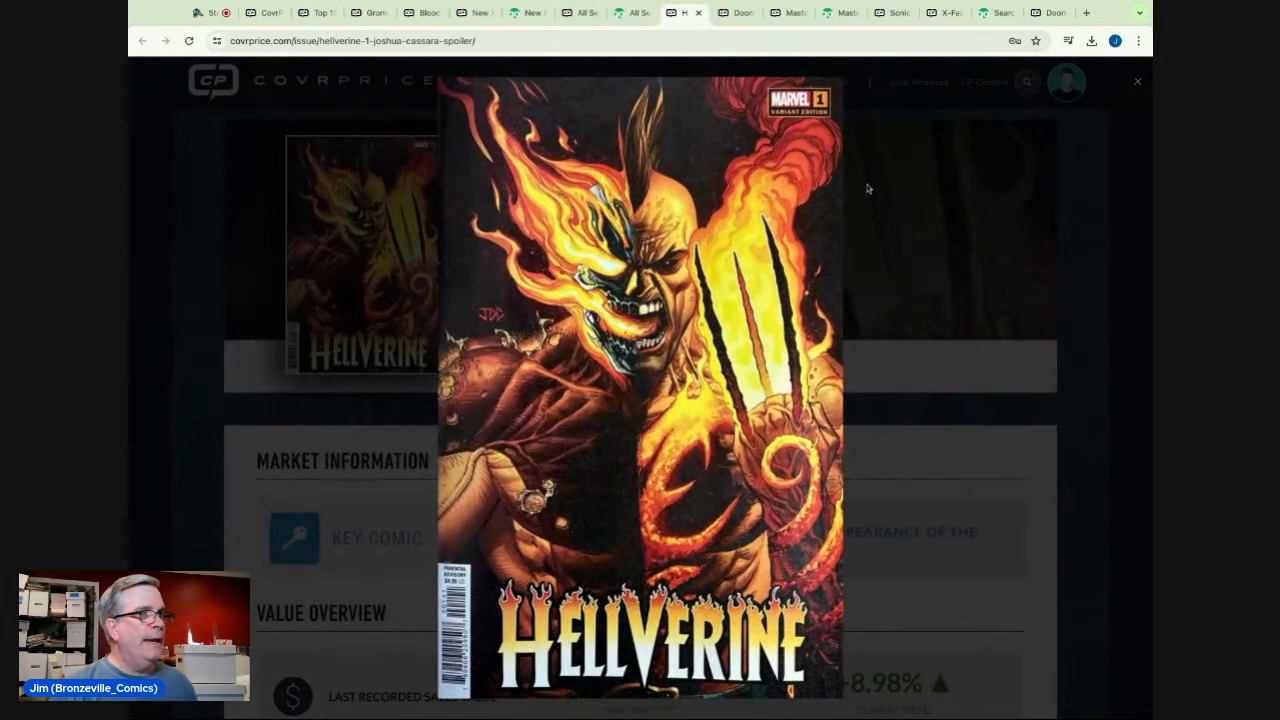
left_click(1137, 81)
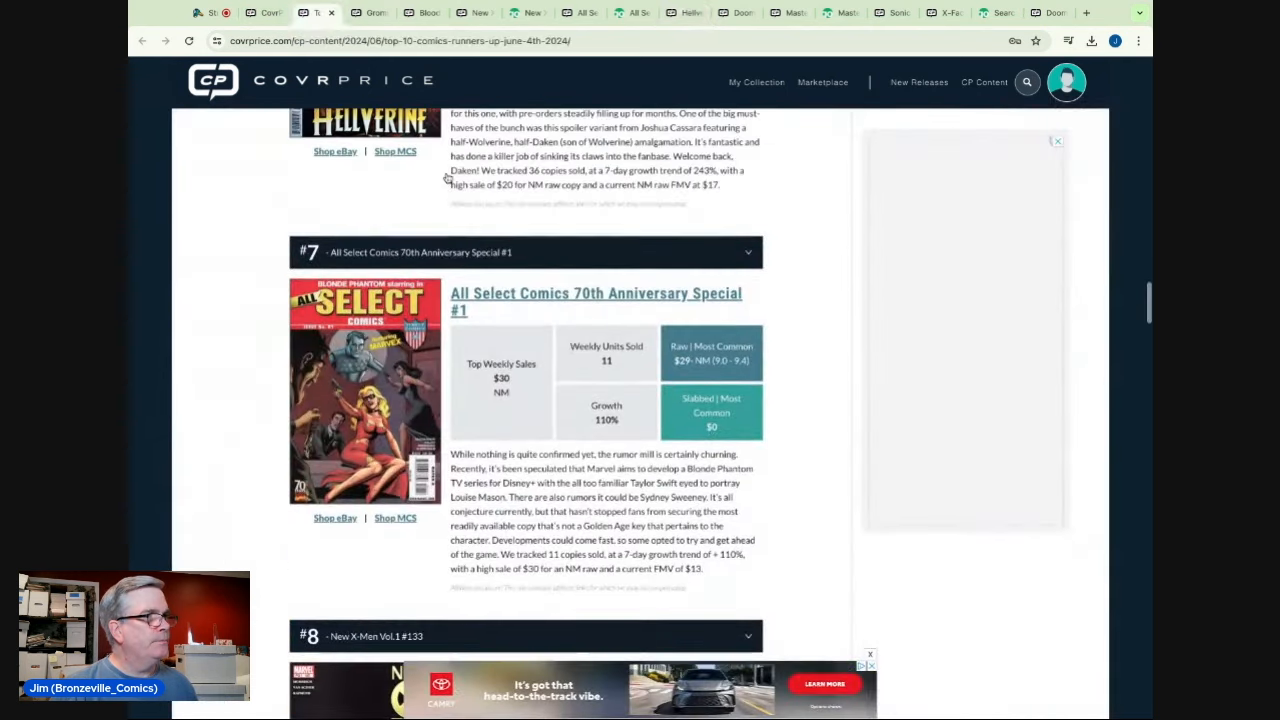
- Revisit the #6 Hellverine write-up, then bring up Doom #1 Adi Granov's page (-4.83% trend)
scroll("up", 3)
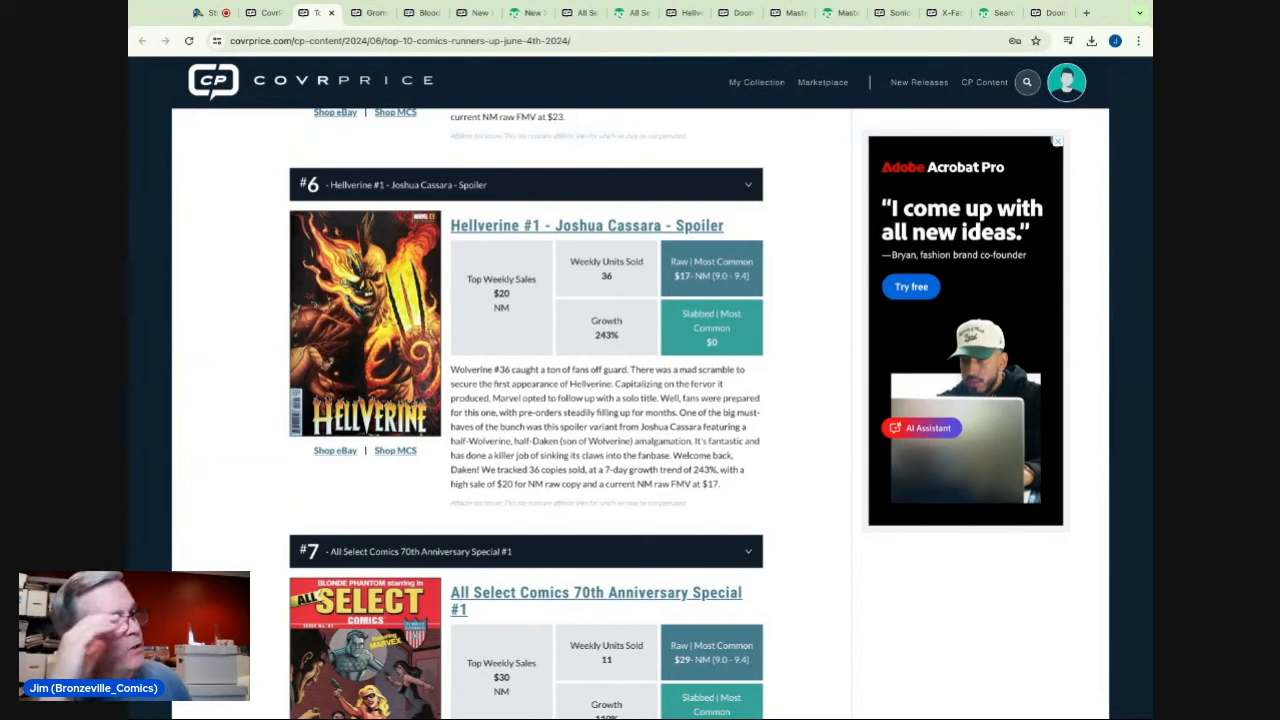
left_click(920, 427)
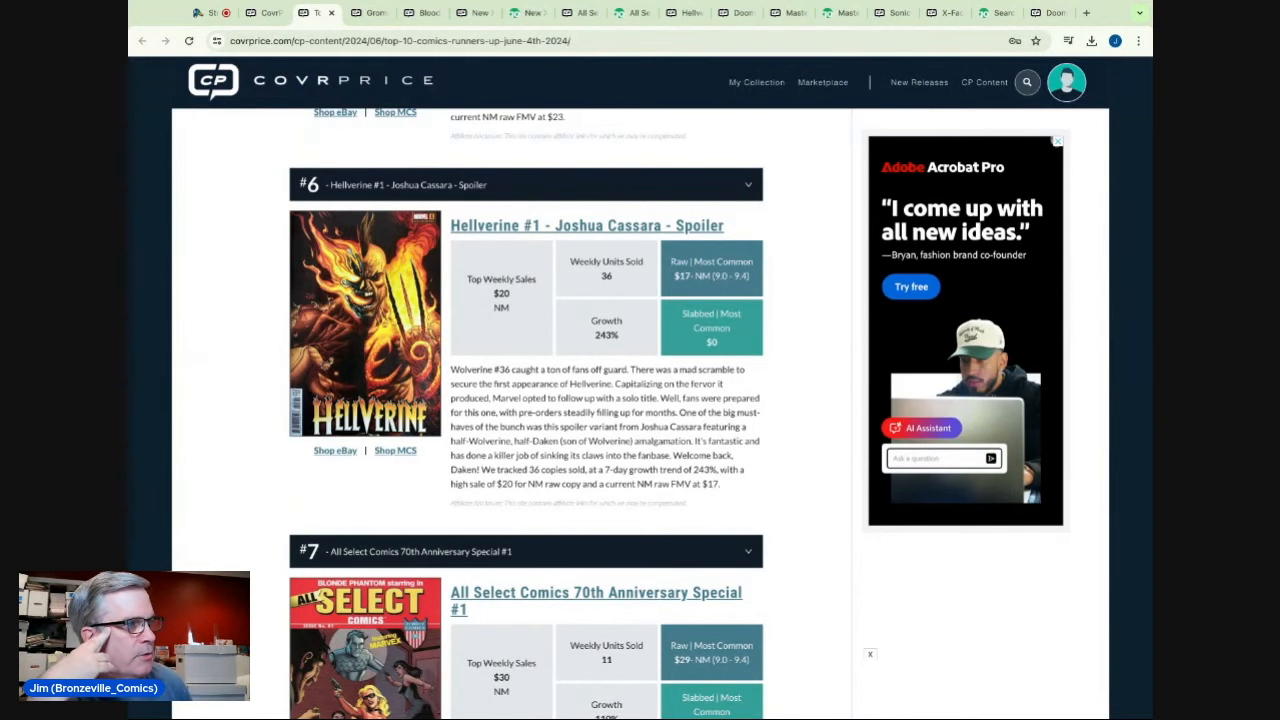
type("Give me the main poi")
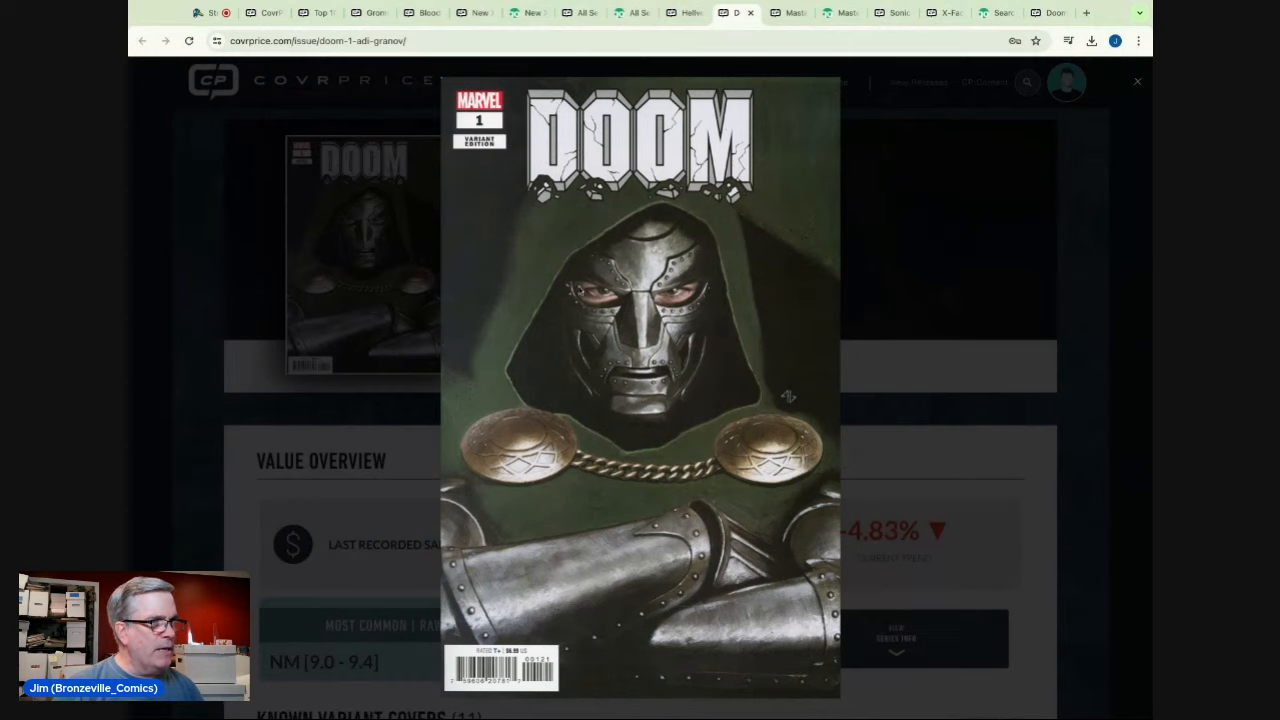
- Review Doom #1 Adi Granov's price guide: 113 sales, $16 NM, $90 for 9.8, $150 high
left_click(1137, 81)
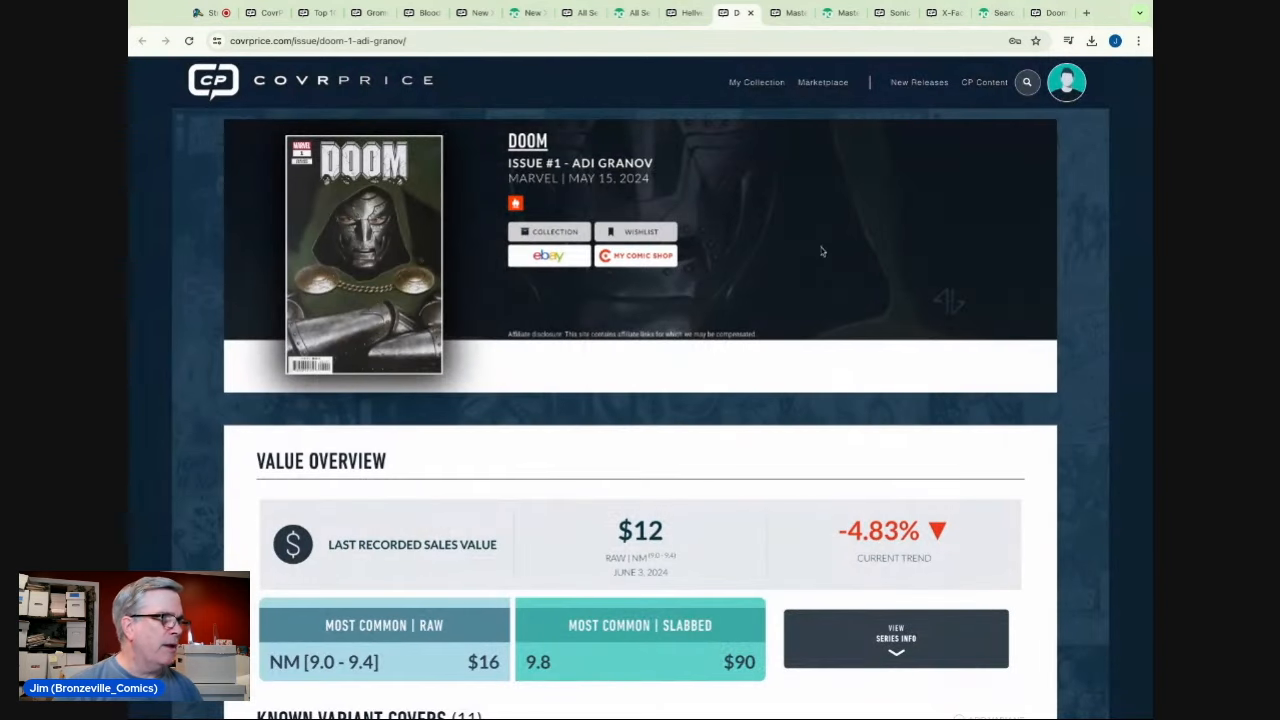
scroll("down", 3)
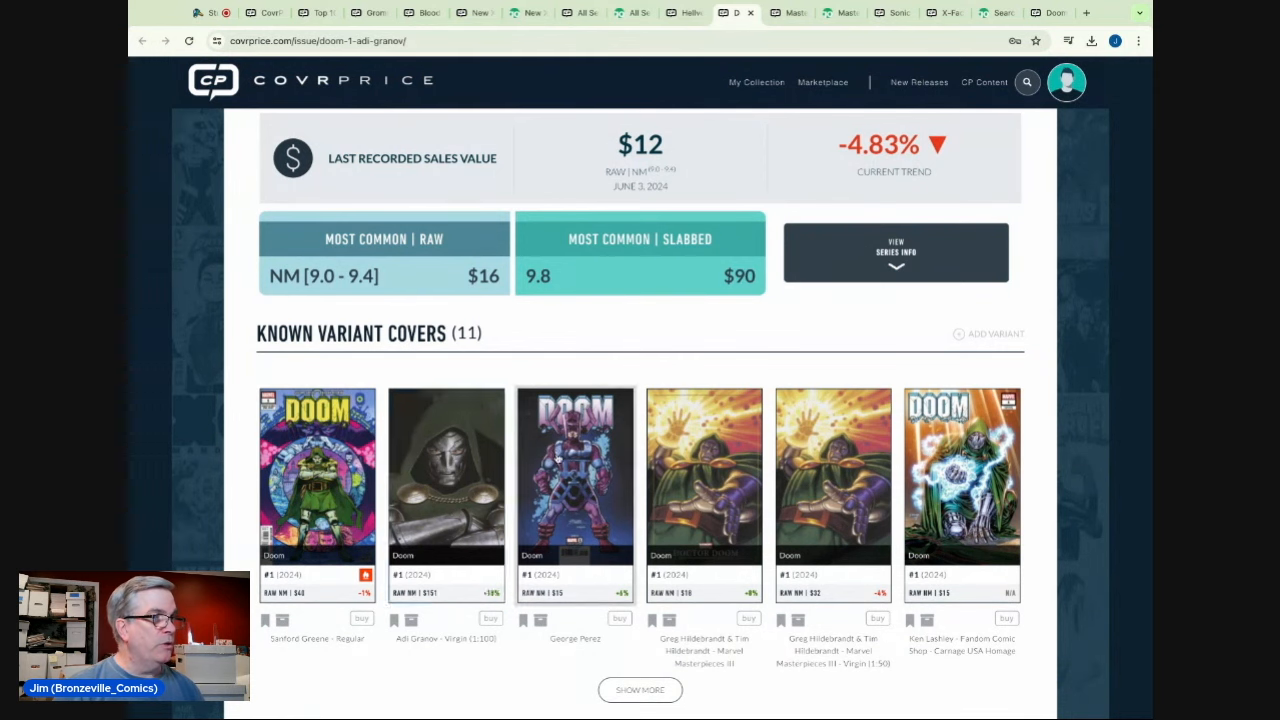
scroll("down", 3)
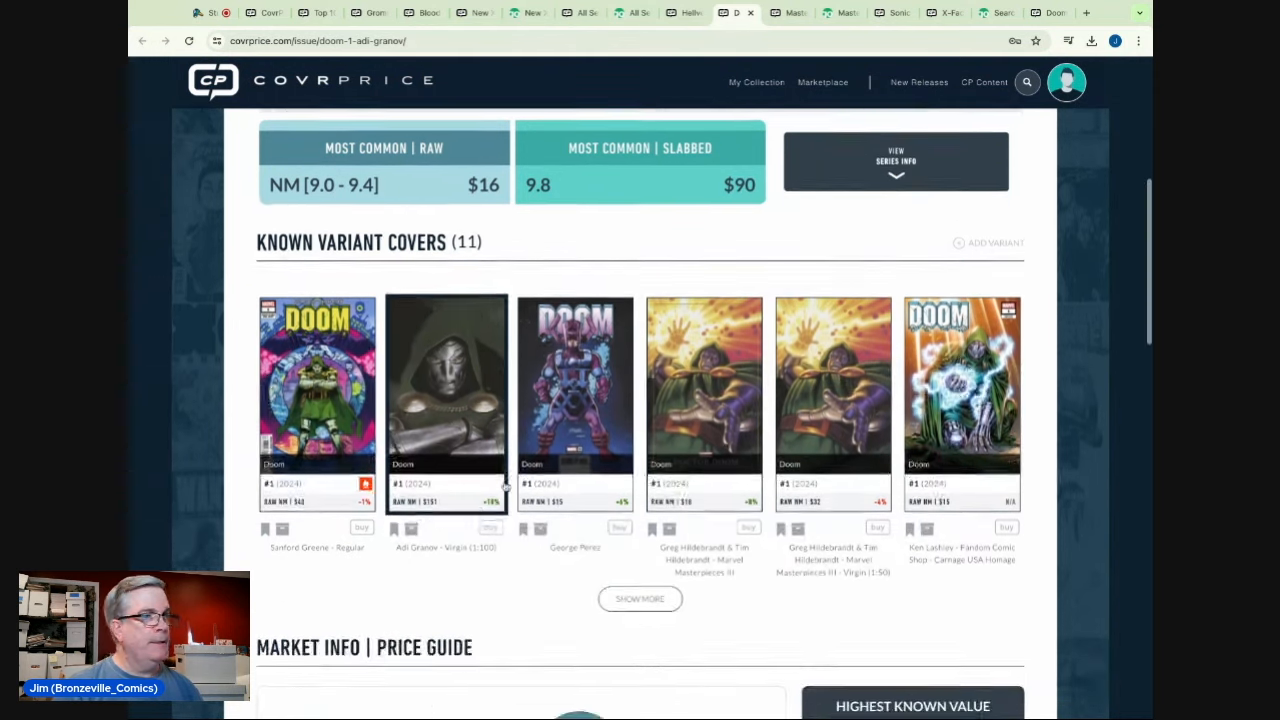
scroll("down", 3)
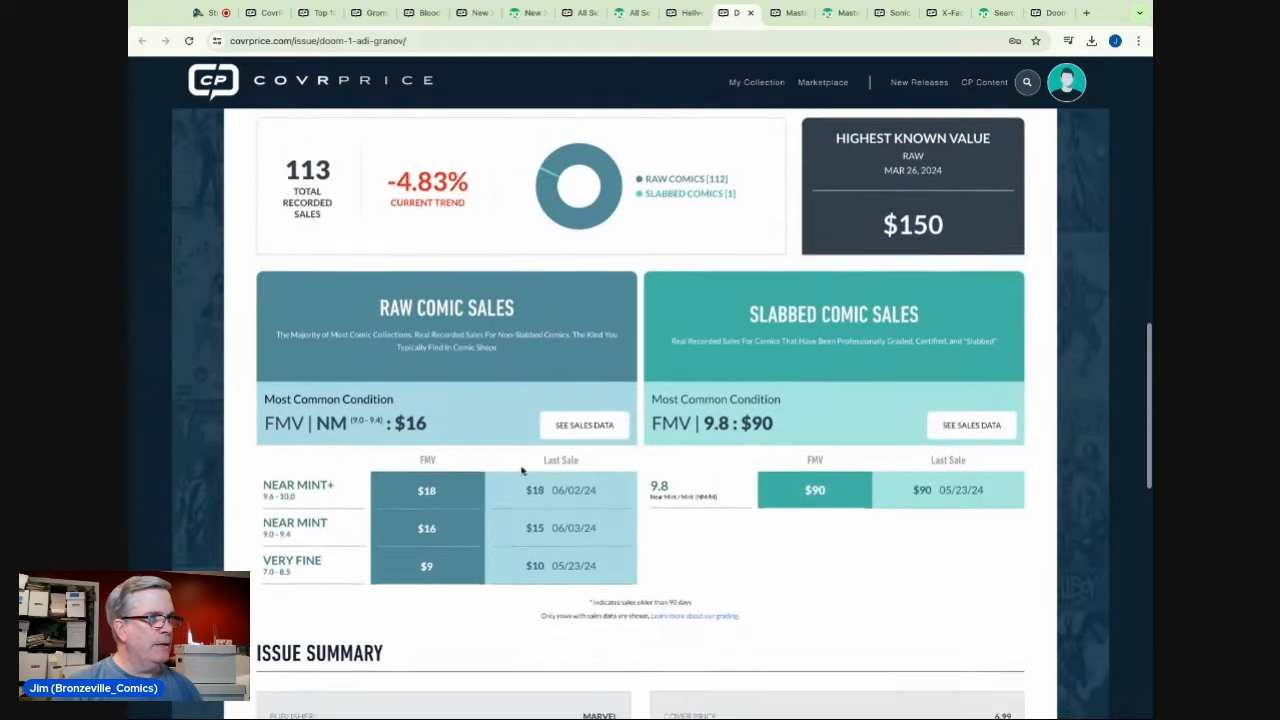
scroll("up", 3)
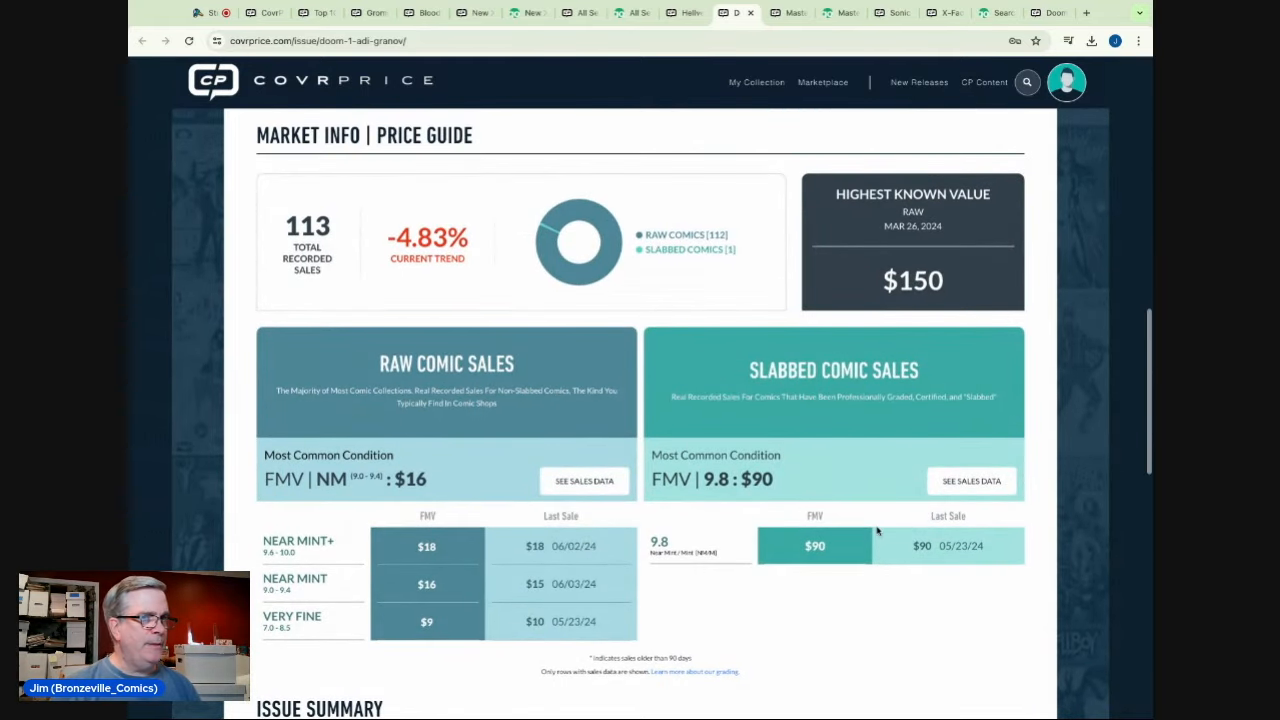
scroll("up", 3)
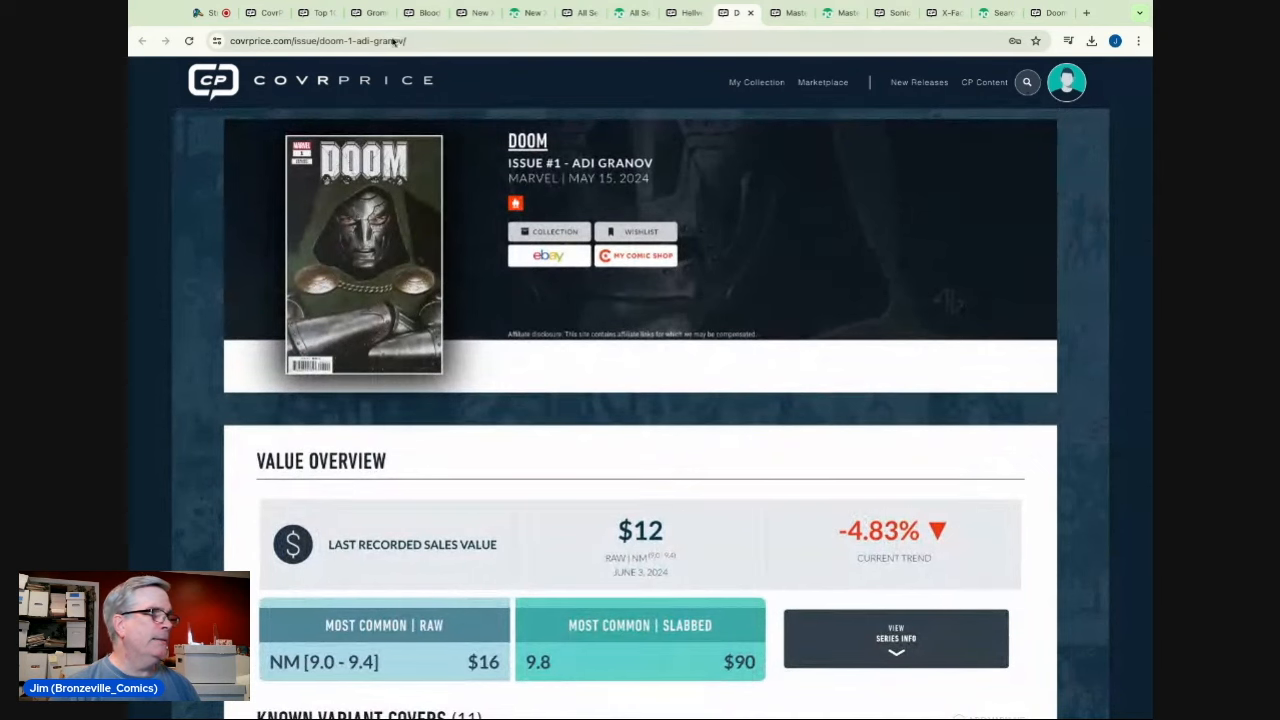
mouse_move(318, 12)
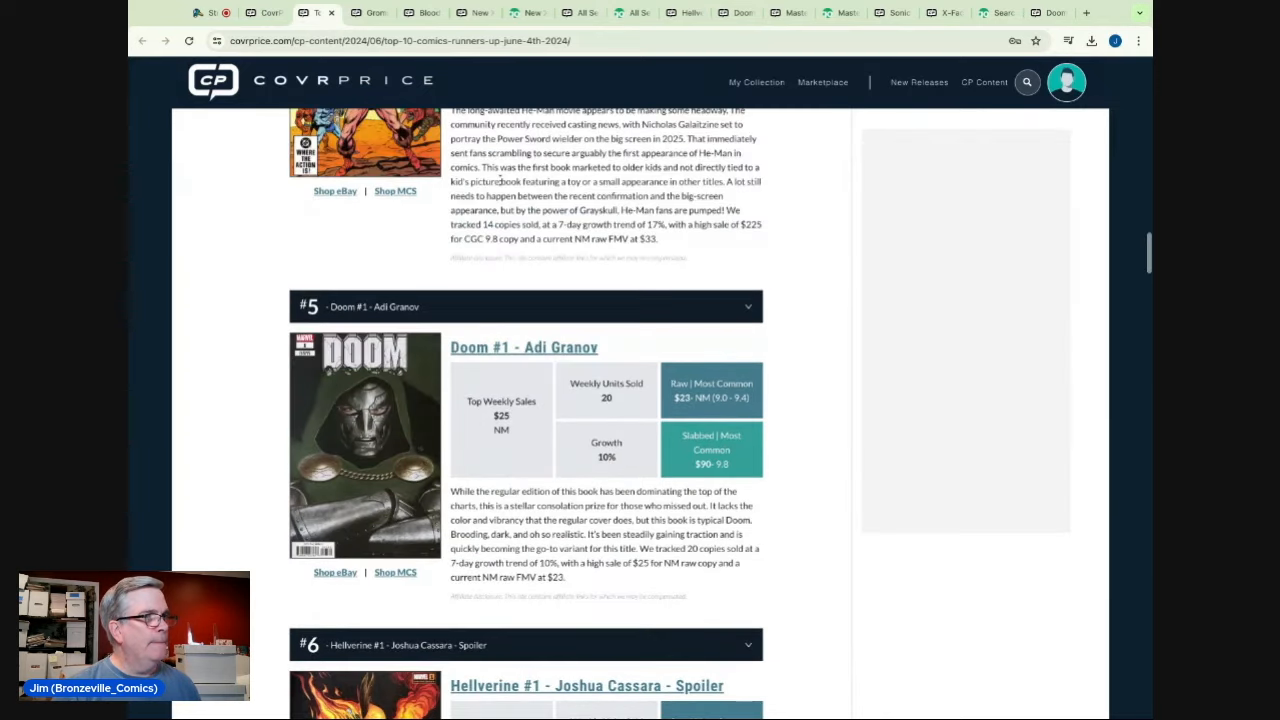
- Scroll past the #5 Doom write-up to reach Masters of the Universe #1 direct sales
scroll("down", 3)
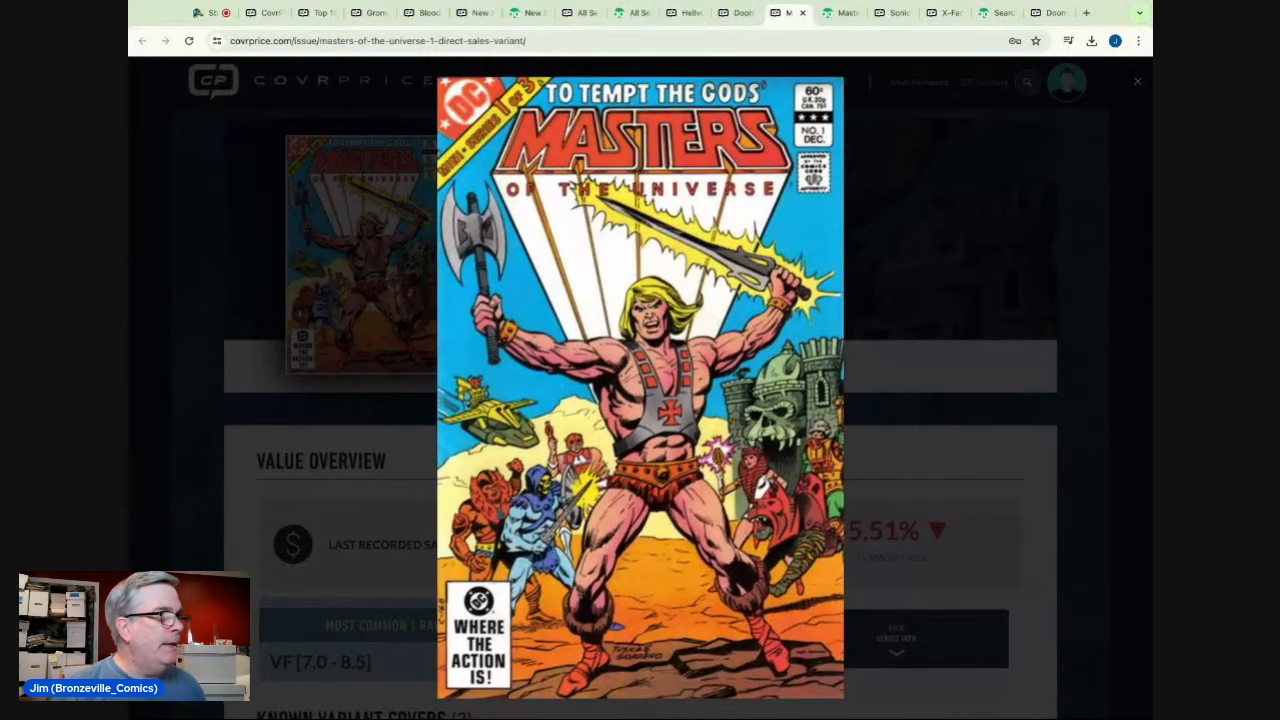
- Close the enlarged cover to show the $22 last sale, $33 VF and $244 for 9.8
left_click(1137, 81)
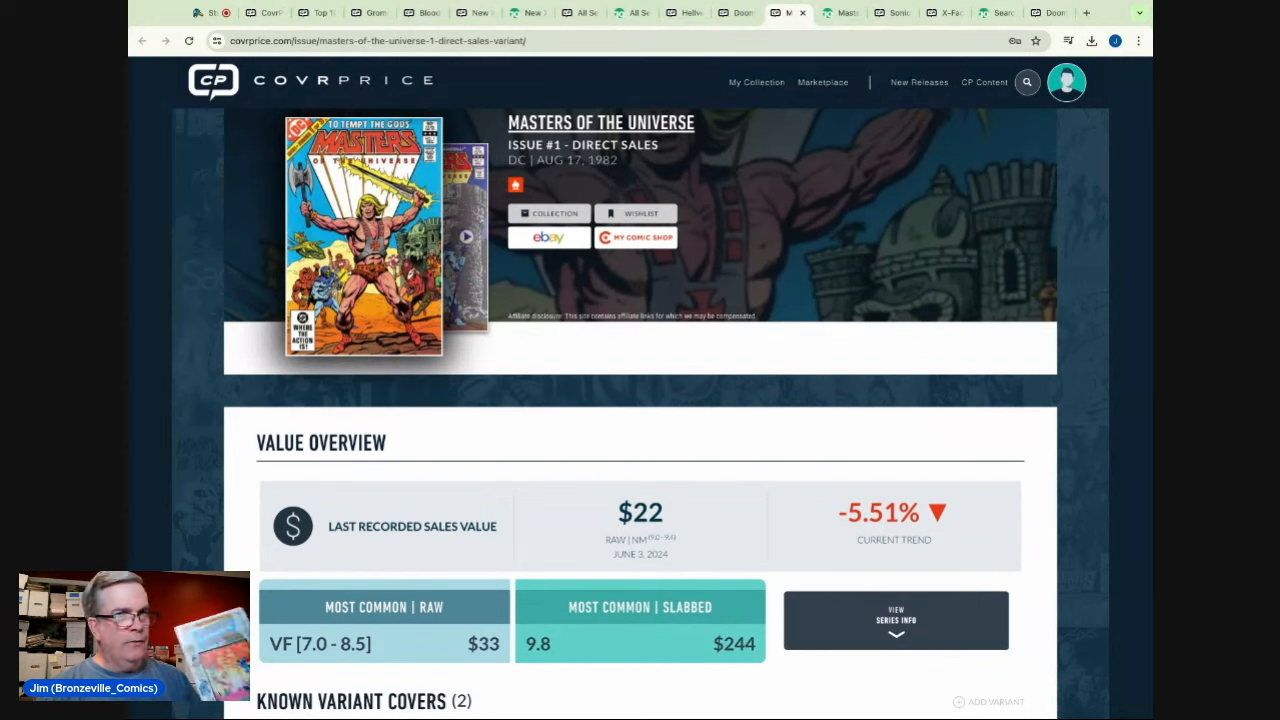
mouse_move(308, 103)
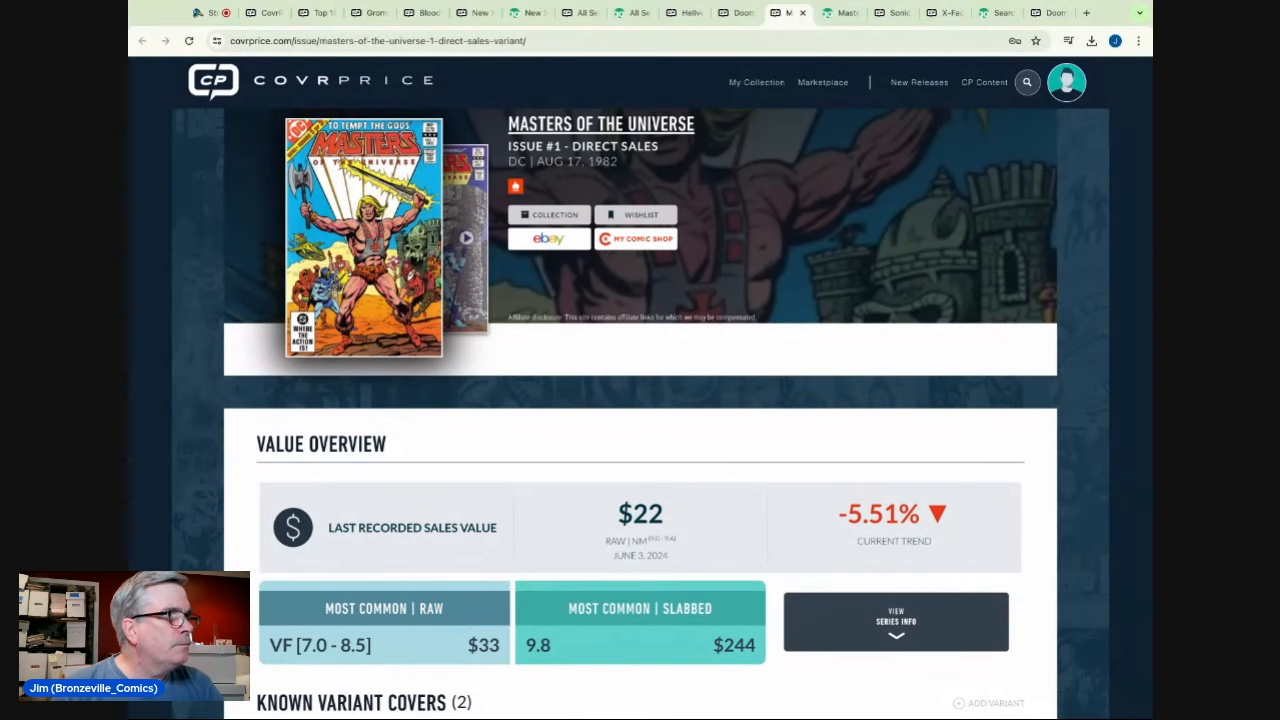
- Glance over Masters of the Universe #1 values and bring up its GoCollect page ($280 FMV)
scroll("down", 3)
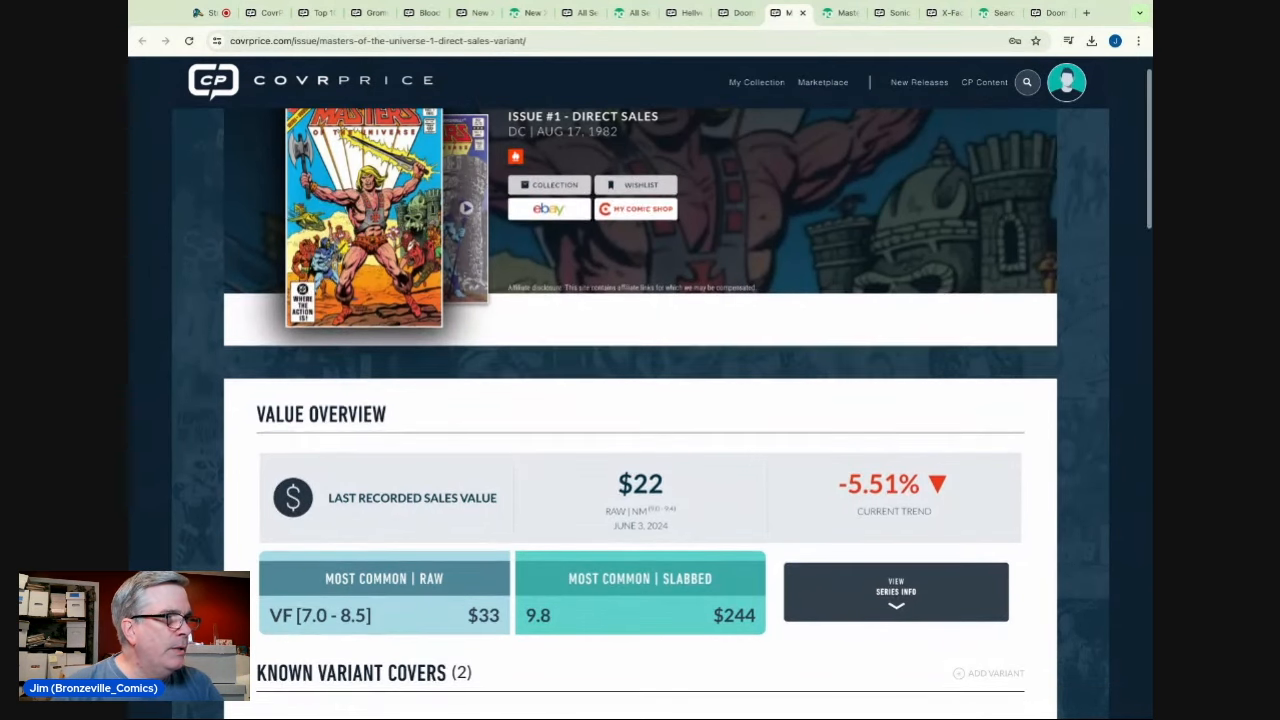
scroll("up", 3)
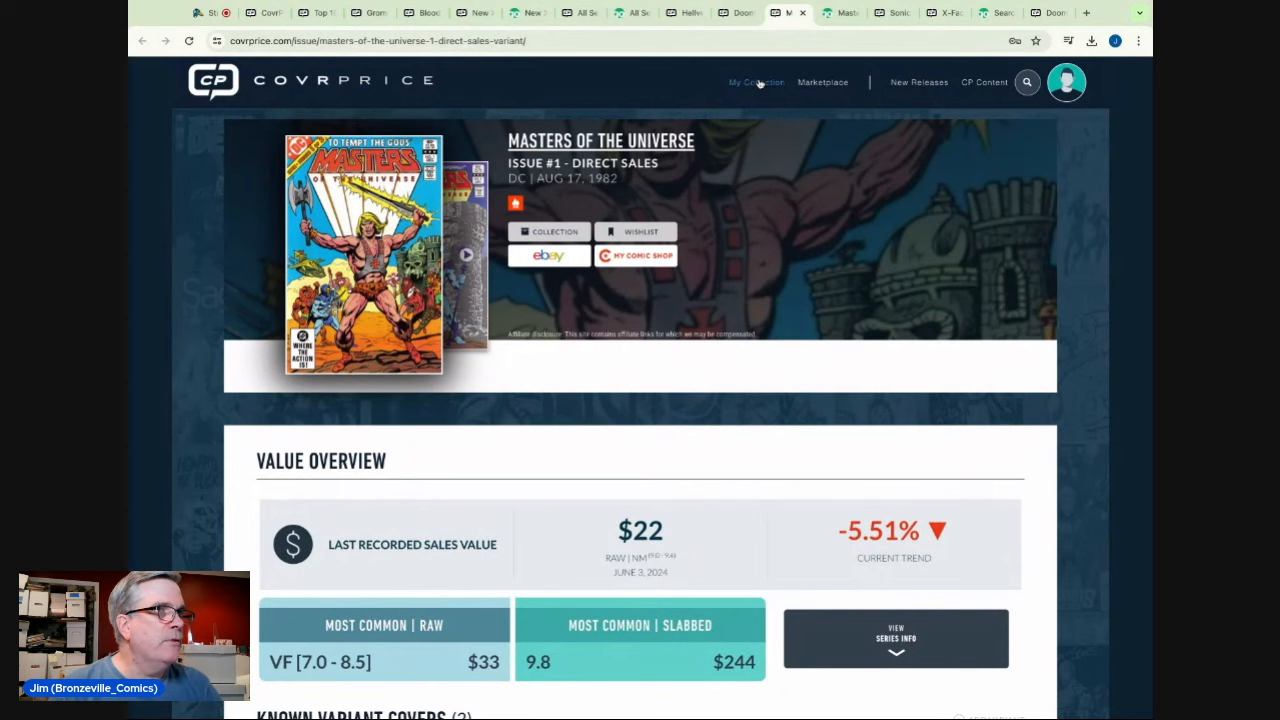
left_click(826, 12)
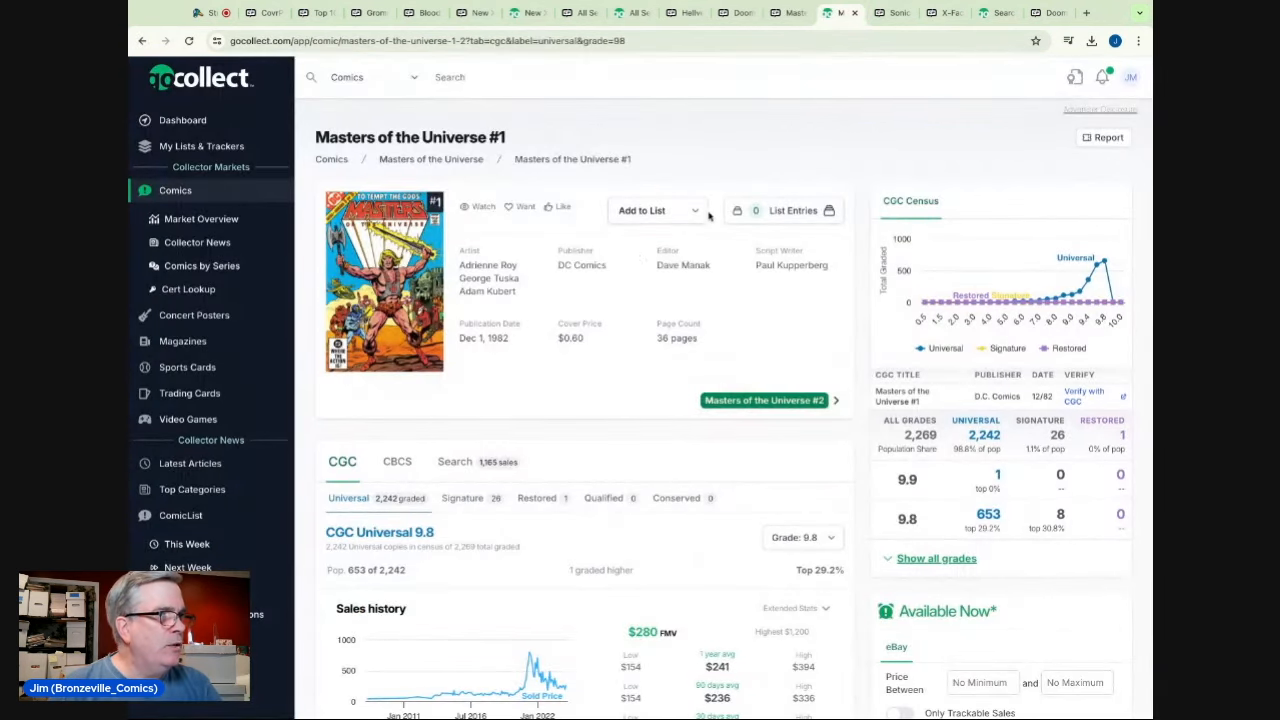
- Scroll through GoCollect's CGC 9.8 sales history, including the $796.99 May 2021 peak
scroll("down", 3)
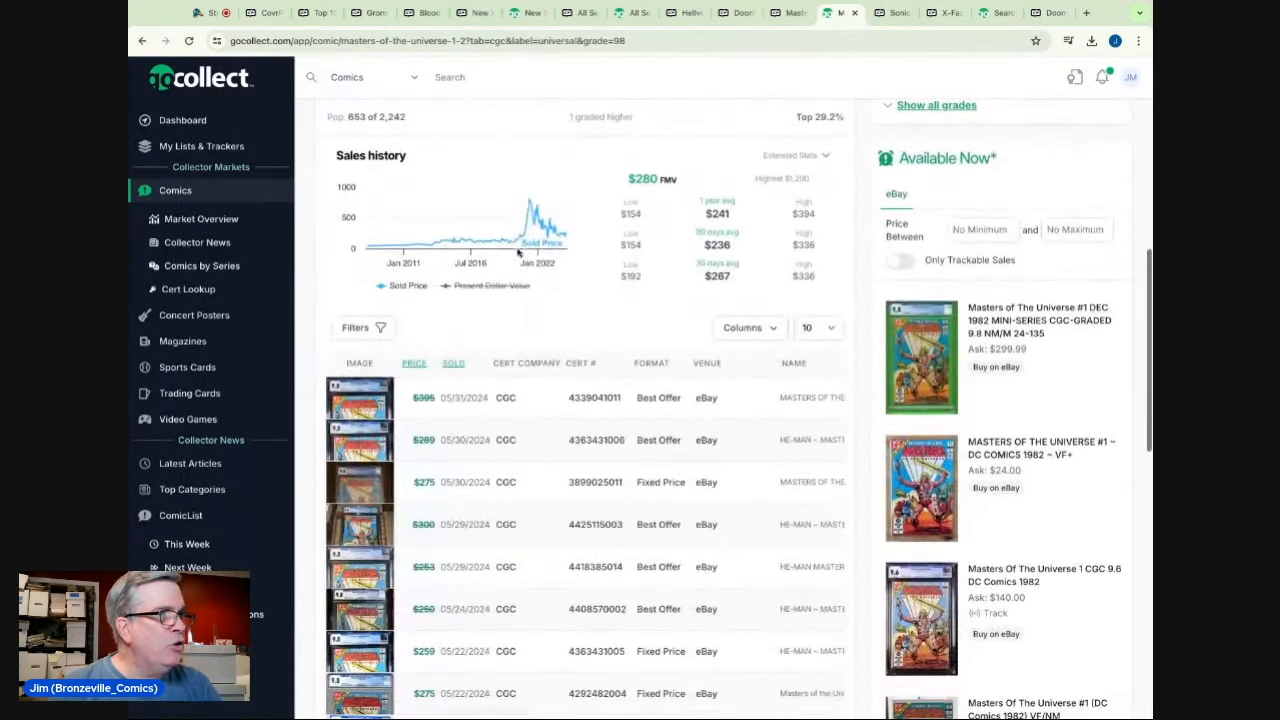
mouse_move(497, 245)
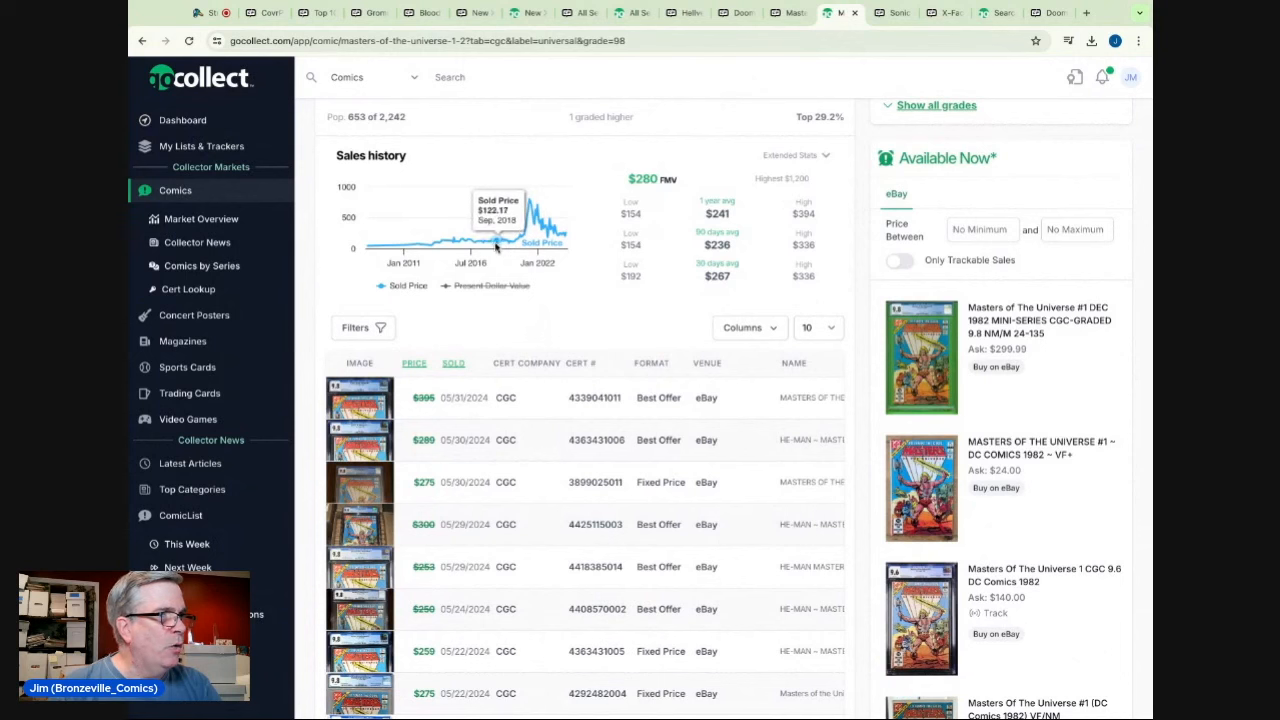
mouse_move(508, 230)
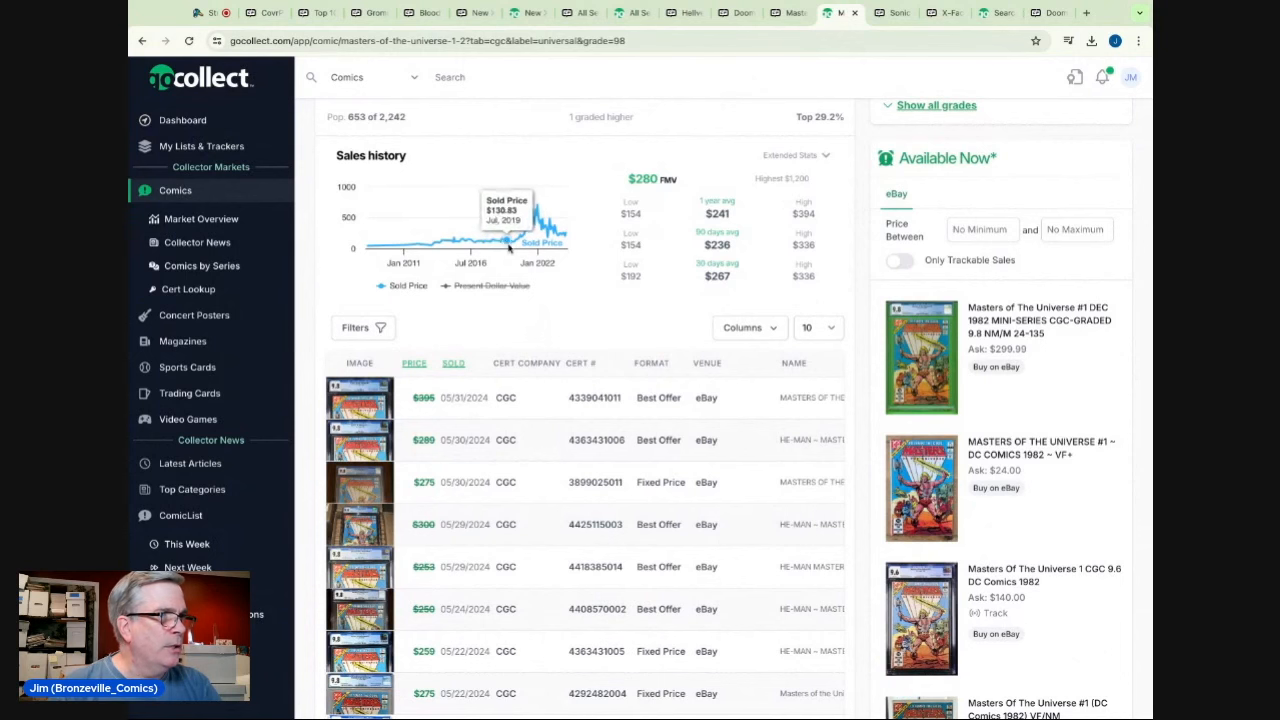
mouse_move(525, 247)
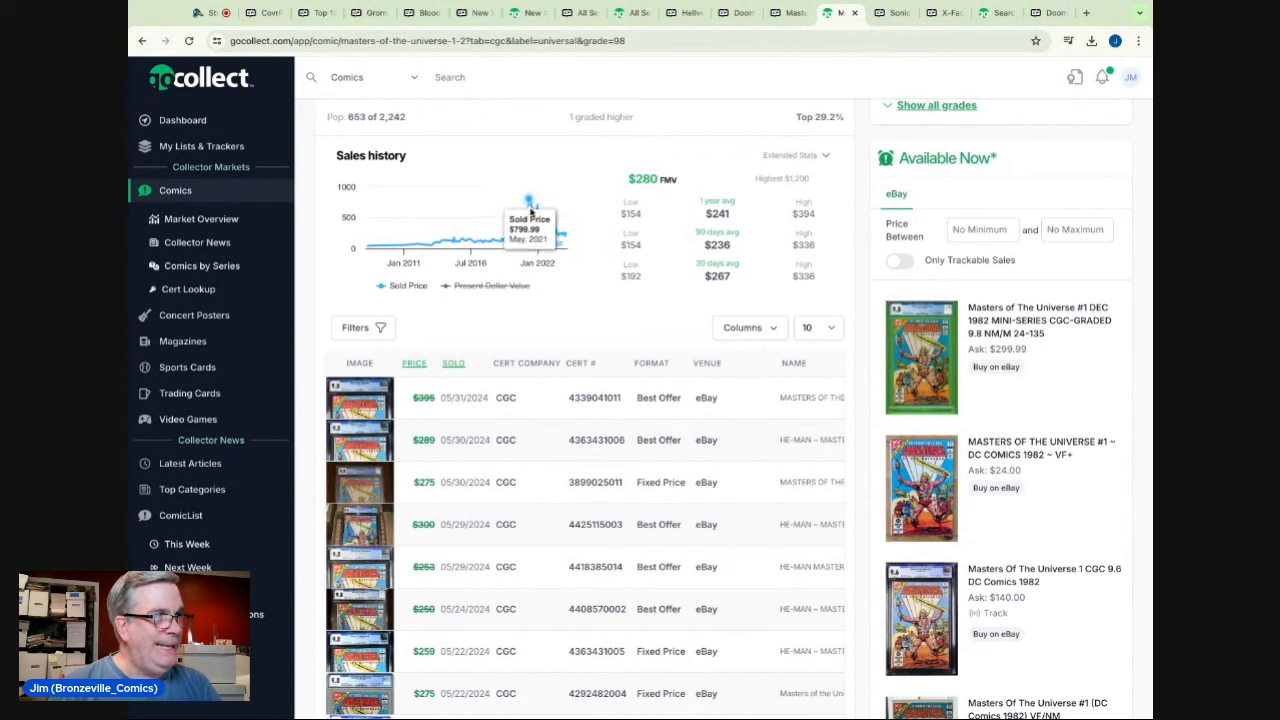
mouse_move(533, 210)
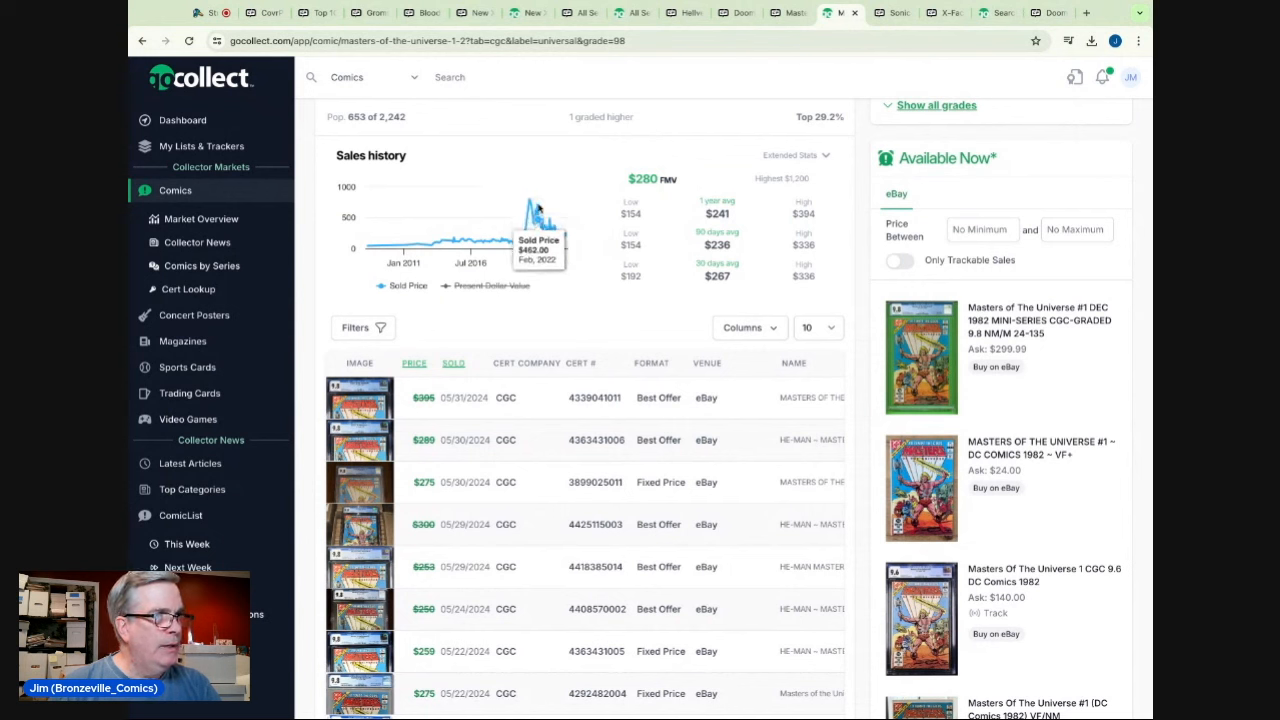
mouse_move(548, 235)
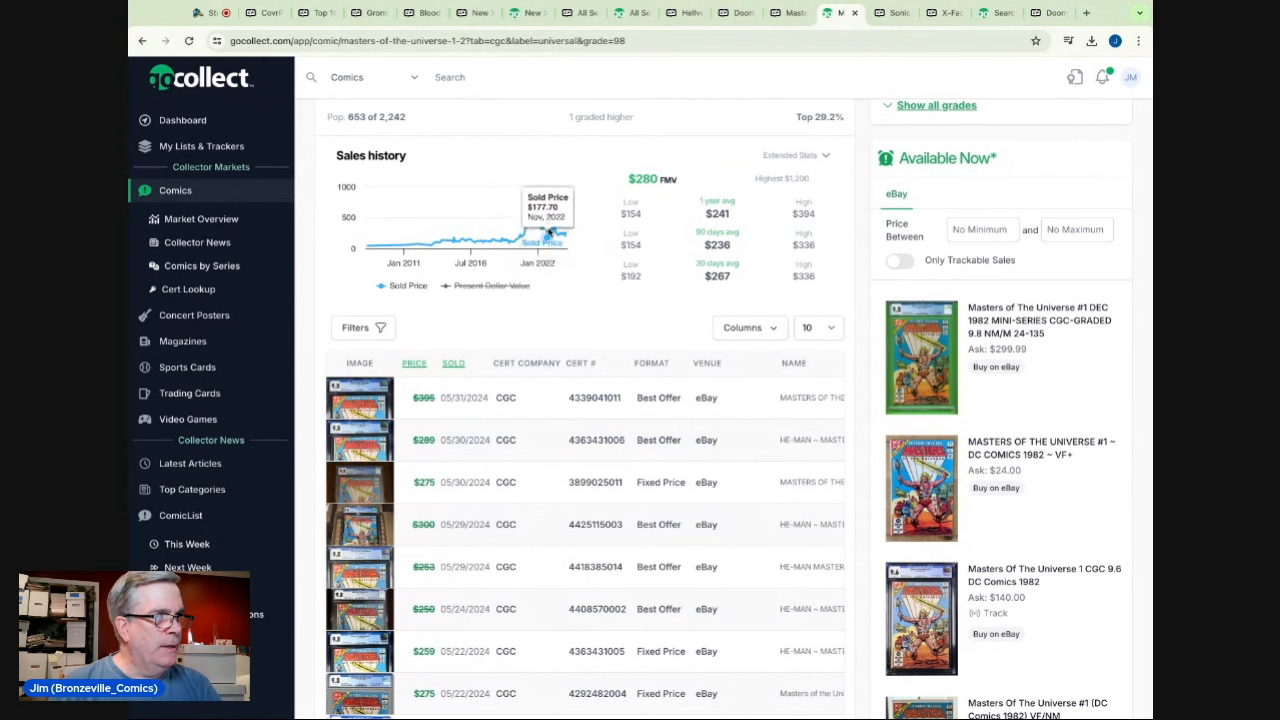
mouse_move(565, 232)
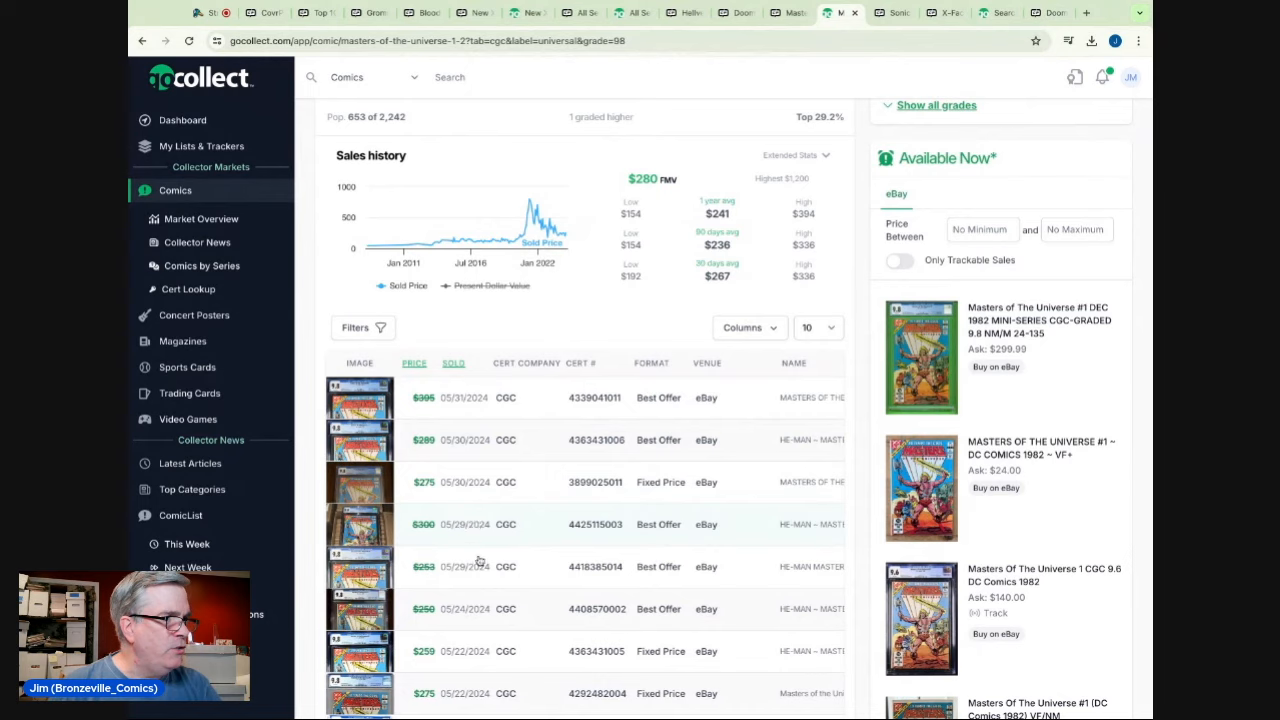
scroll("down", 3)
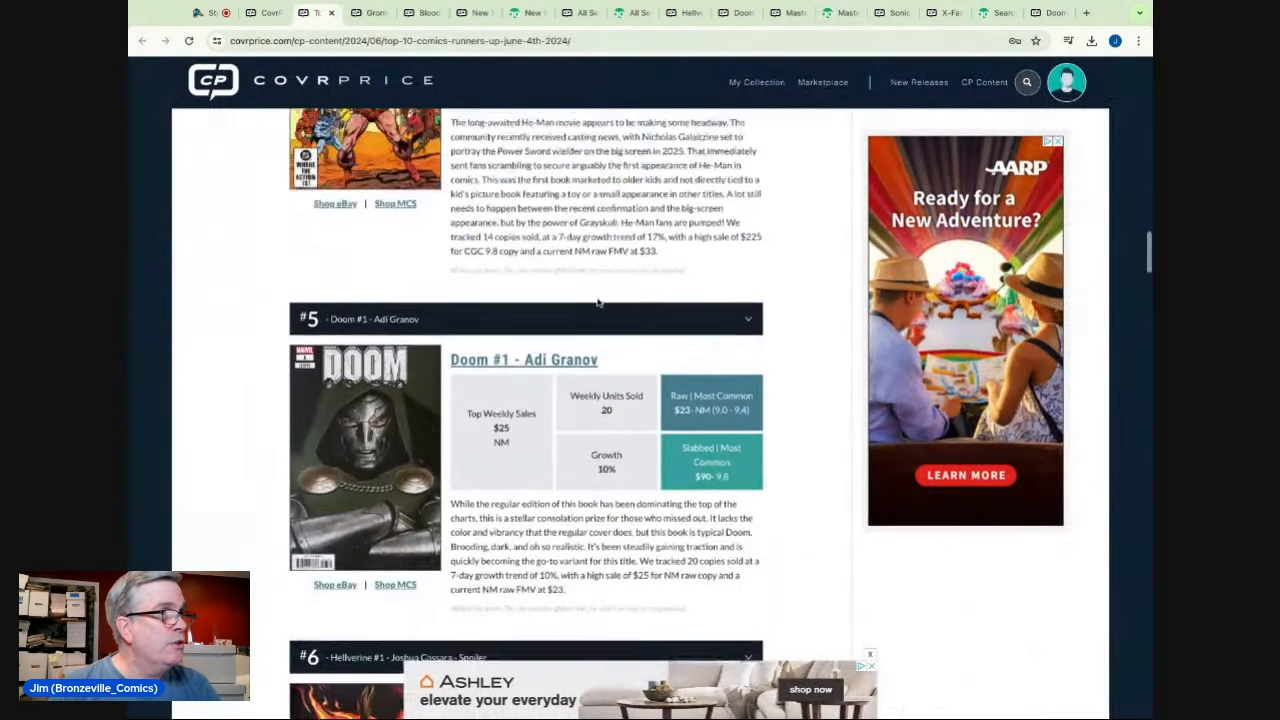
- Return to the #4 Masters of the Universe #1 write-up: $225 CGC 9.8 top sale, 17% growth
scroll("up", 3)
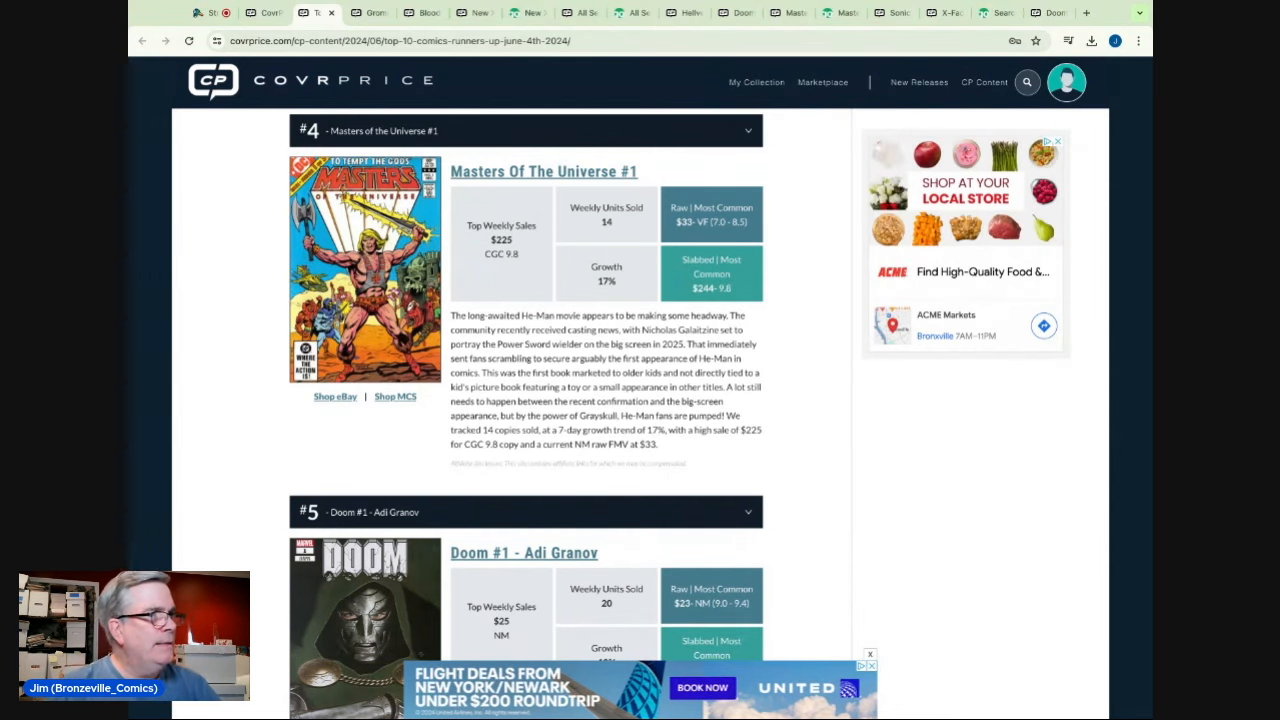
scroll("down", 3)
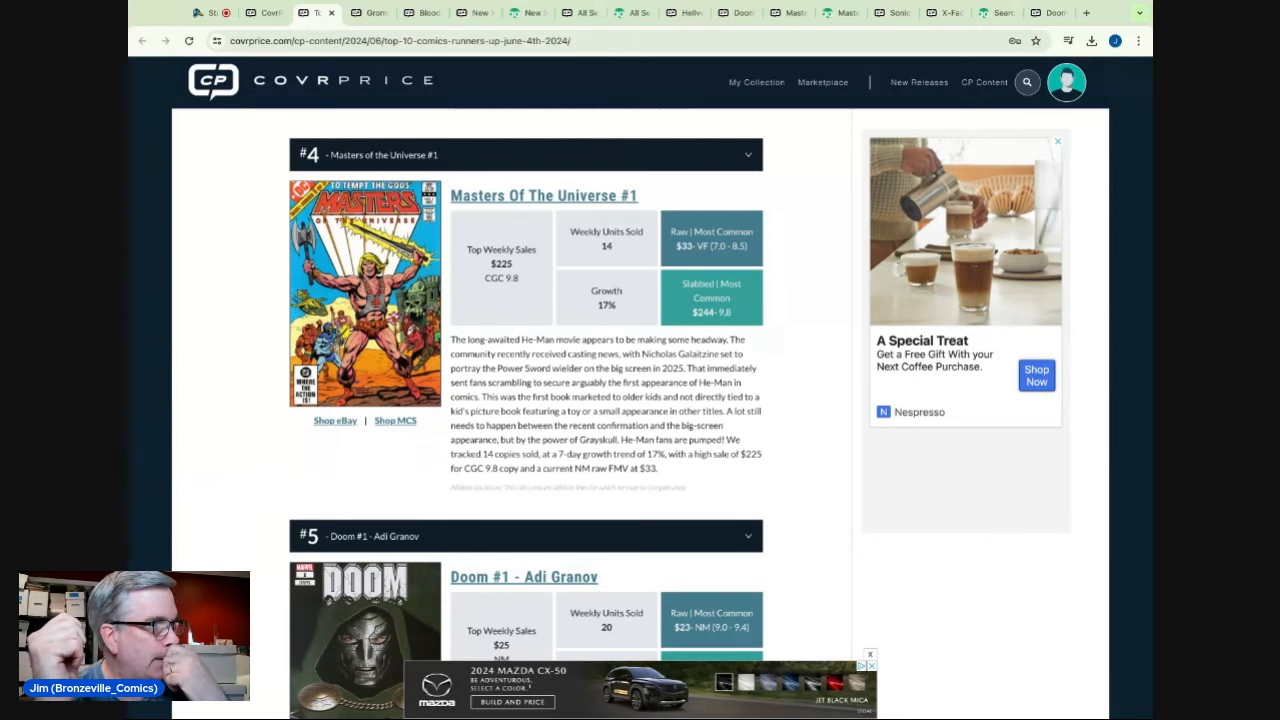
left_click(1057, 141)
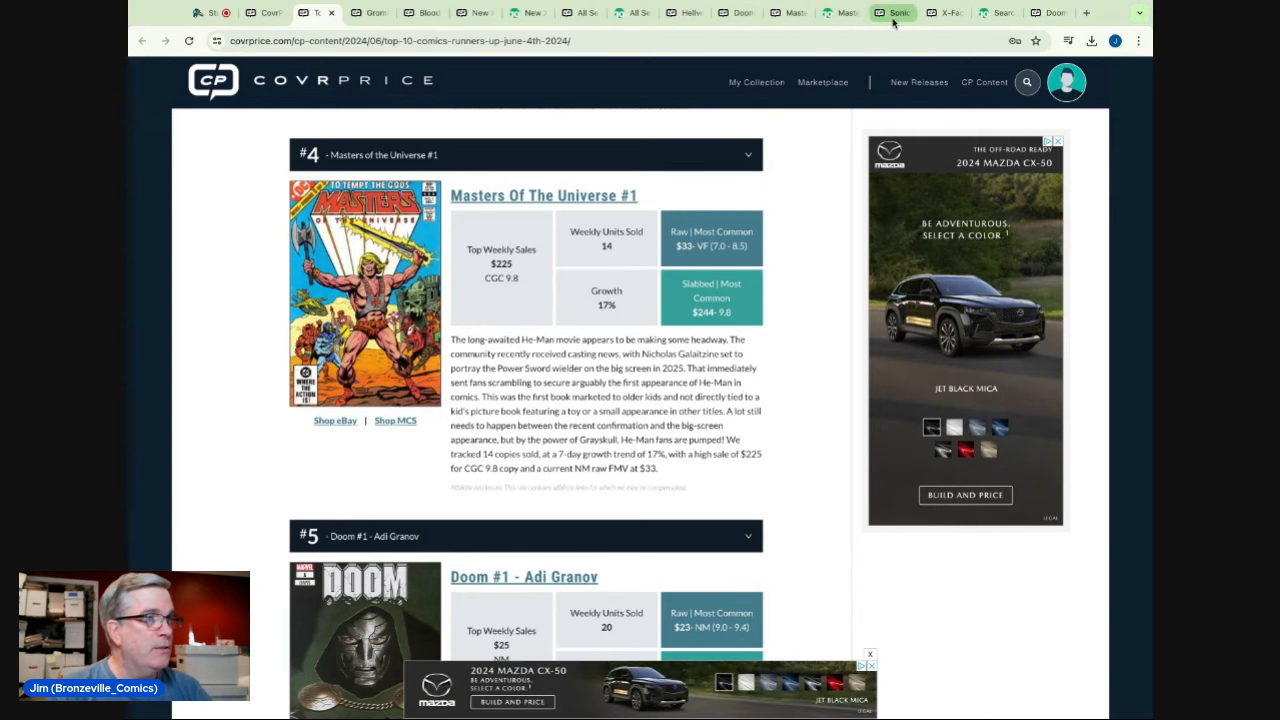
- Check the Sonic the Hedgehog #69 Fourdraine 1:10 page ($21 last sale, +7.46%), then return to the article
left_click(893, 12)
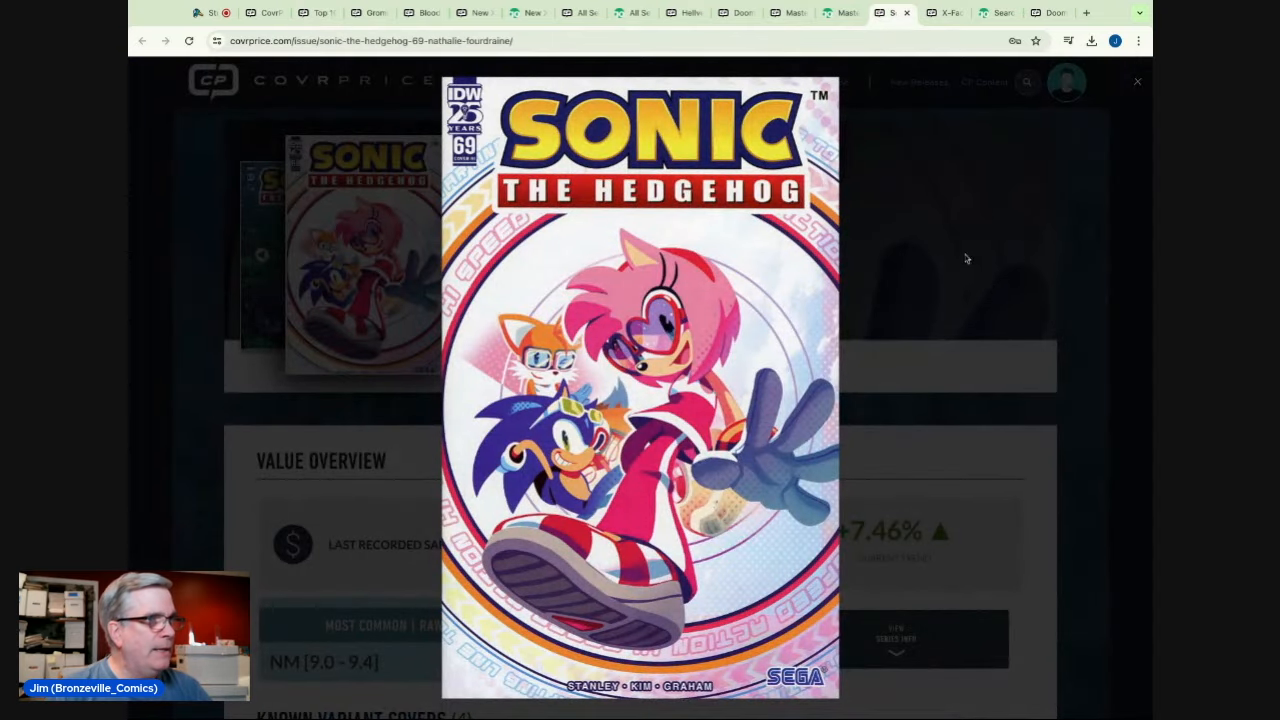
mouse_move(985, 270)
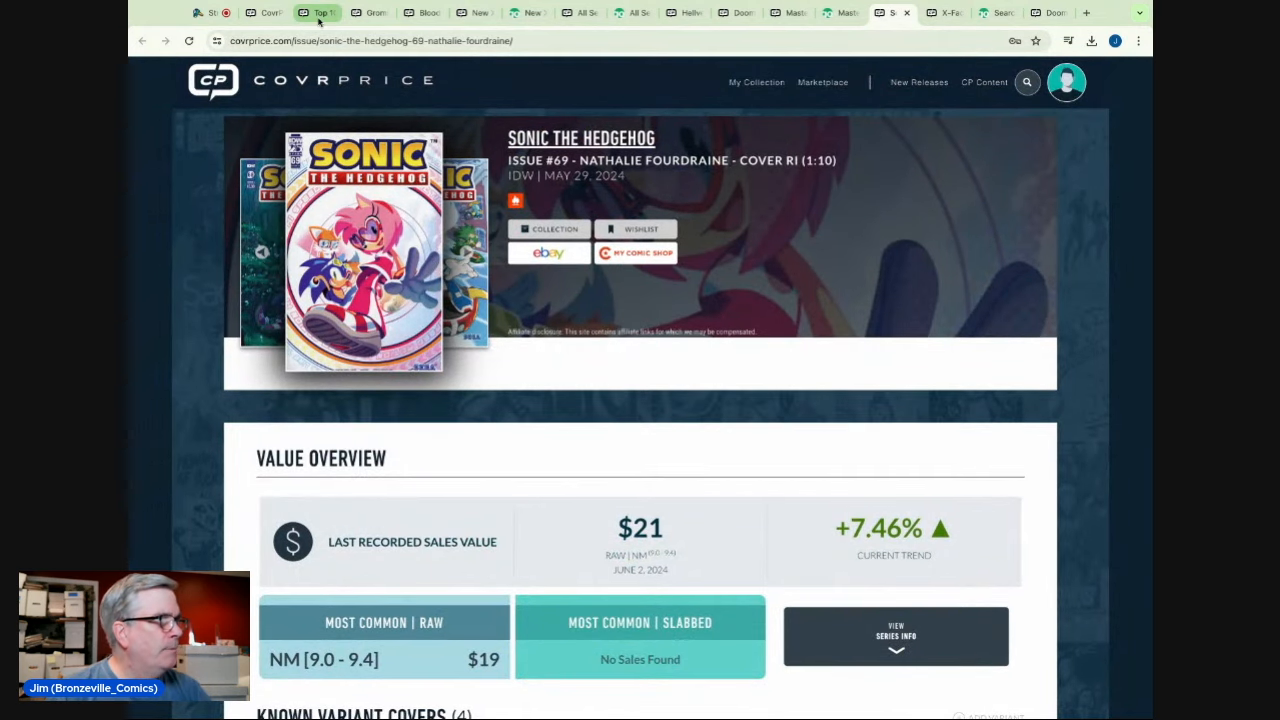
left_click(317, 12)
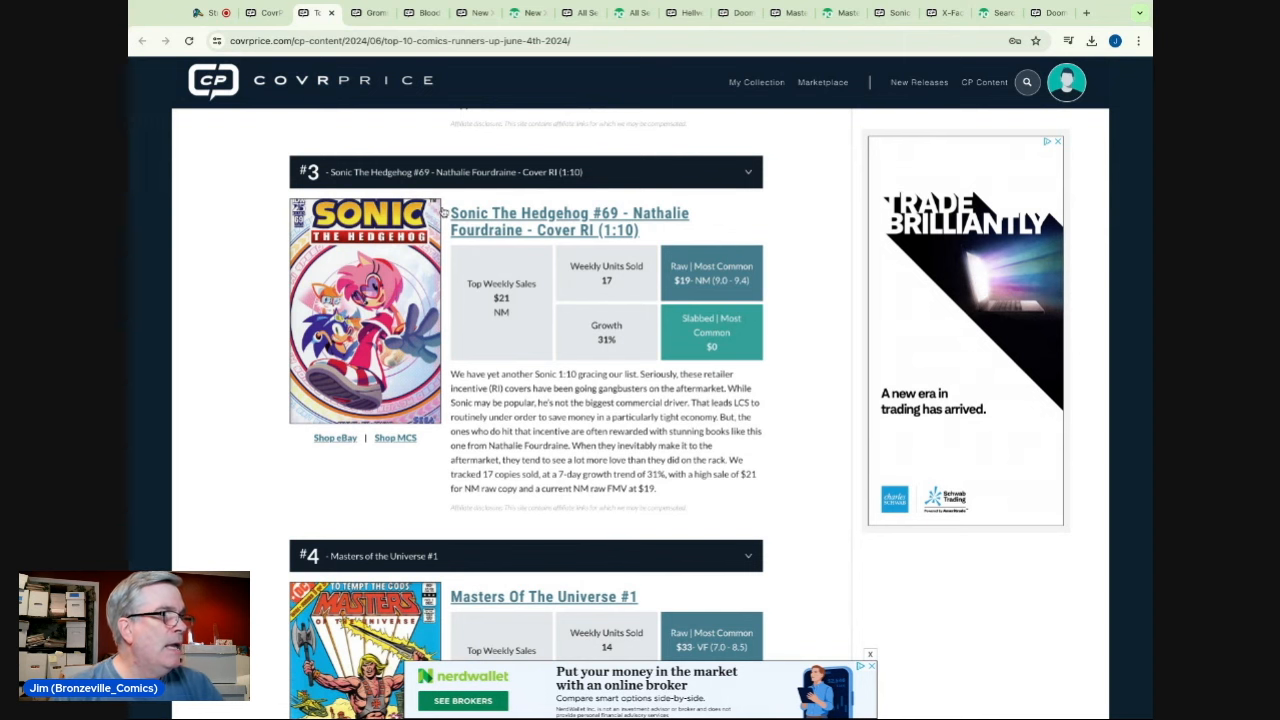
mouse_move(532, 222)
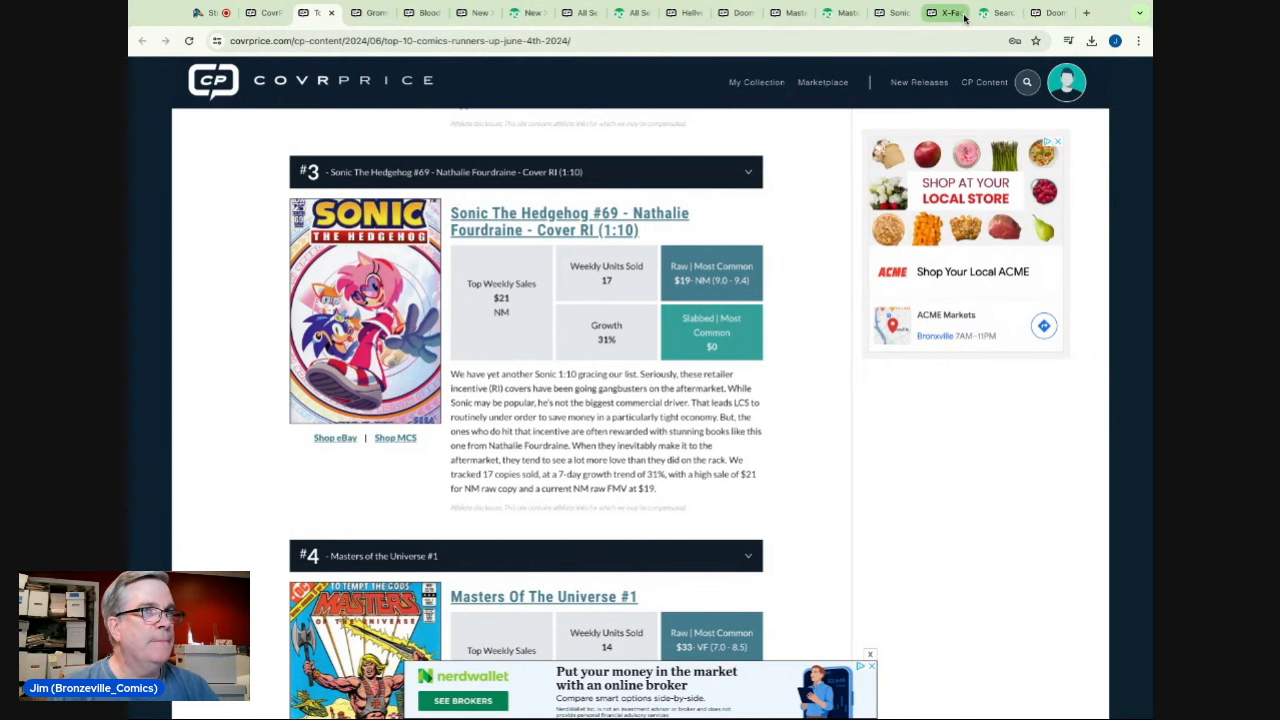
- Review X-Factor #6's price guide ($29 VF, $113 for 9.6, $438 for 9.8), then bring up GoCollect's x-factor 6 results
left_click(943, 12)
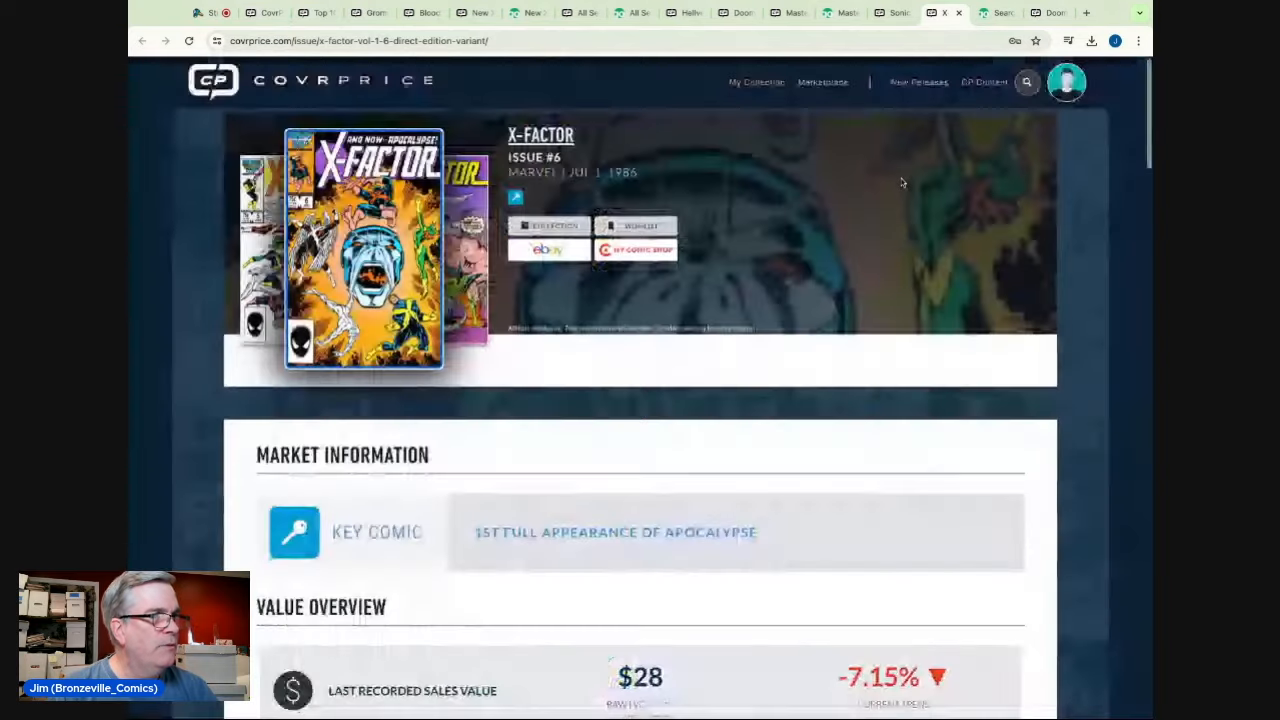
scroll("down", 3)
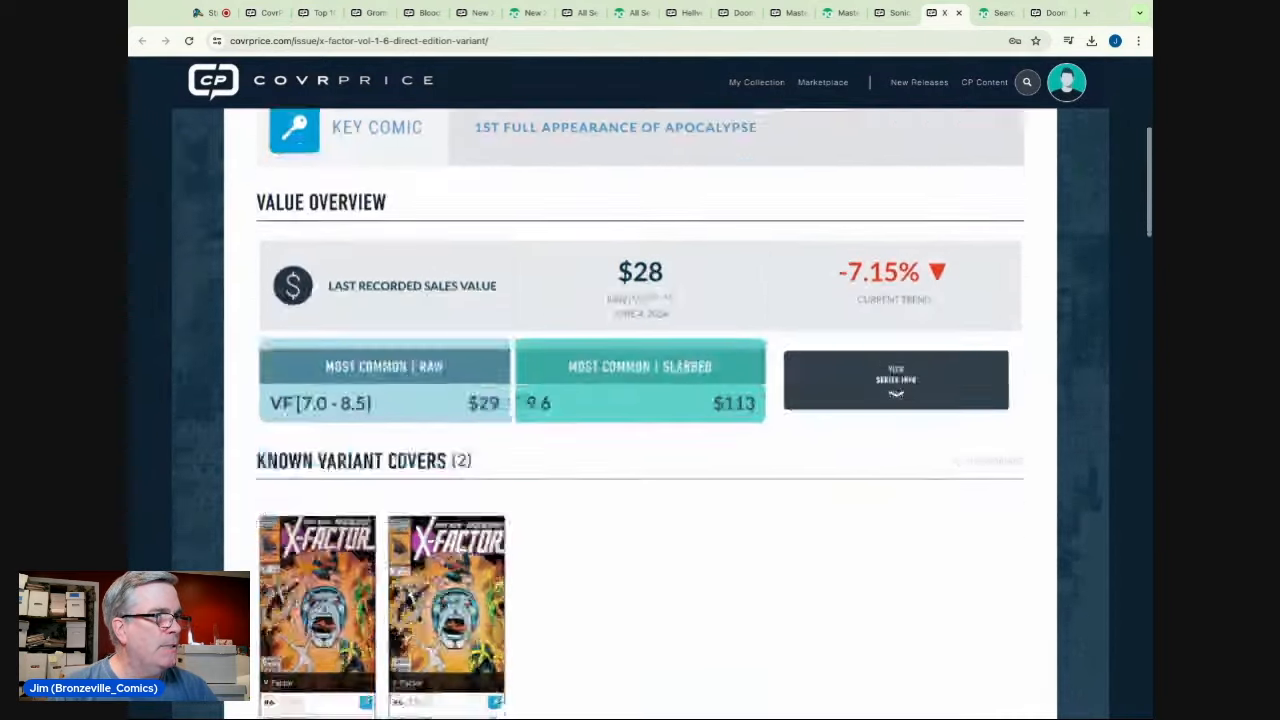
scroll("down", 3)
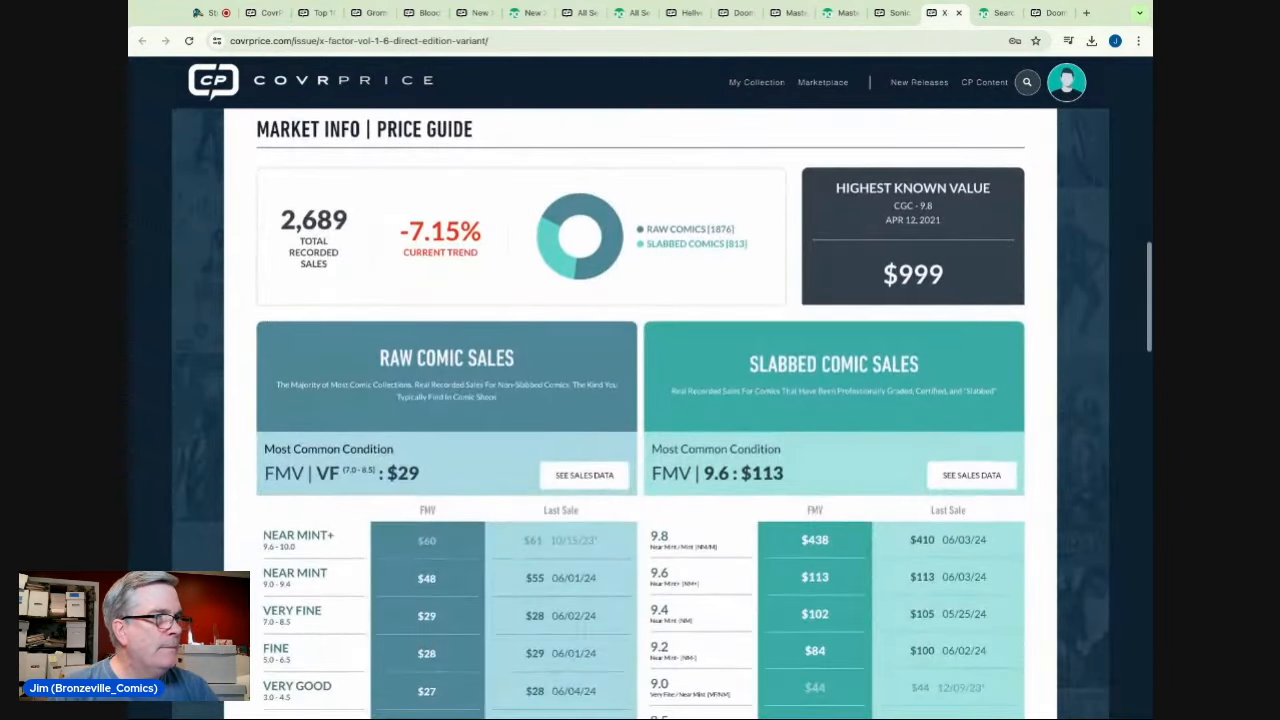
scroll("up", 3)
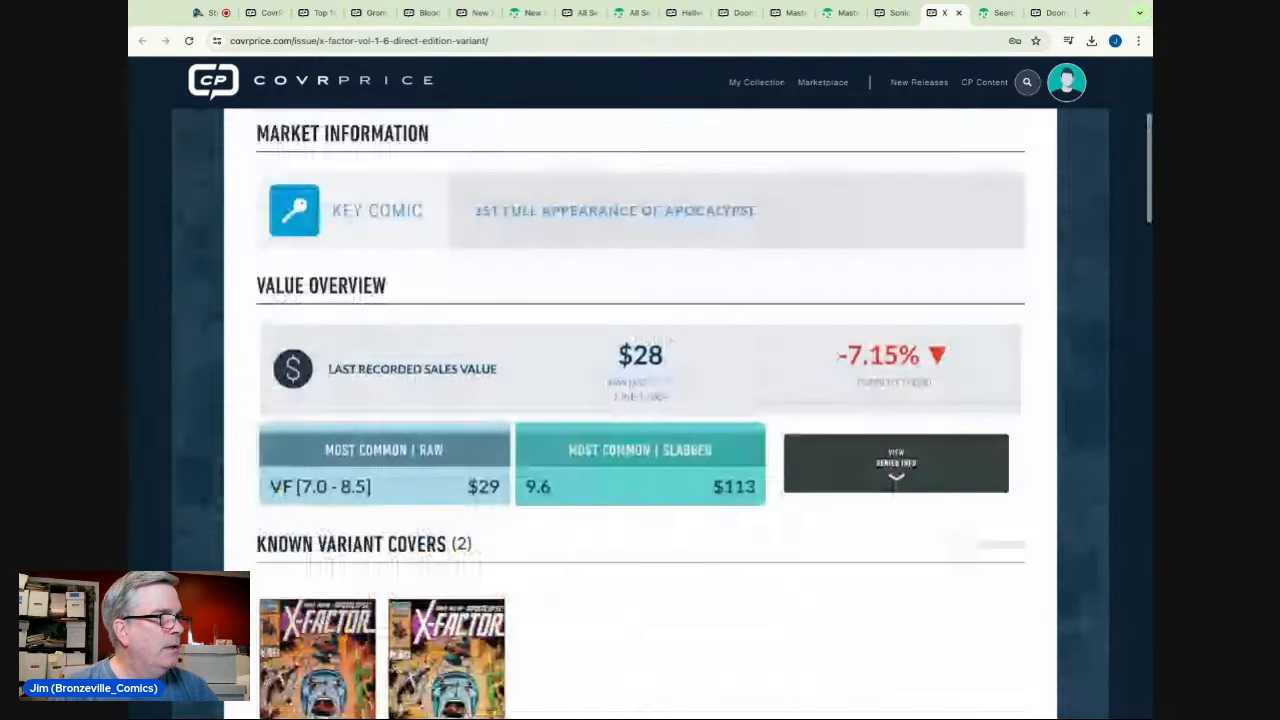
scroll("down", 3)
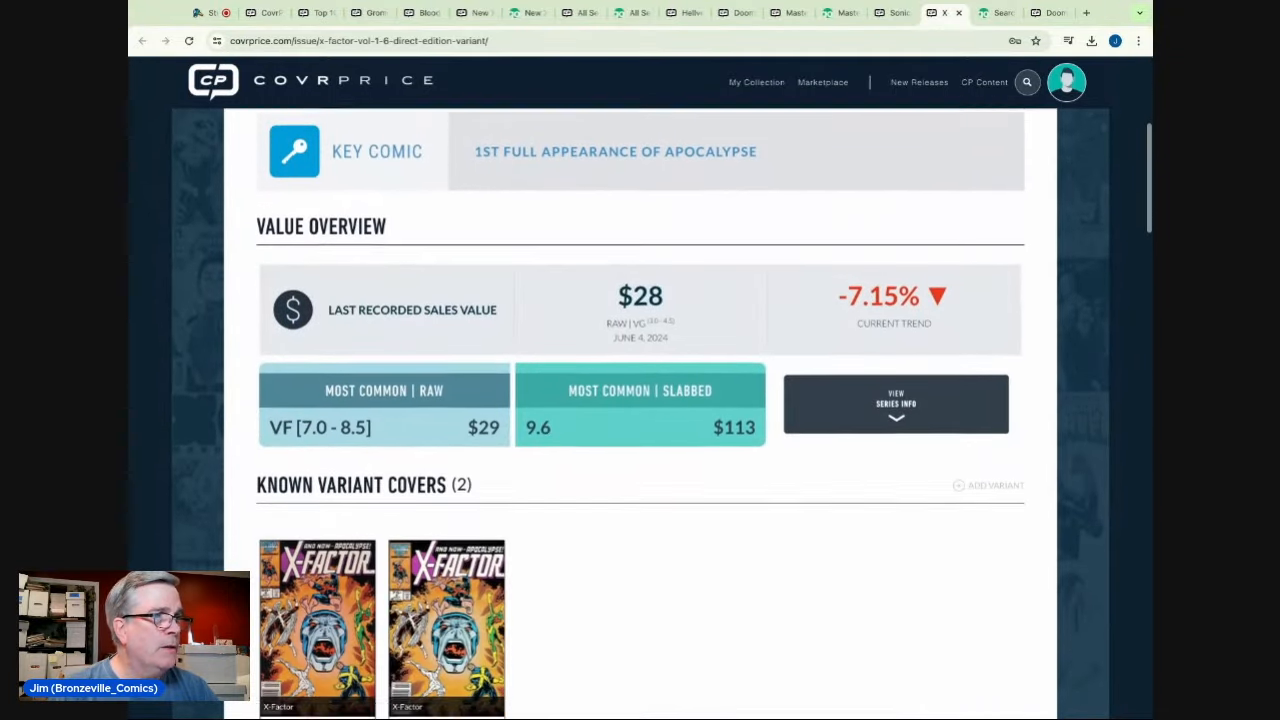
scroll("up", 3)
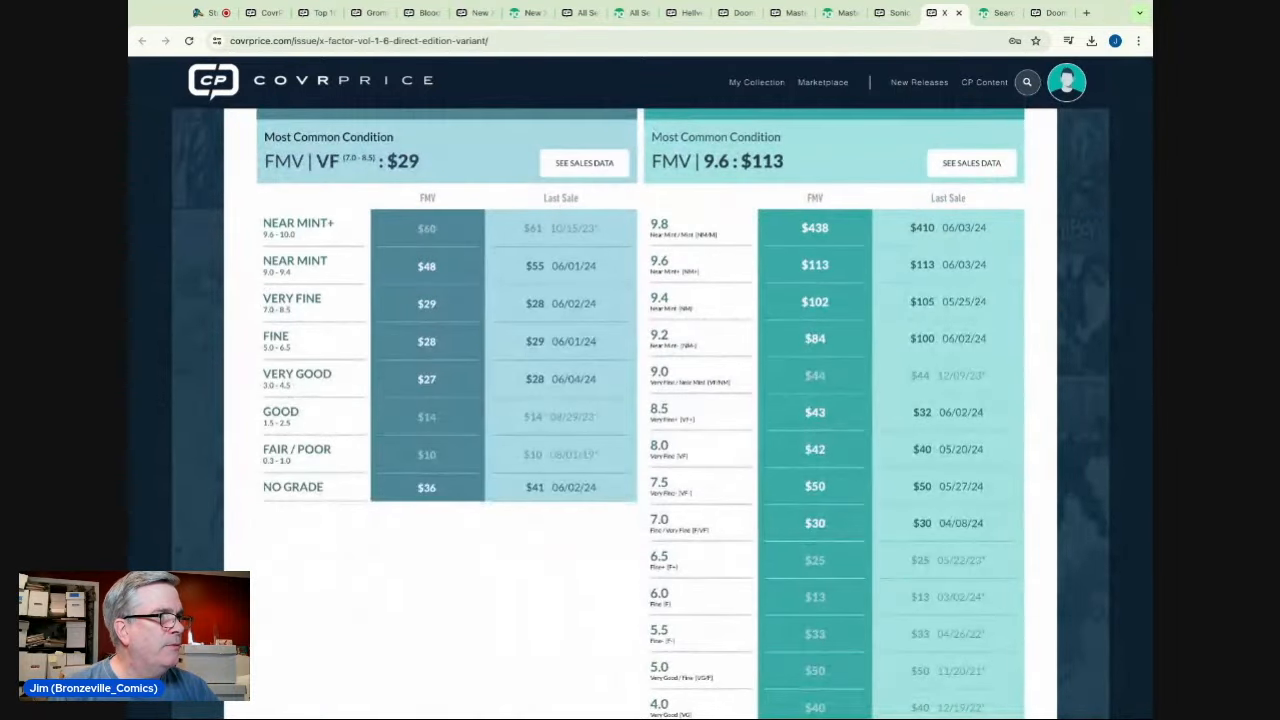
scroll("up", 3)
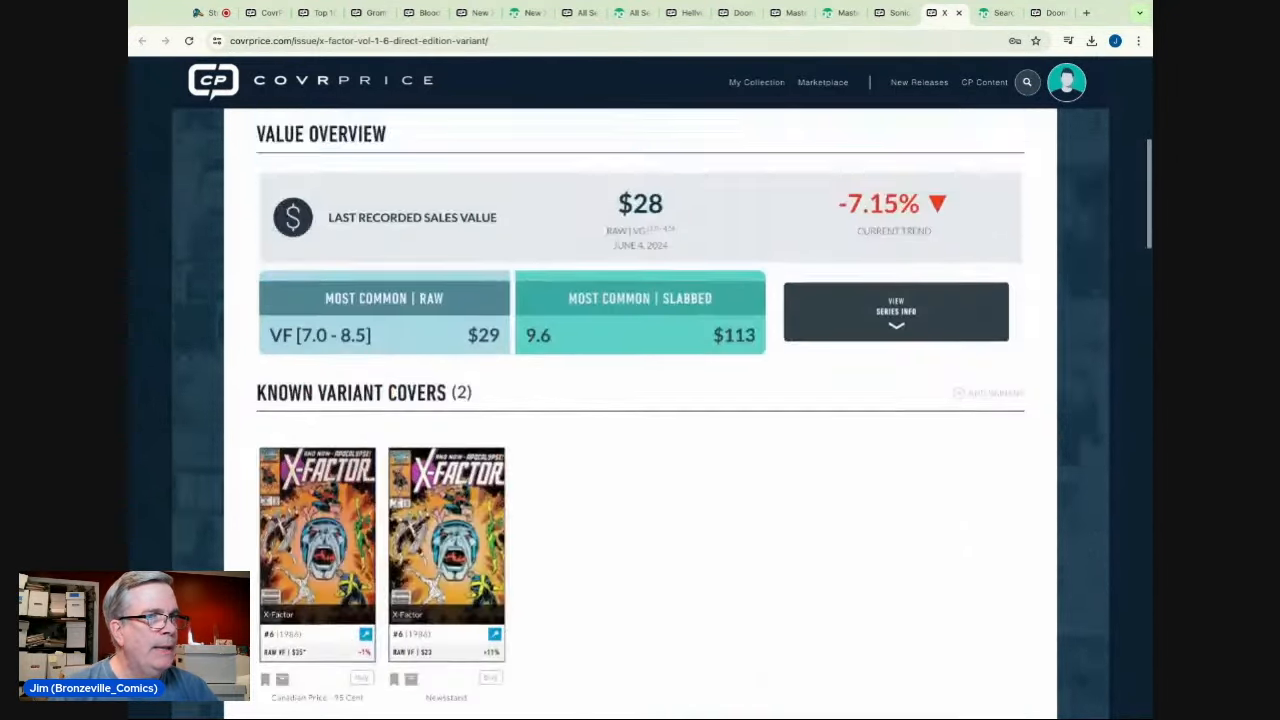
scroll("down", 3)
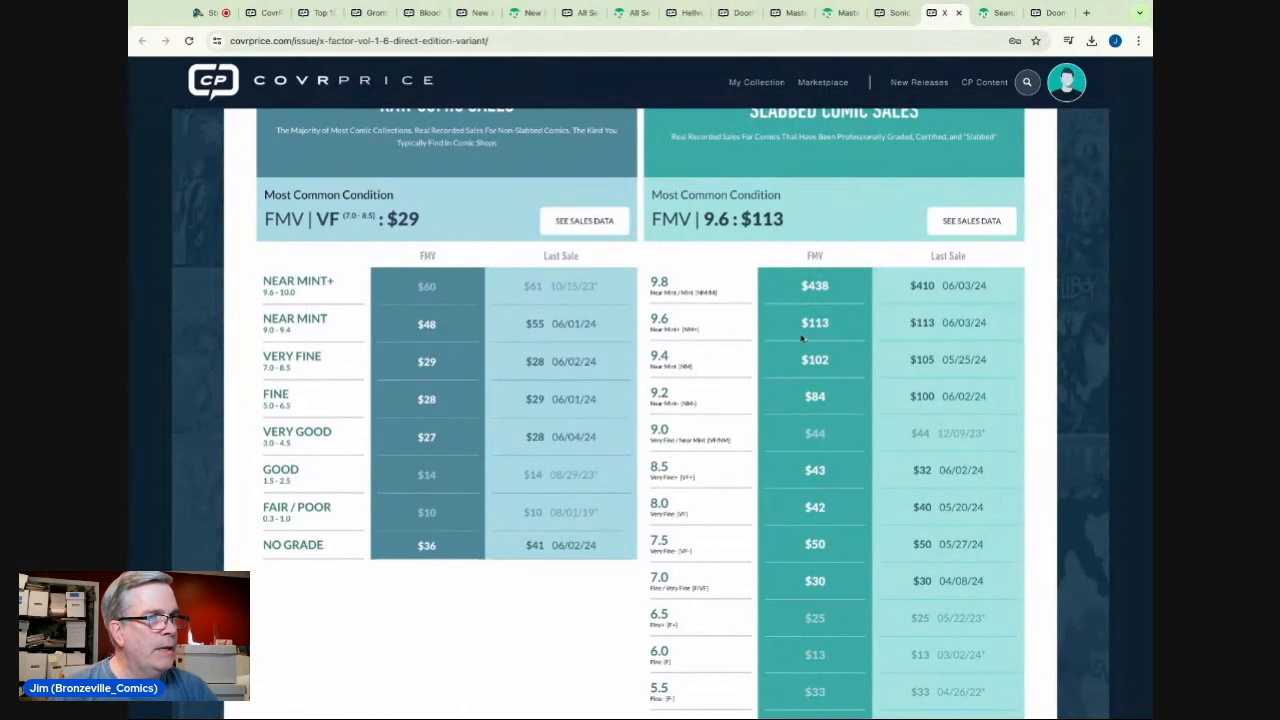
mouse_move(952, 412)
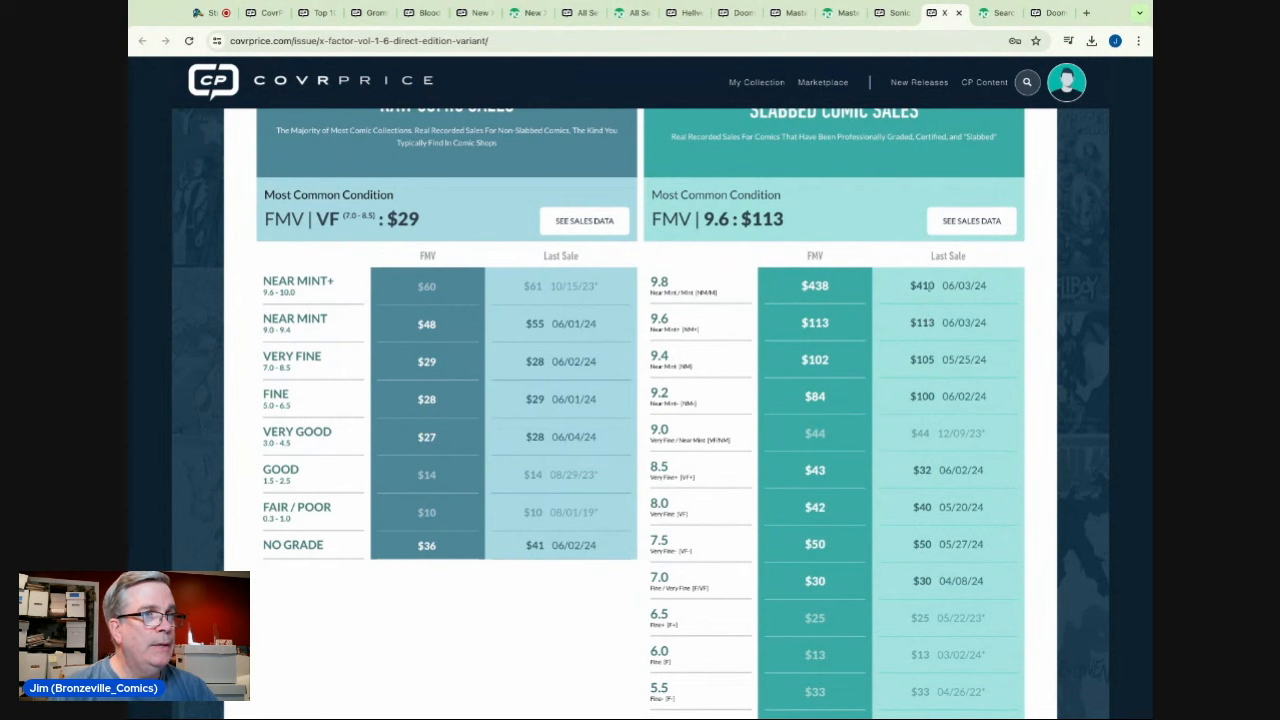
scroll("up", 3)
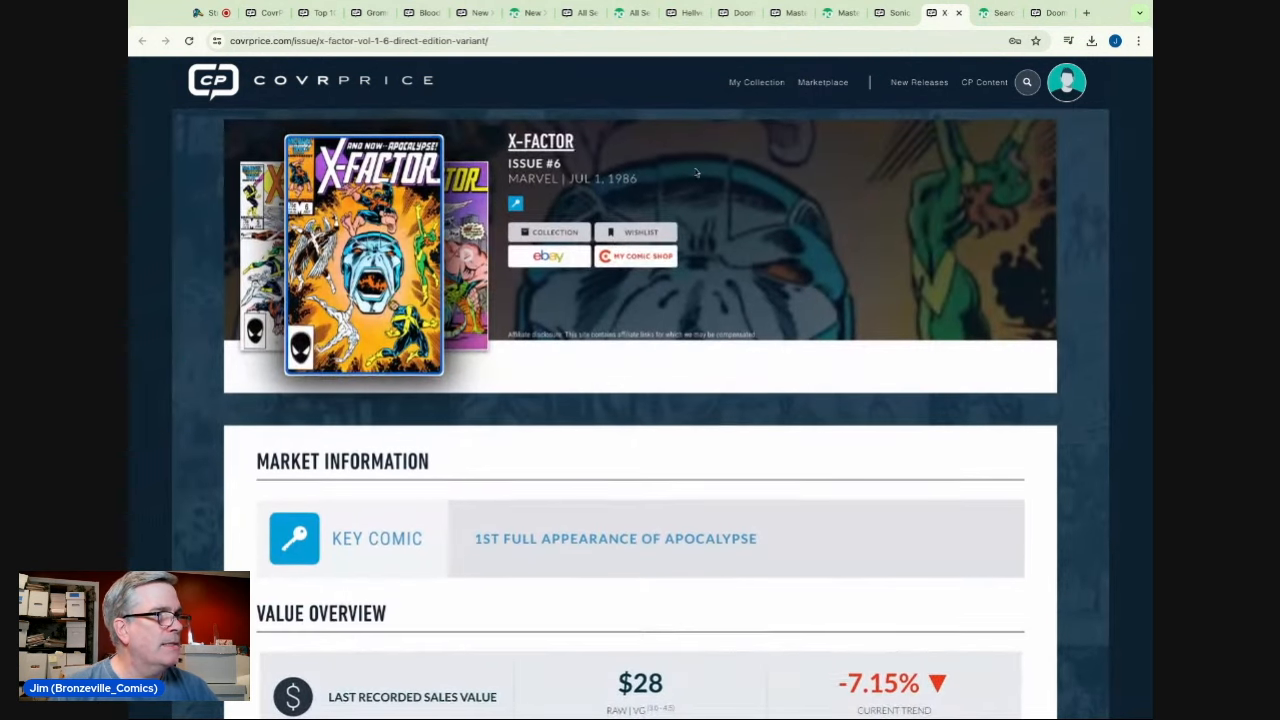
left_click(995, 12)
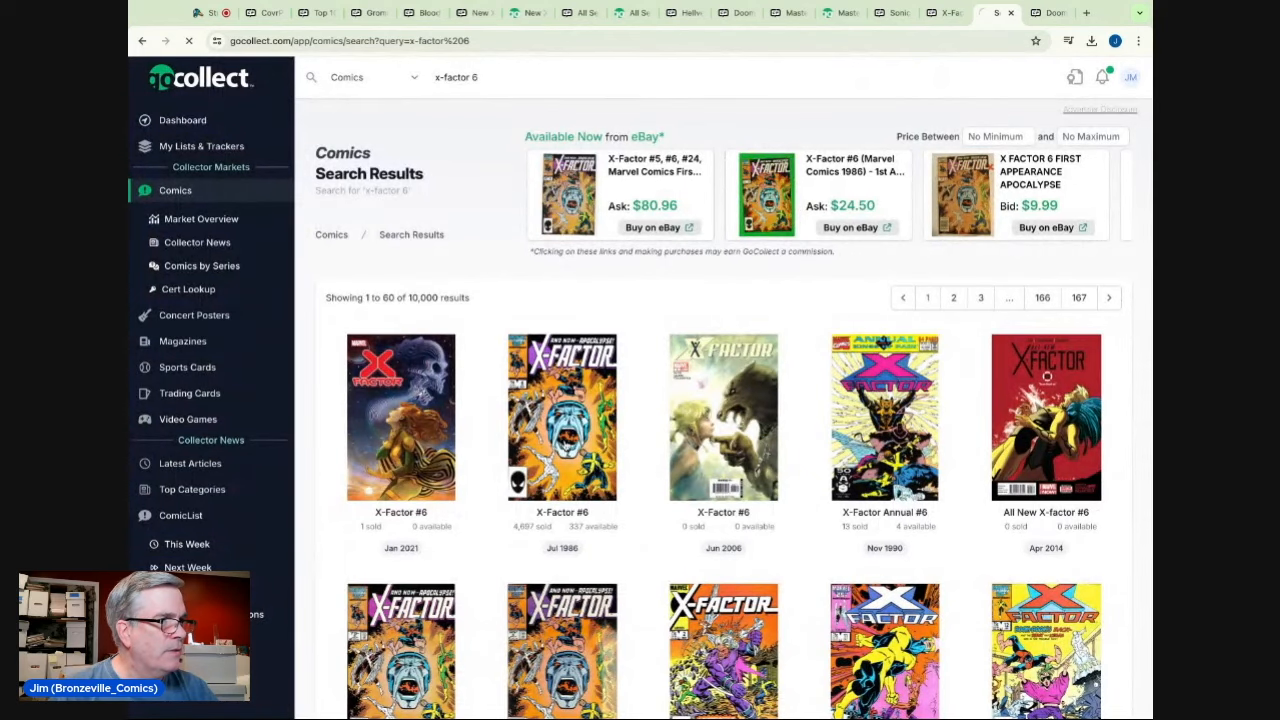
- Open the July 1986 X-Factor #6 and review its CGC 9.8 sales history ($425 FMV)
left_click(562, 417)
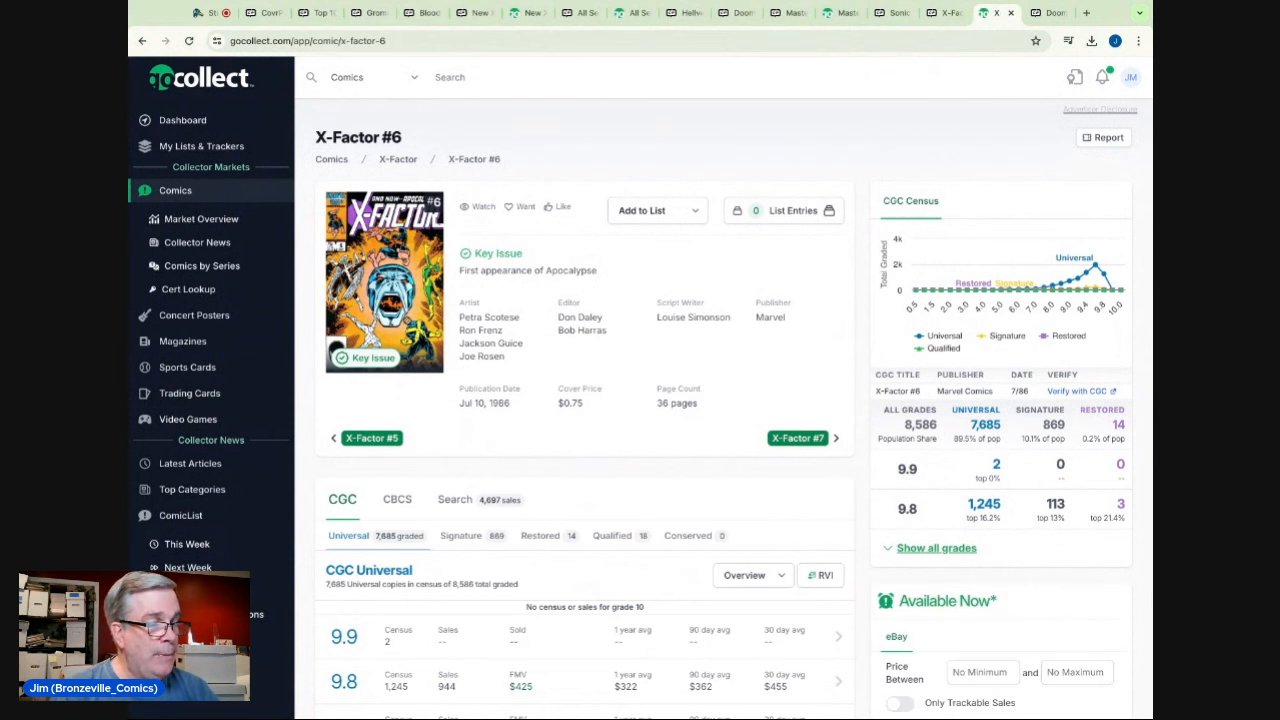
mouse_move(958, 522)
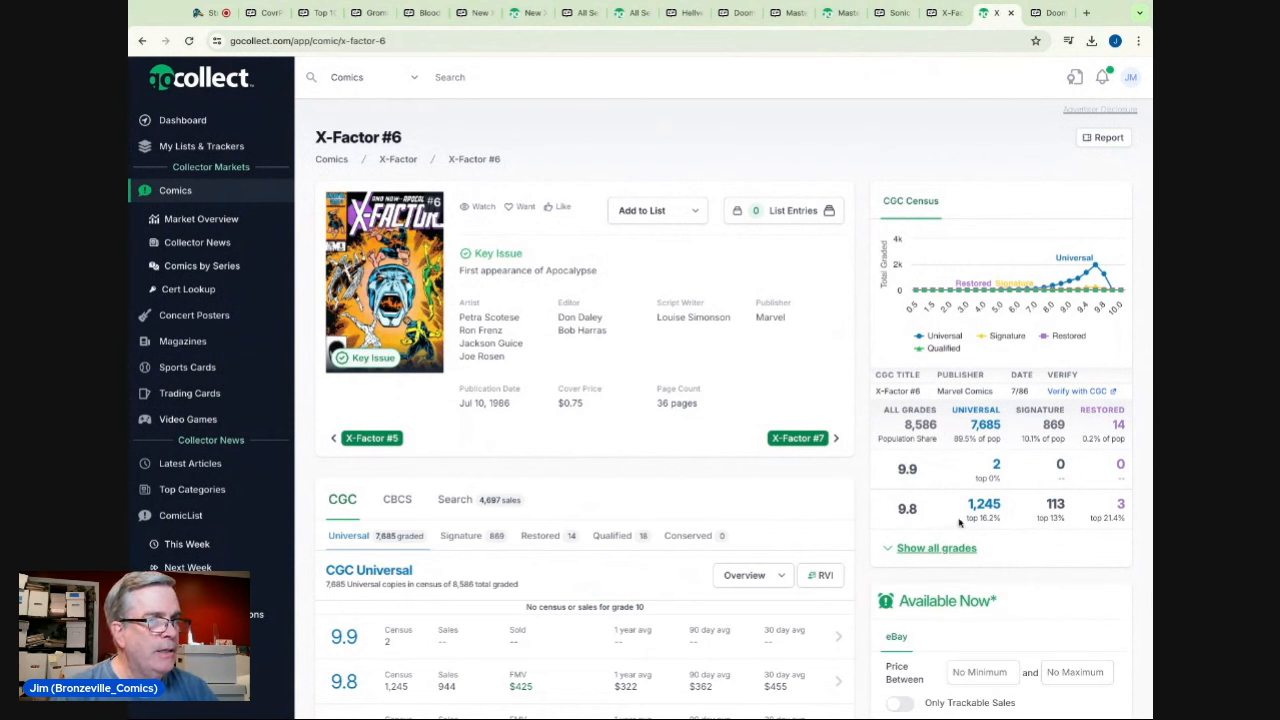
mouse_move(652, 490)
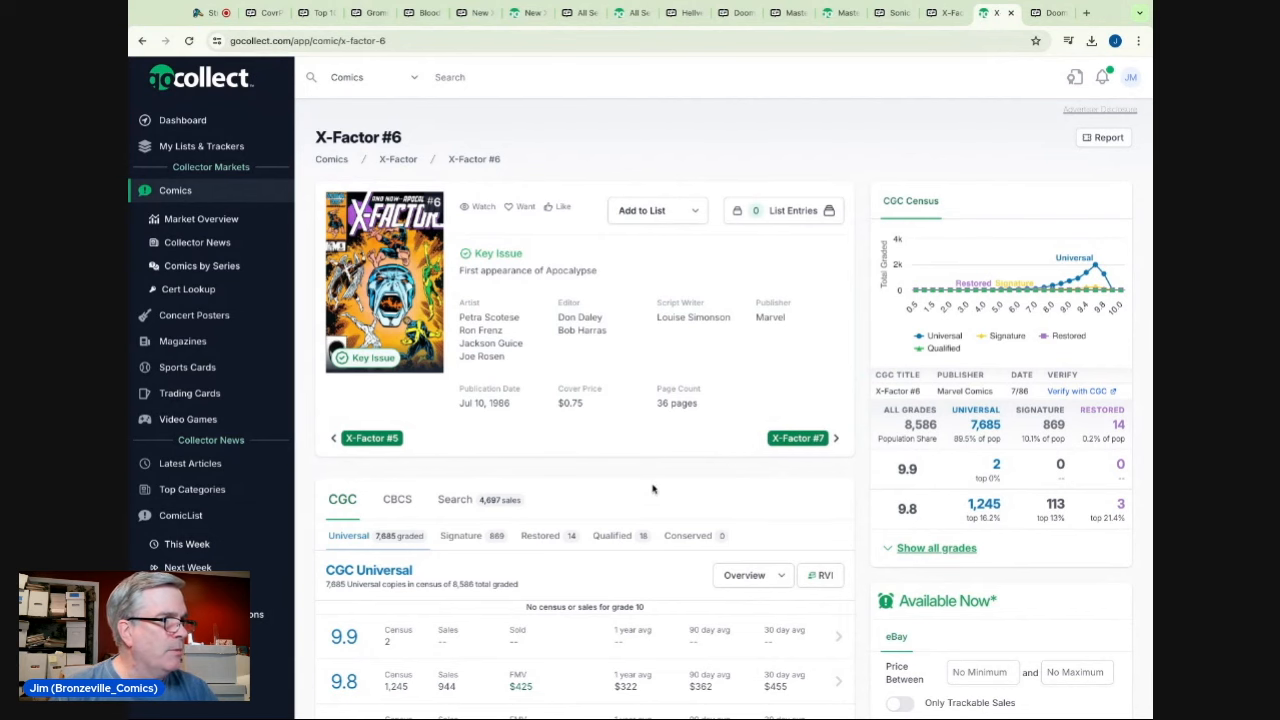
scroll("down", 3)
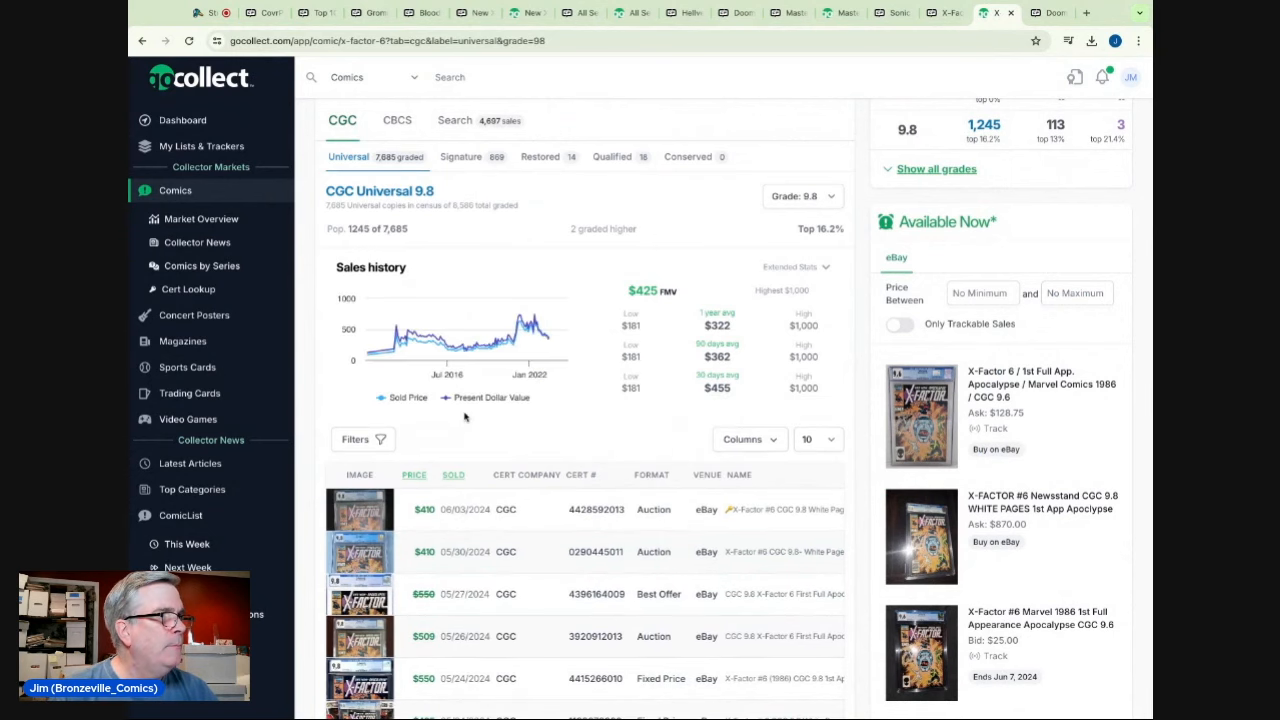
scroll("up", 3)
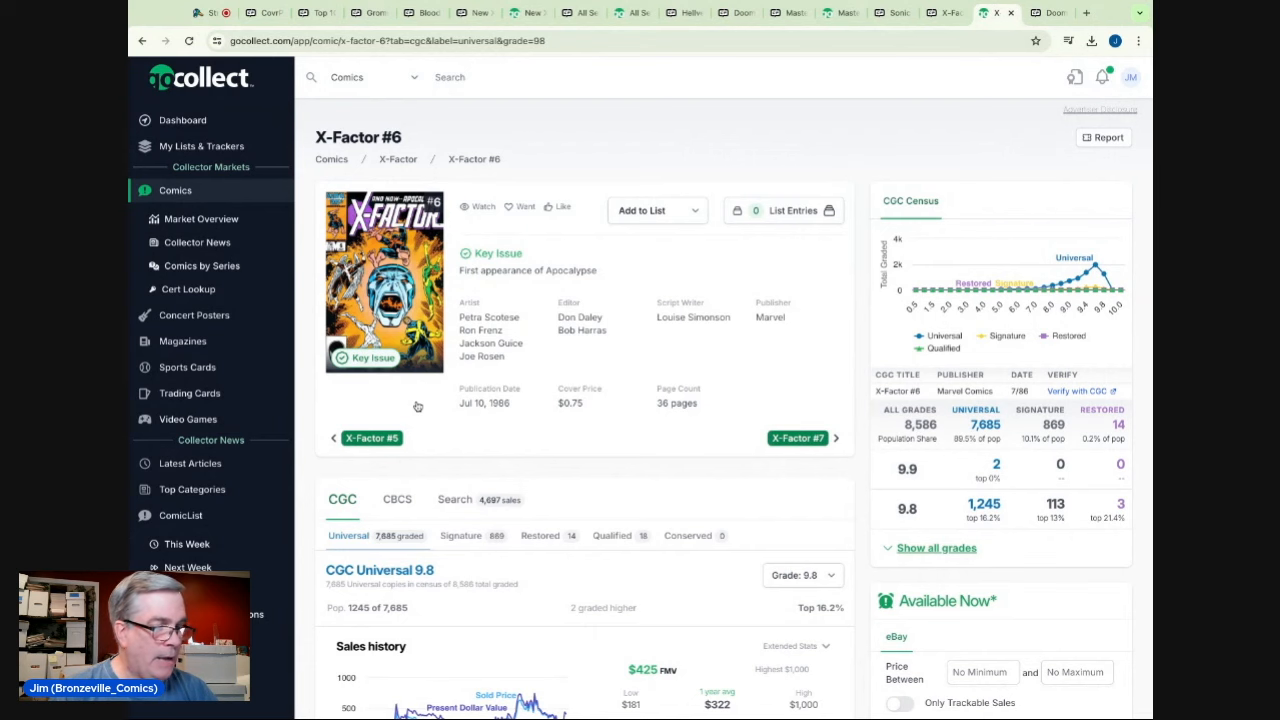
mouse_move(623, 497)
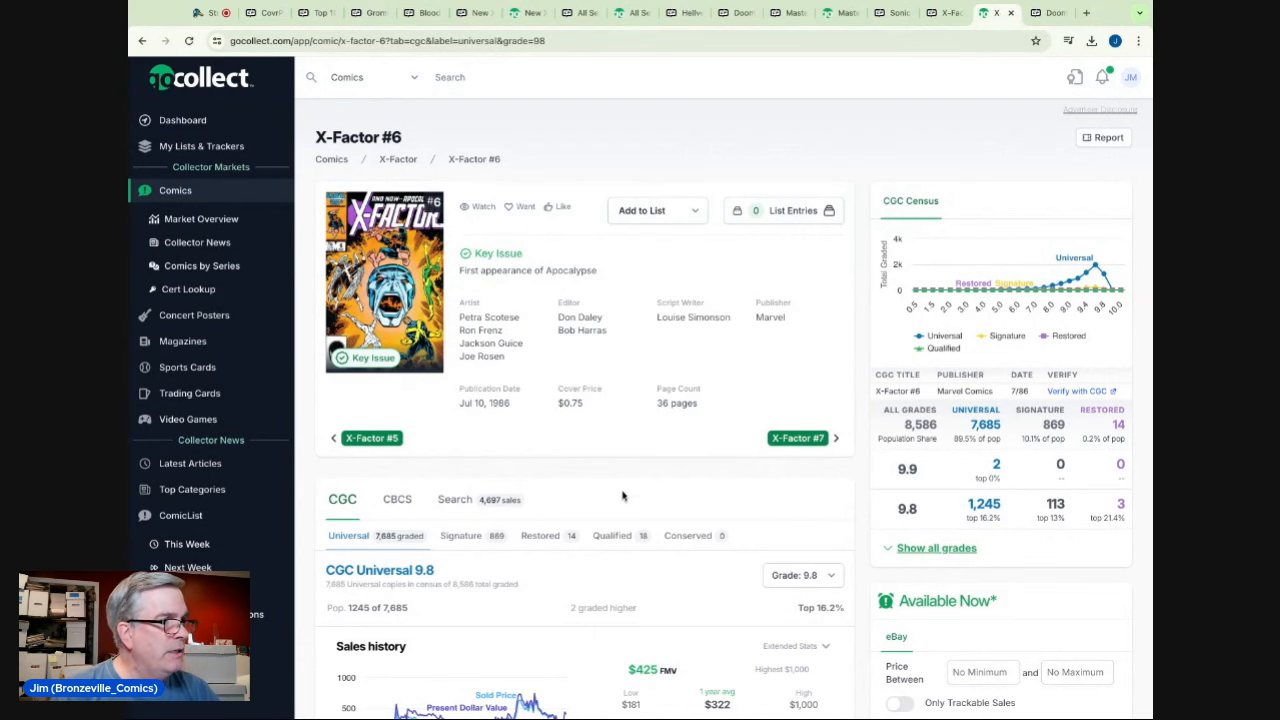
scroll("down", 3)
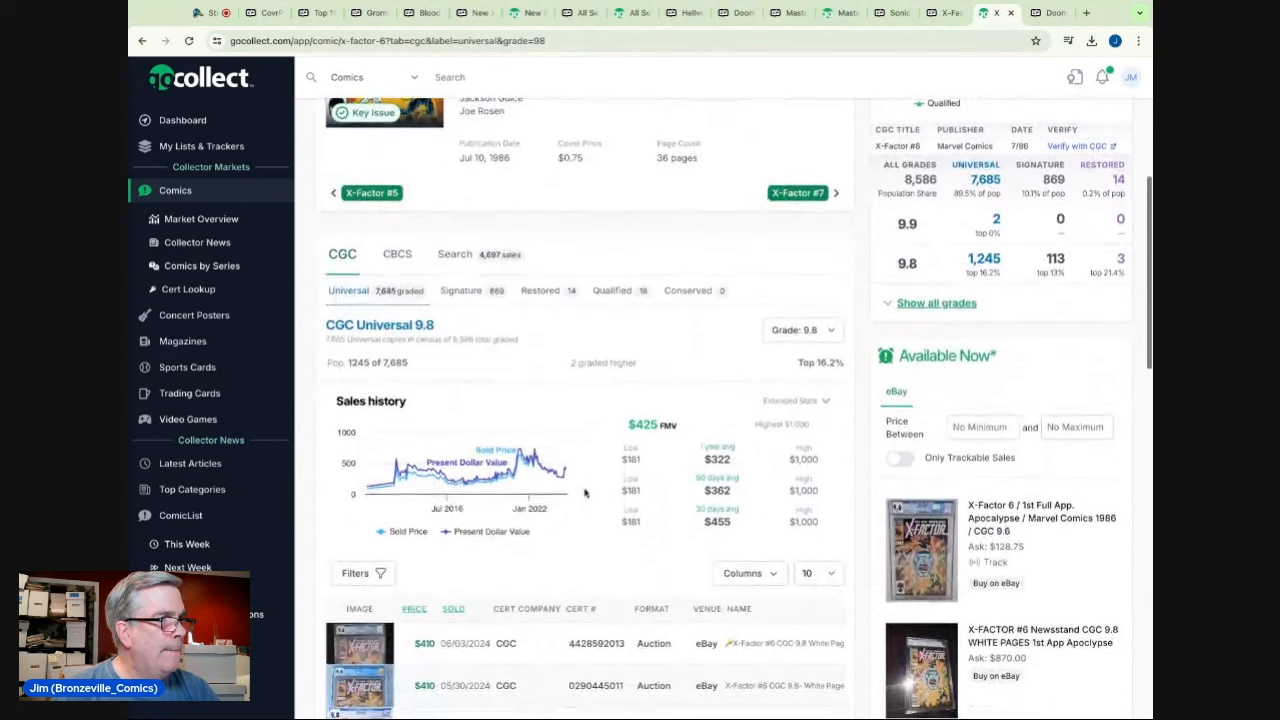
mouse_move(560, 480)
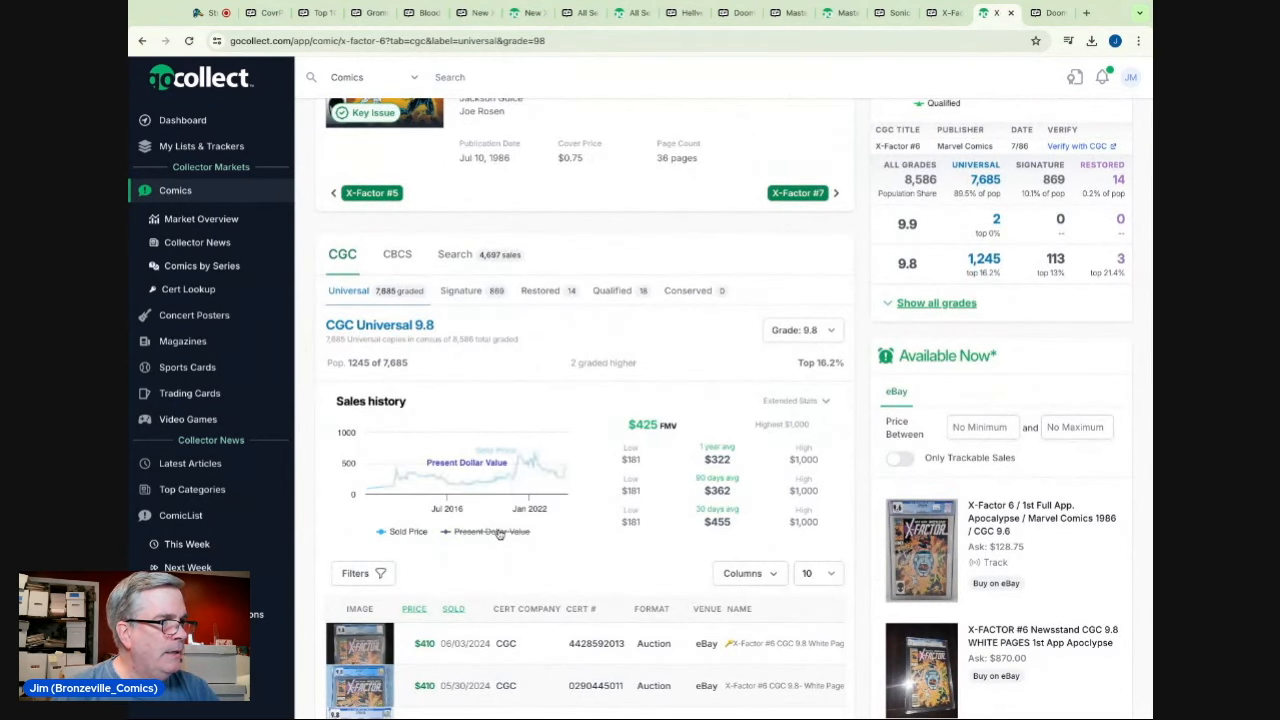
mouse_move(533, 465)
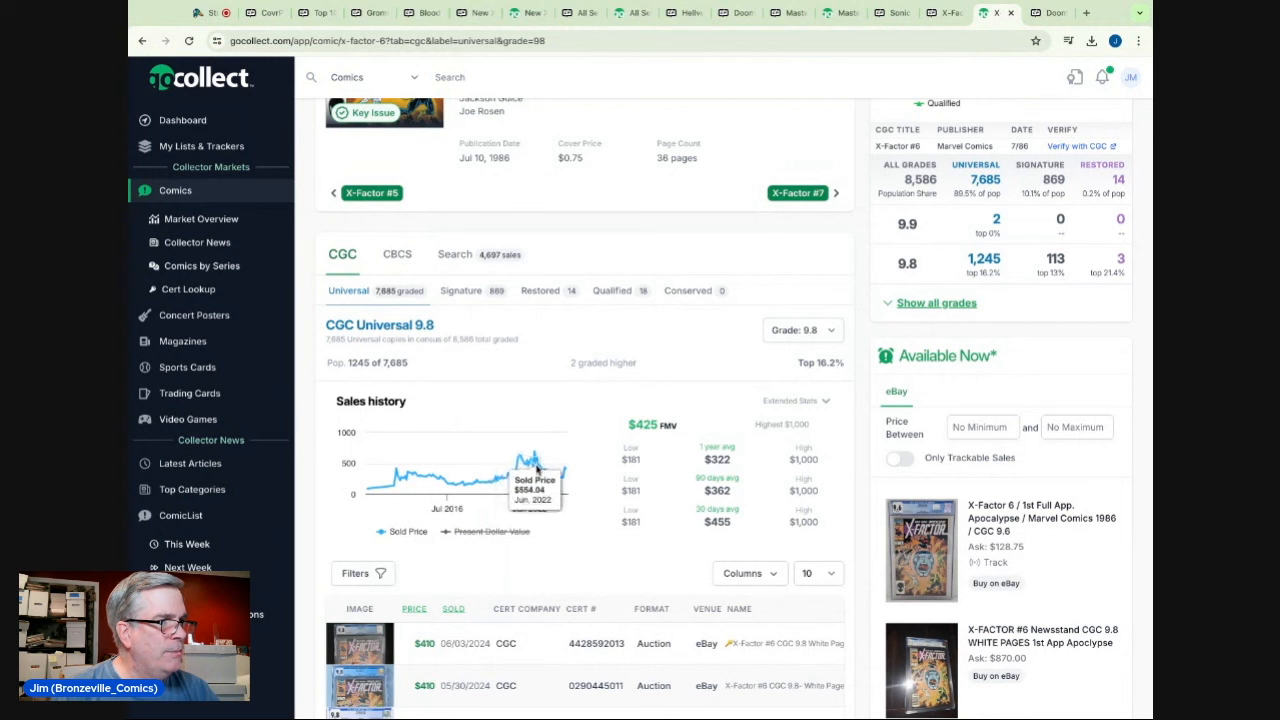
mouse_move(525, 463)
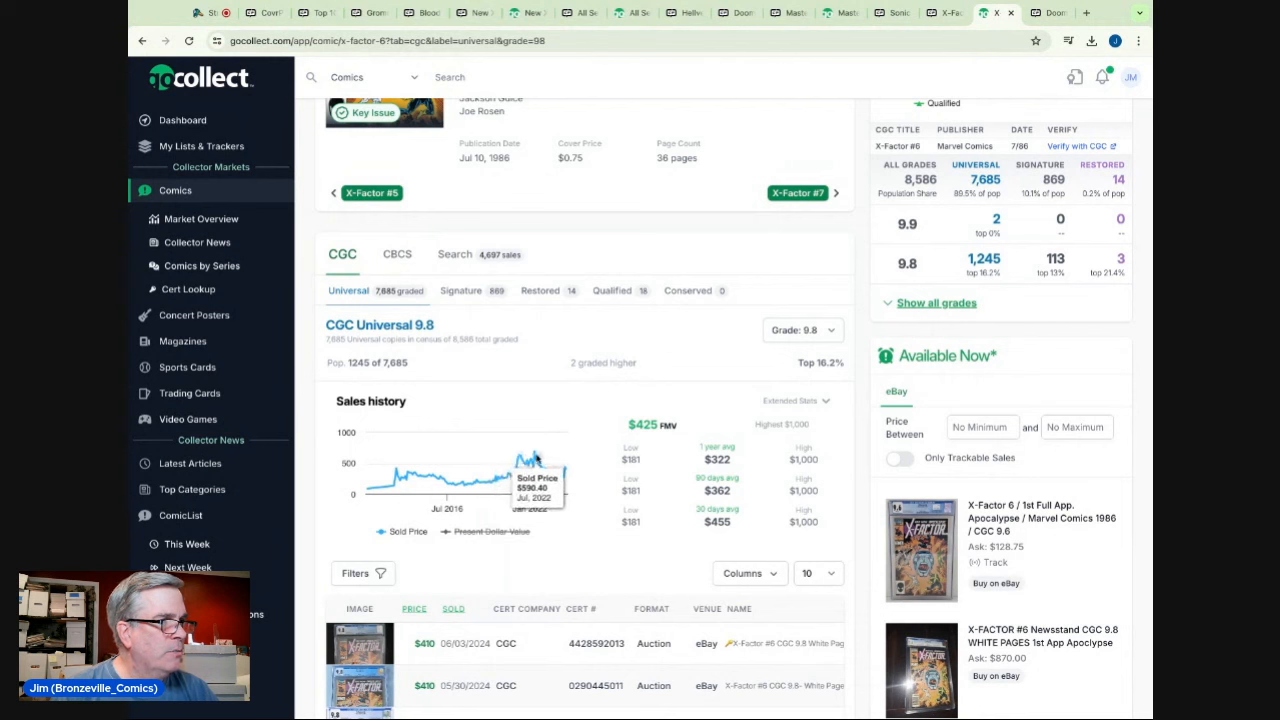
mouse_move(530, 450)
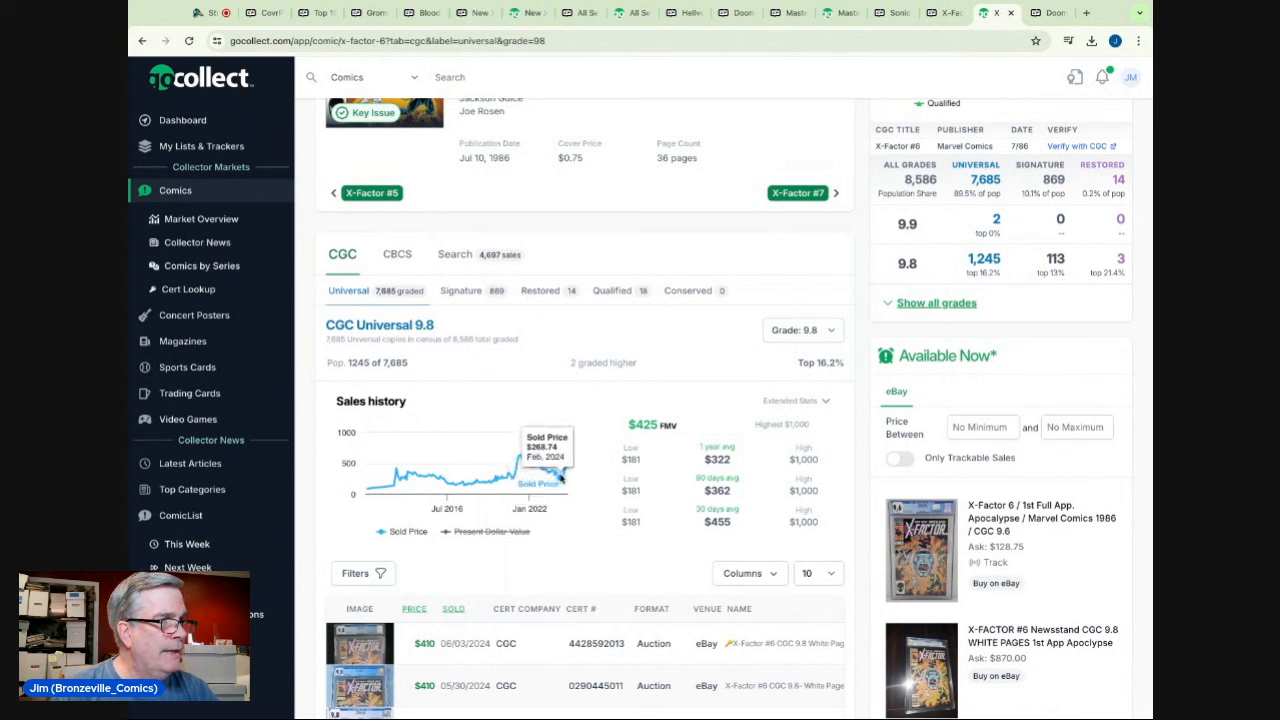
mouse_move(560, 470)
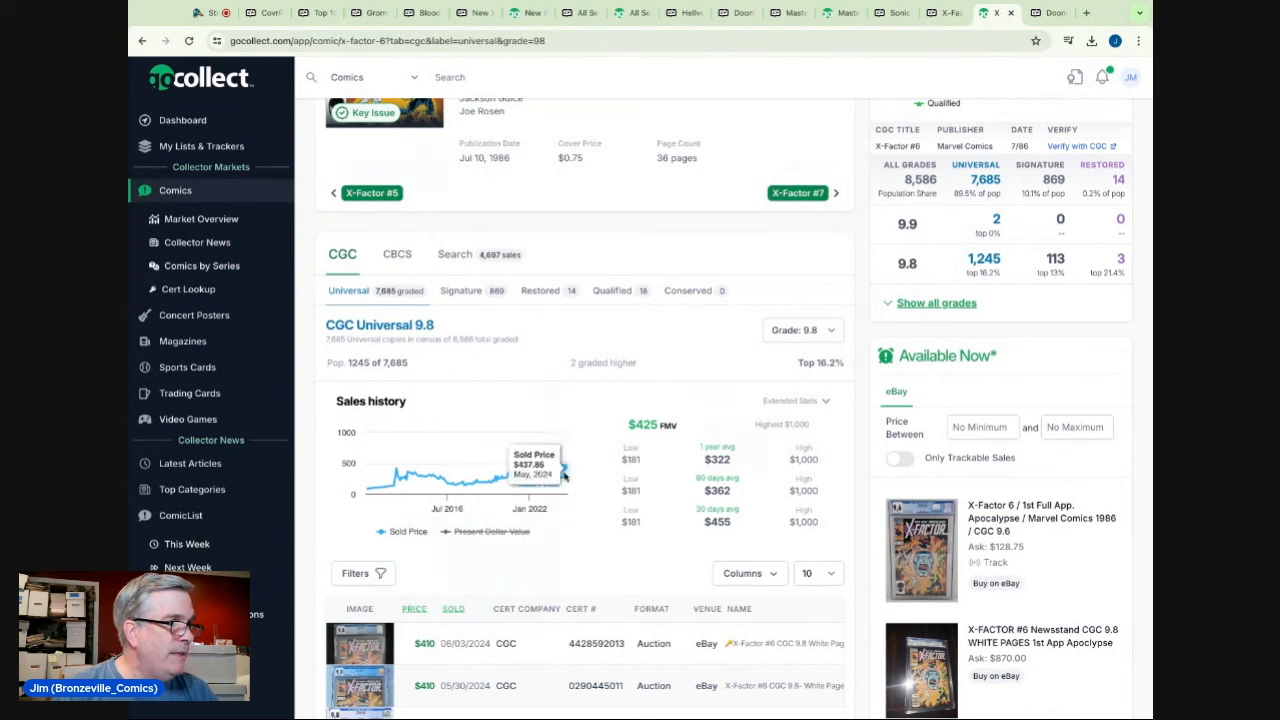
scroll("down", 3)
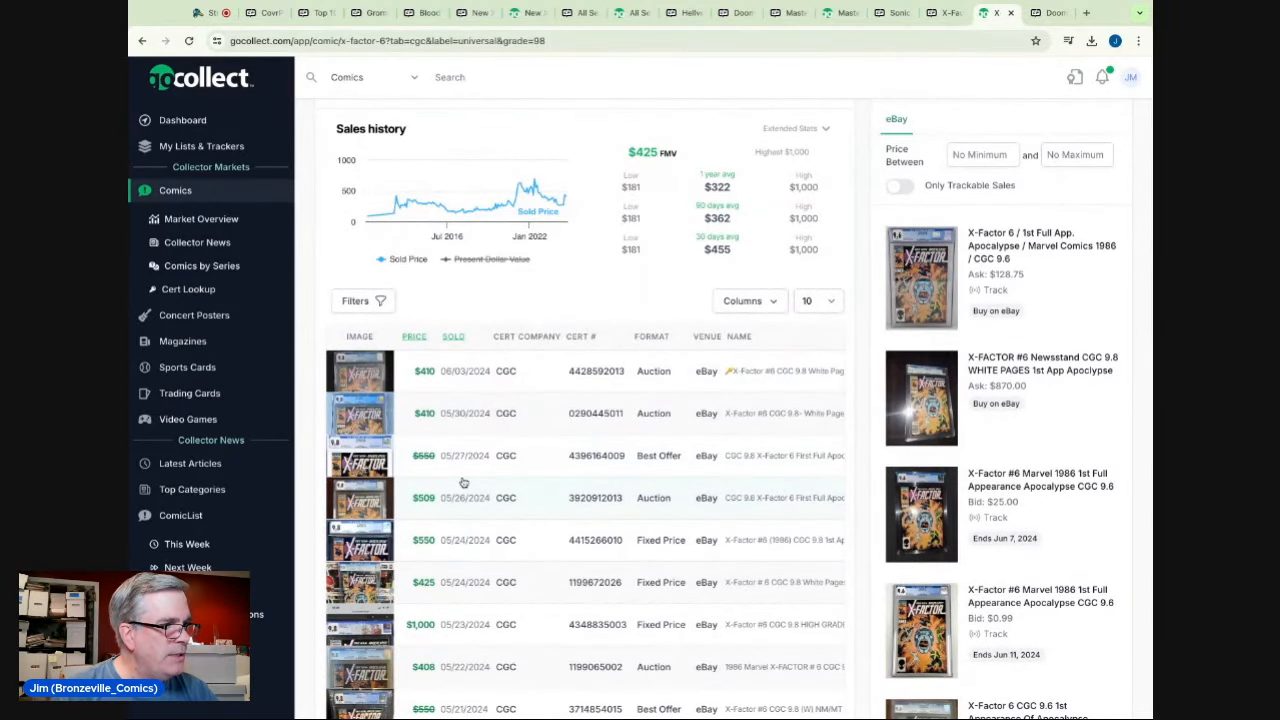
scroll("down", 3)
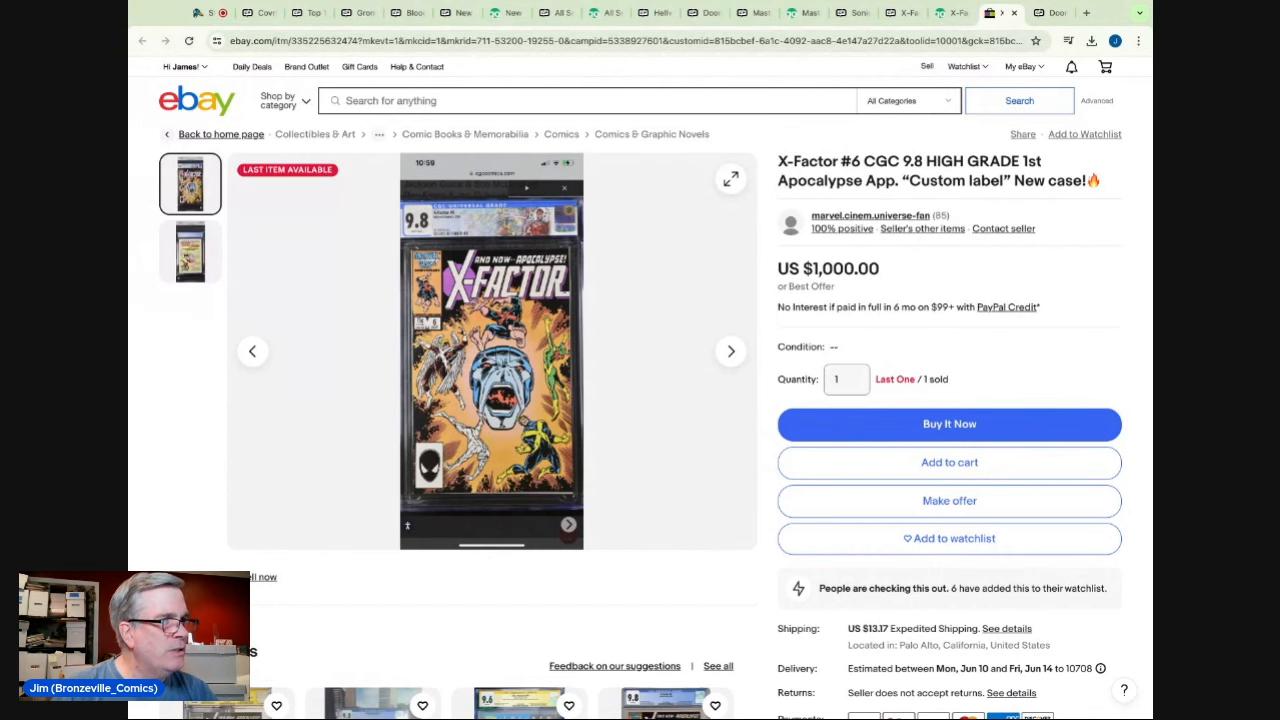
- Read the $1,000 X-Factor #6 CGC 9.8 eBay listing down to its item specifics
scroll("down", 3)
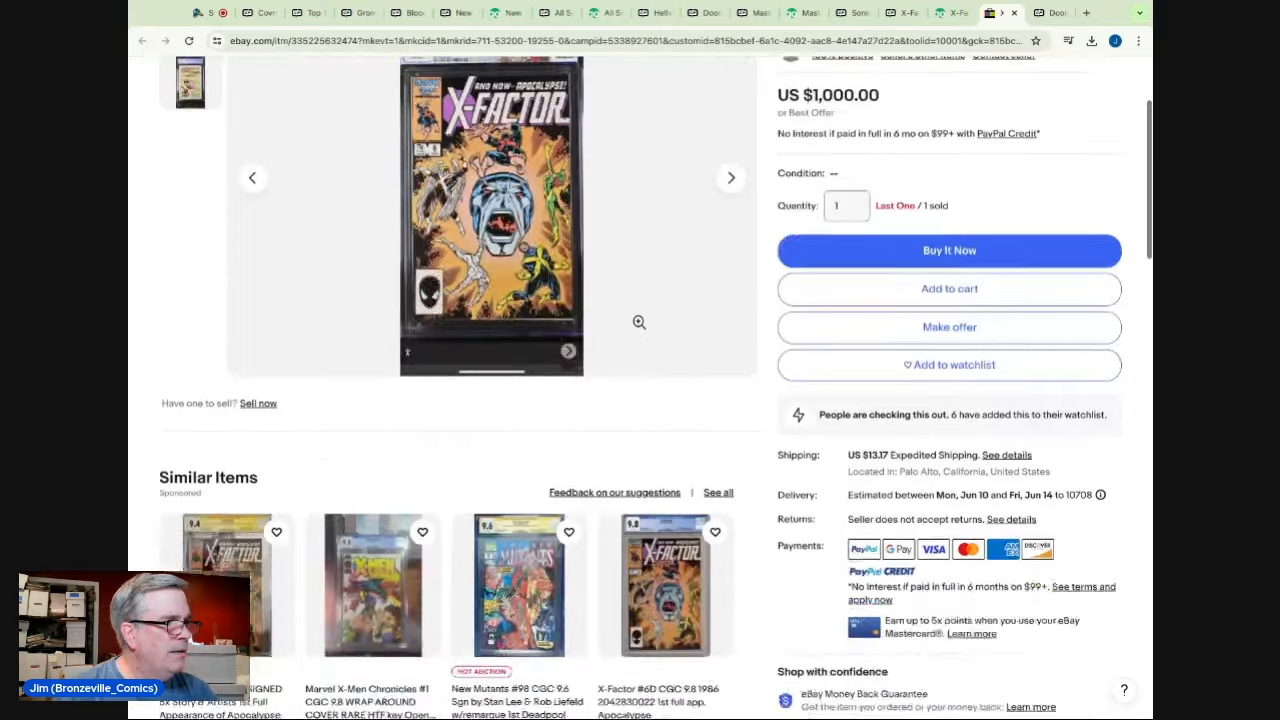
scroll("down", 3)
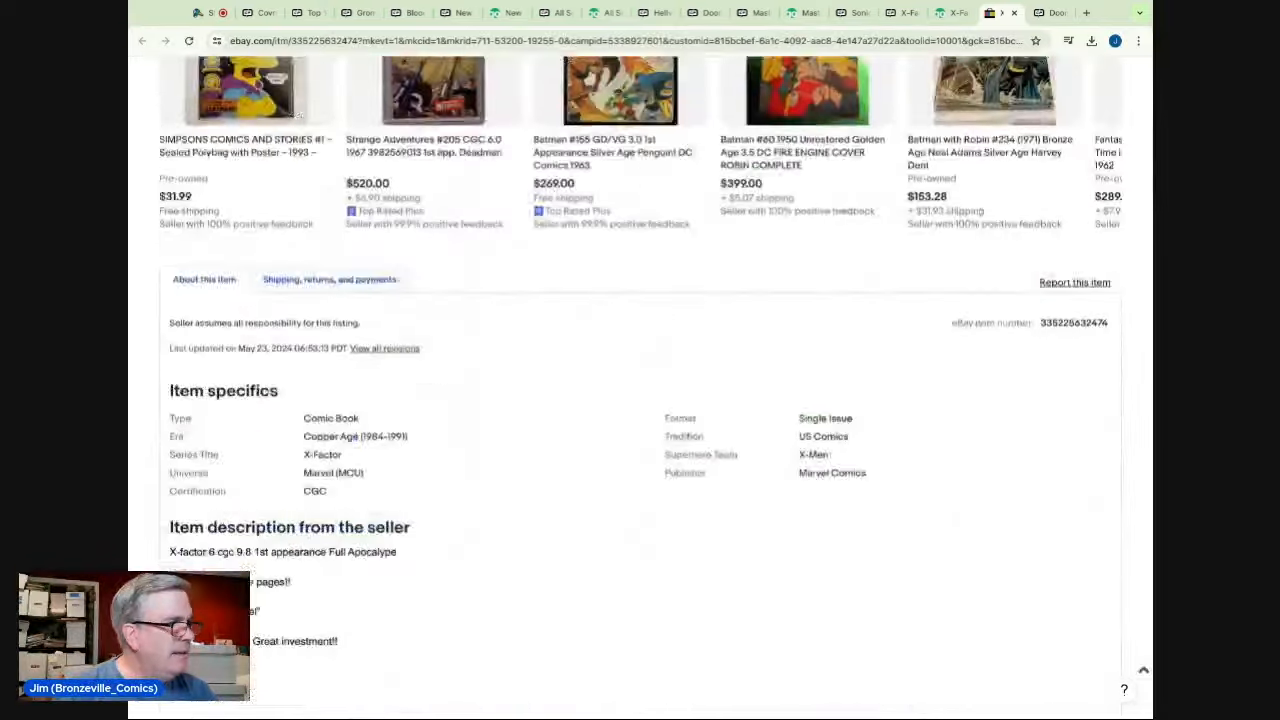
scroll("up", 3)
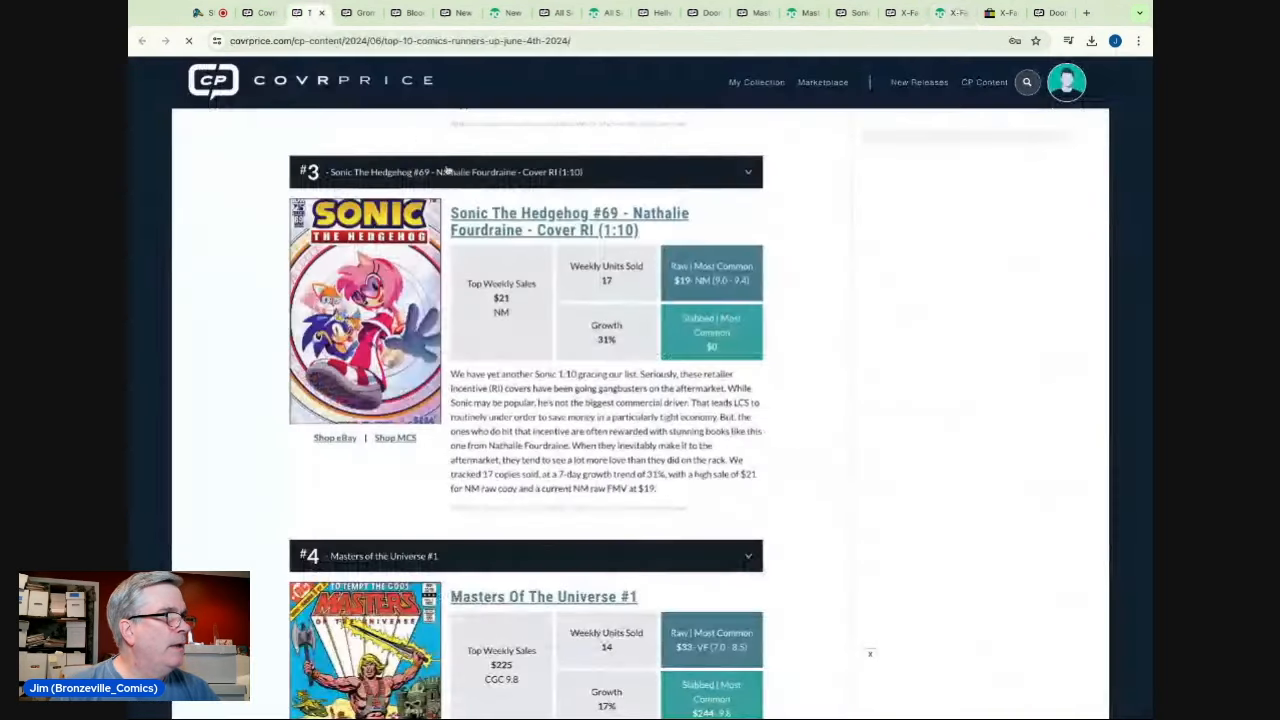
- Read the #2 X-Factor Vol.1 #6 entry: $410 CGC 9.8 top sale, 49% growth
scroll("up", 3)
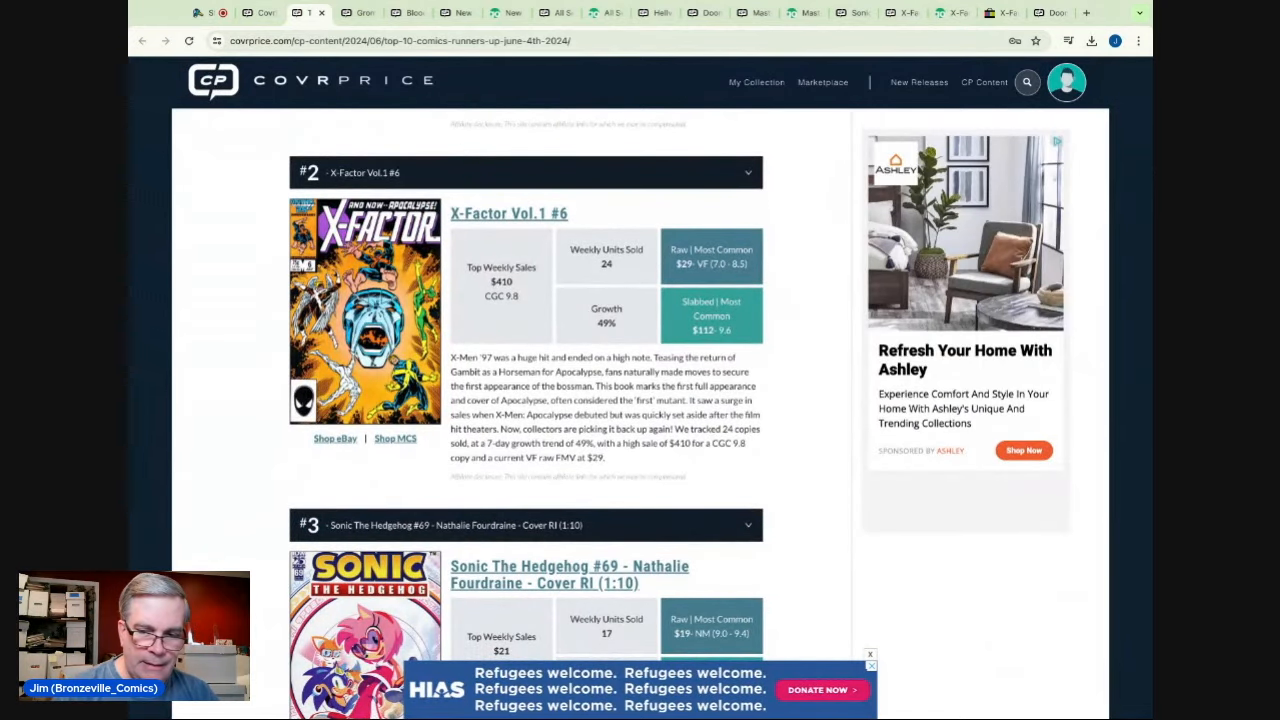
left_click(870, 657)
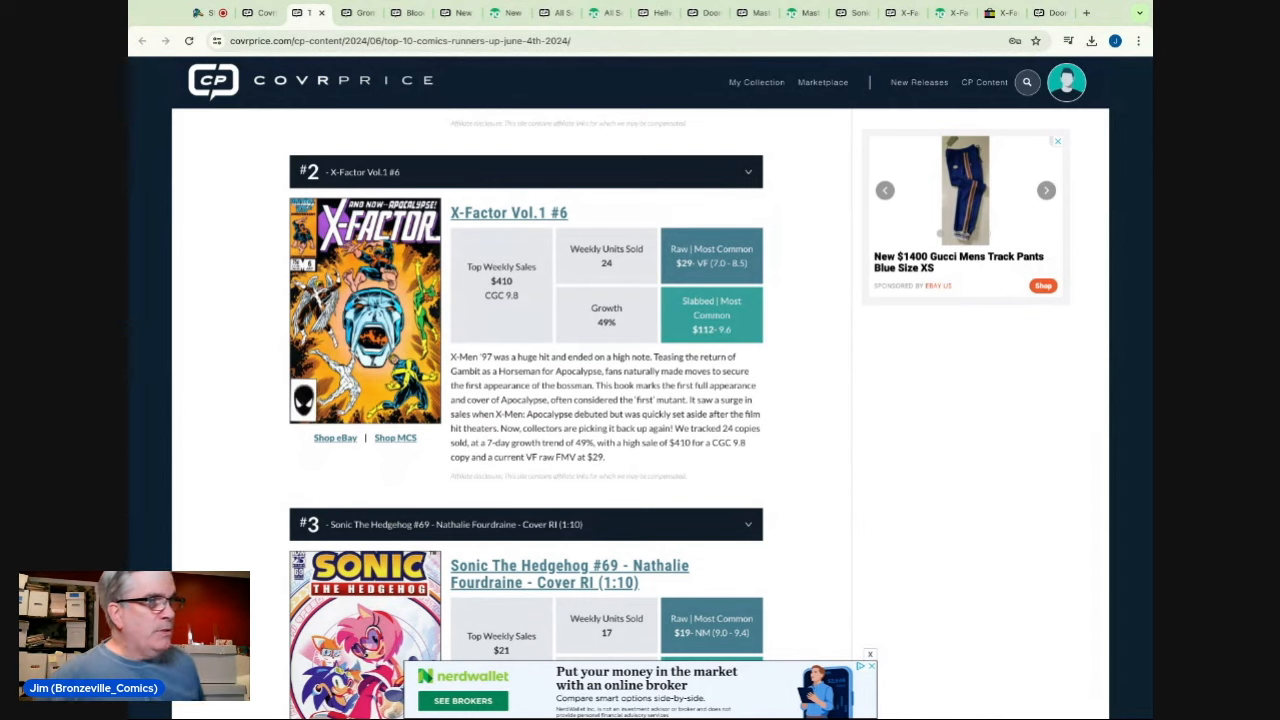
scroll("up", 3)
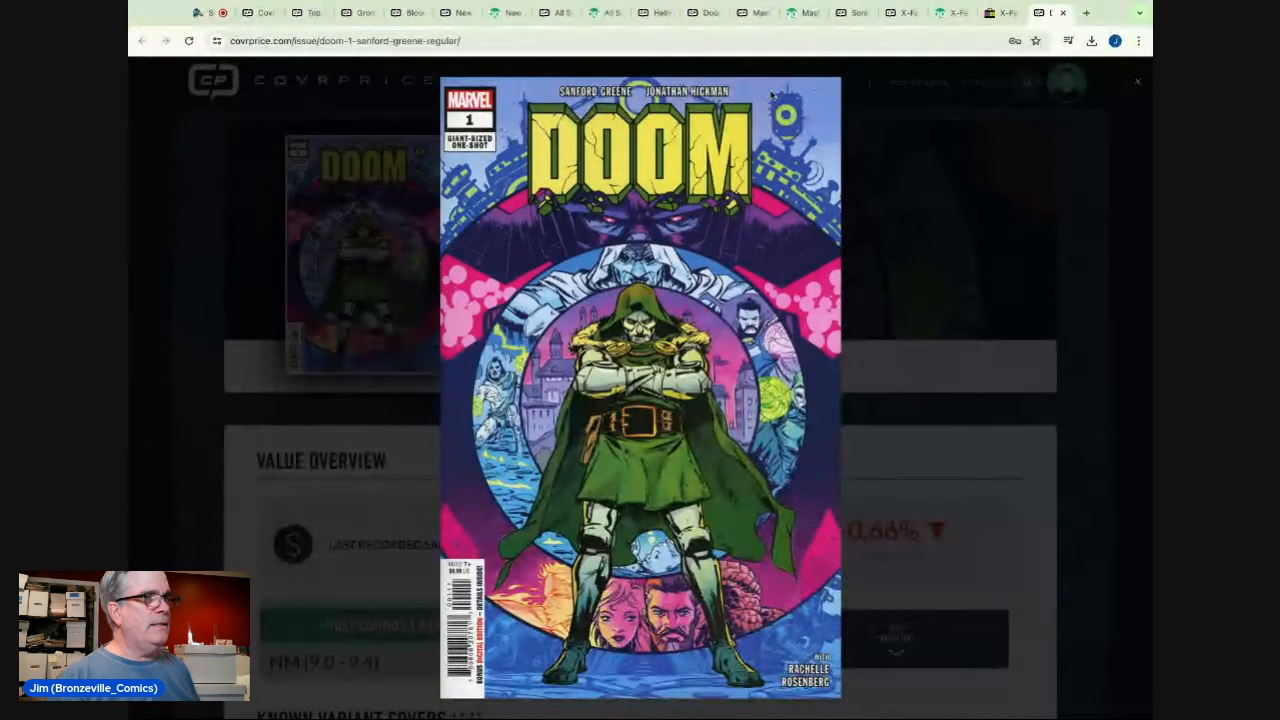
mouse_move(881, 173)
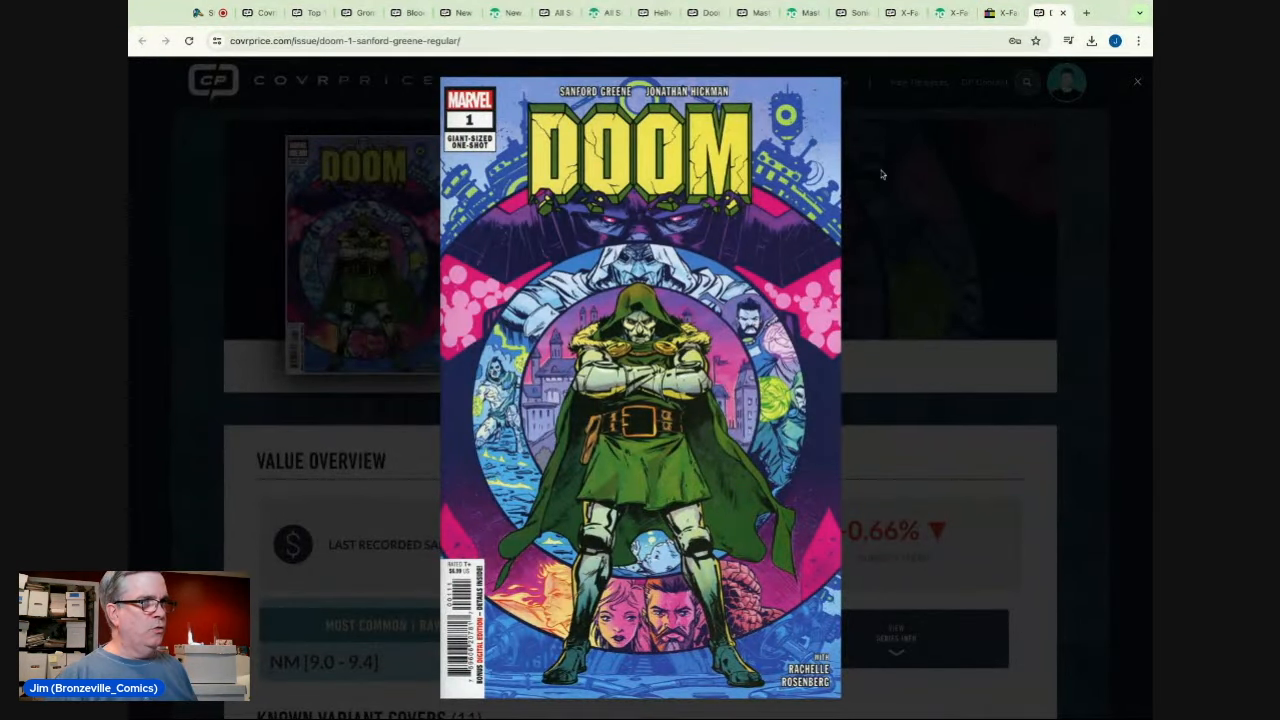
mouse_move(888, 170)
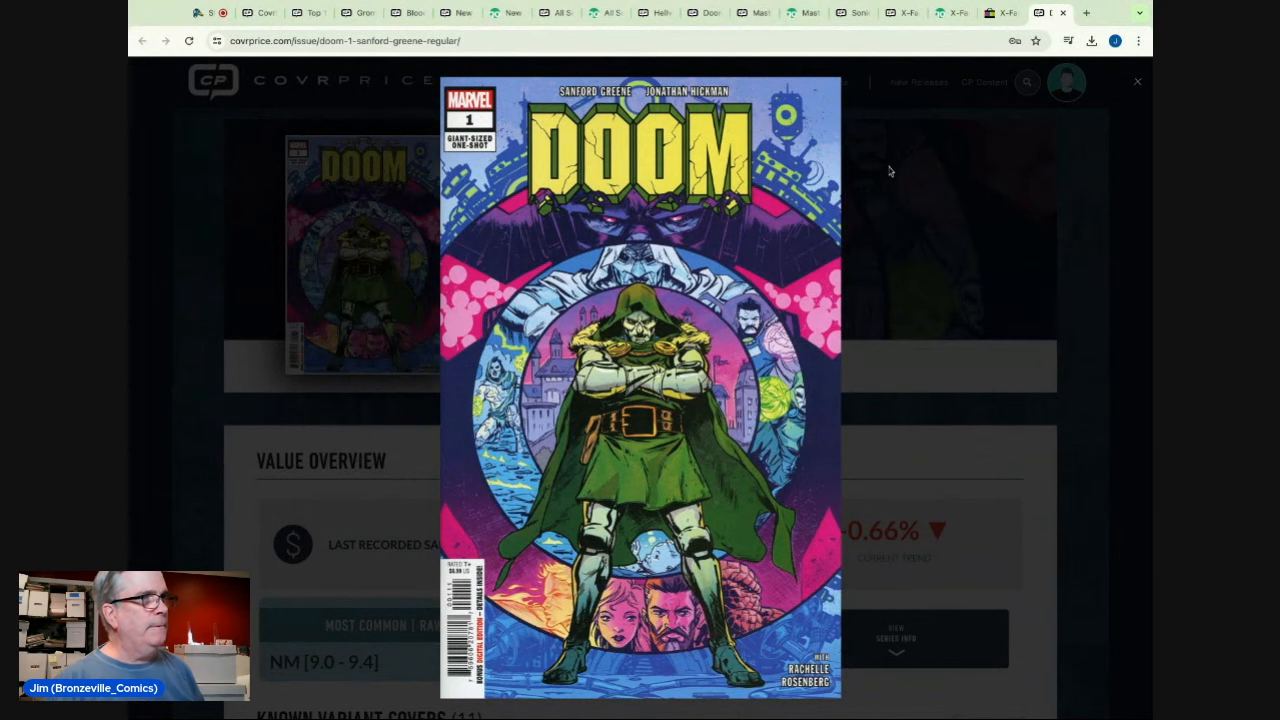
- Close the enlarged Doom #1 cover and review its values ($45 last sale, $130 for 9.8)
left_click(1137, 81)
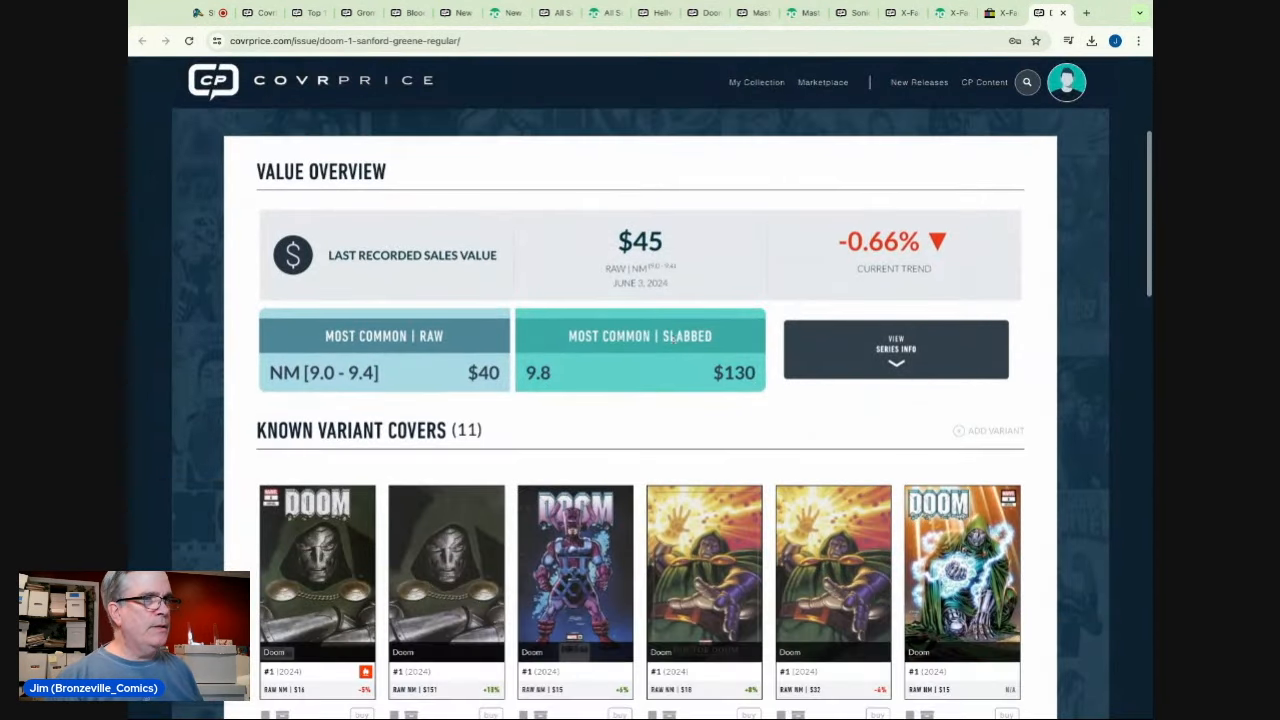
scroll("down", 3)
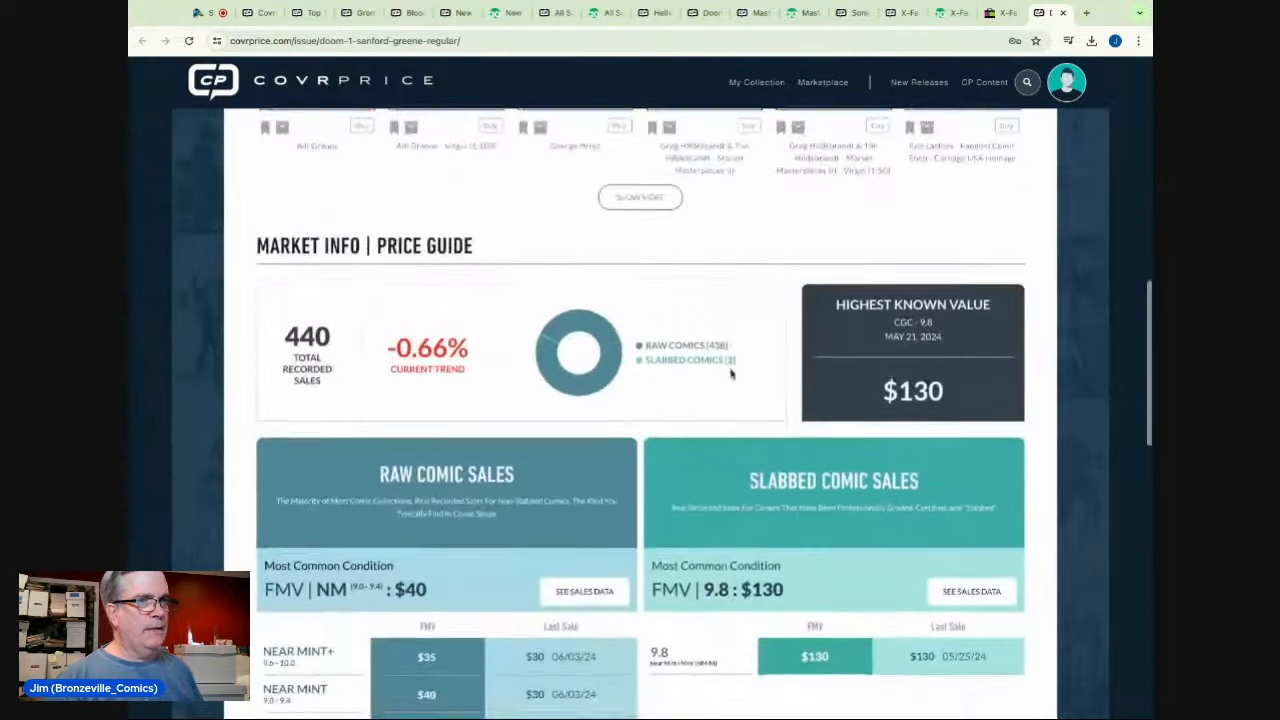
scroll("up", 3)
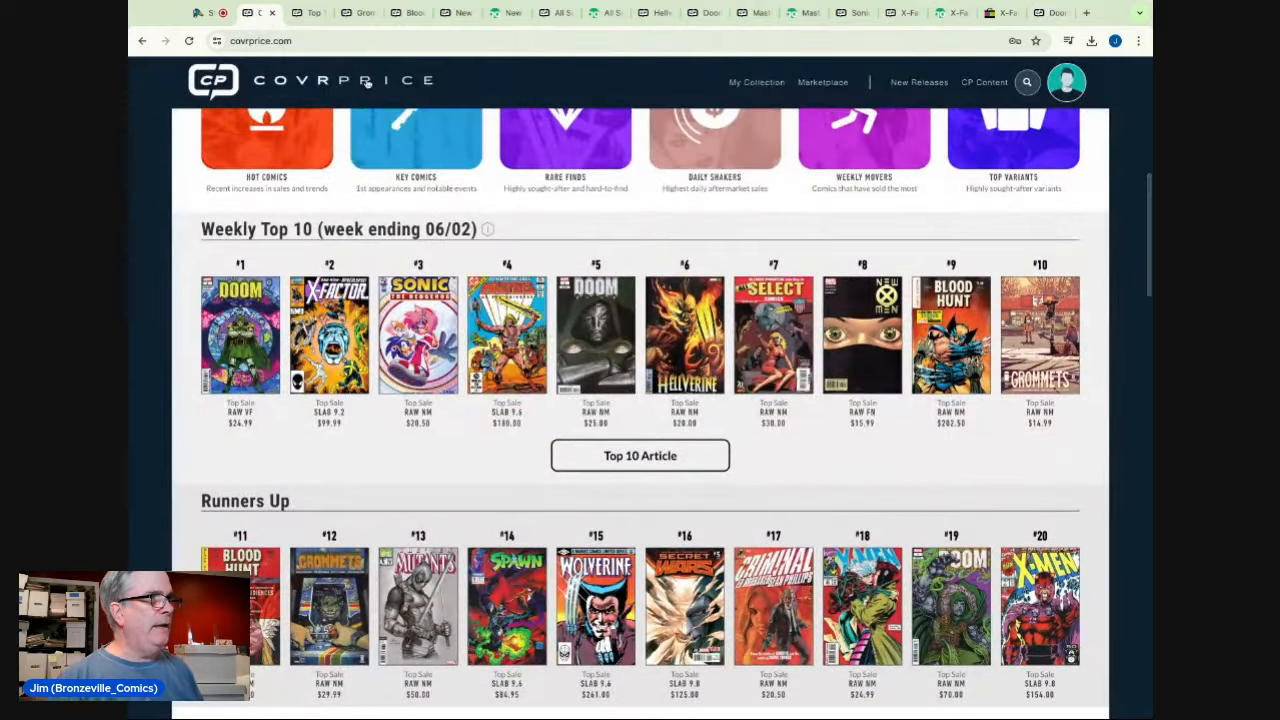
- Open the weekly Top 10 article and read entries down to #9 Blood Hunt and #10 Grommets
left_click(639, 455)
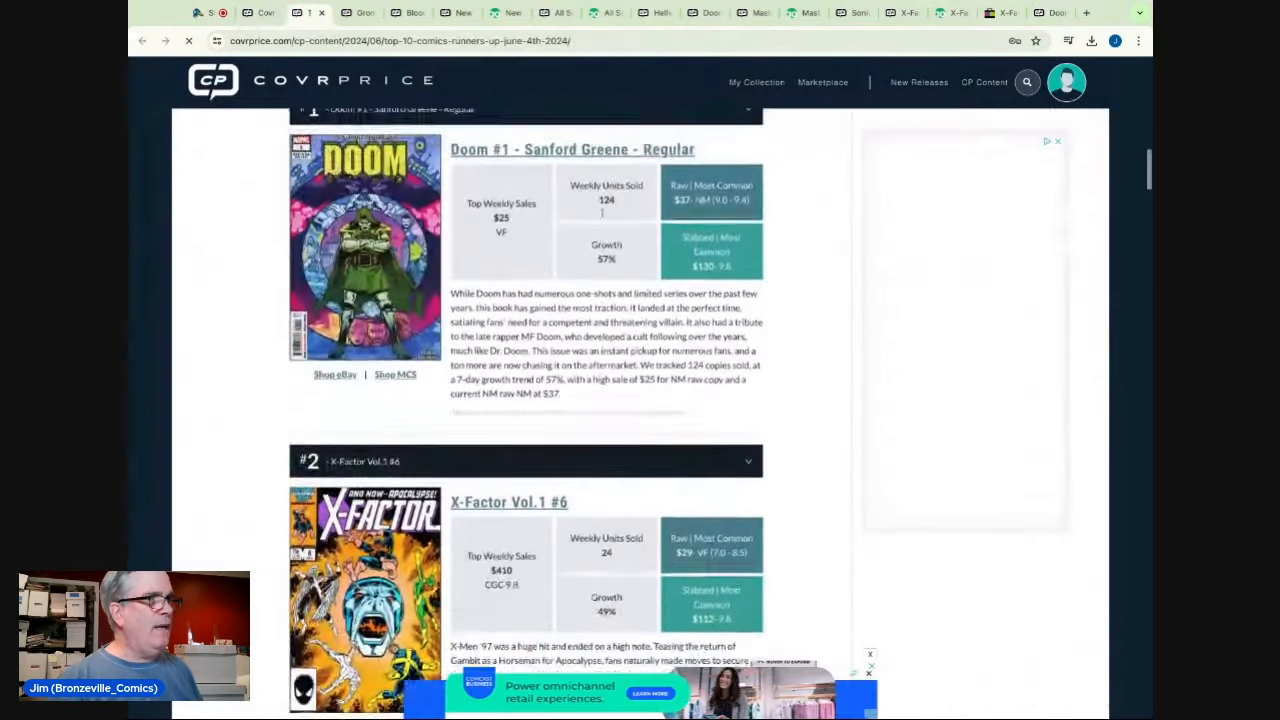
scroll("up", 3)
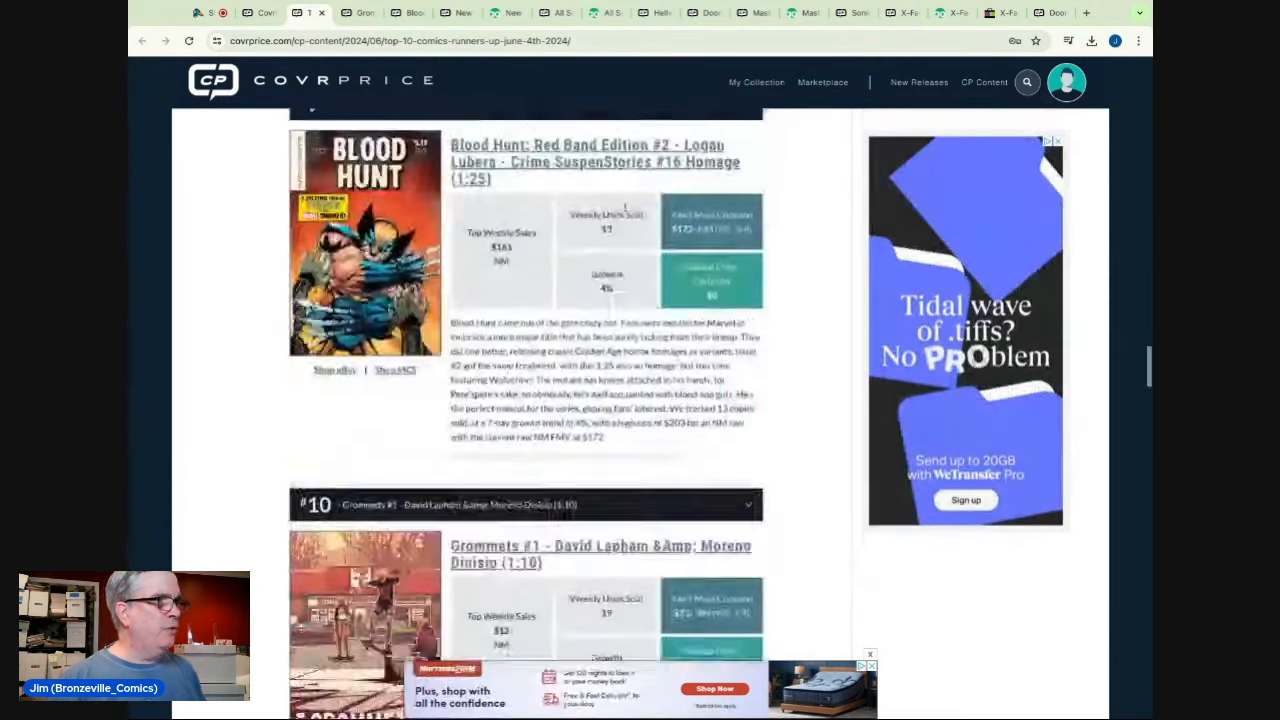
- Read the first runners-up entries, starting from #11 Blood Hunt
scroll("up", 3)
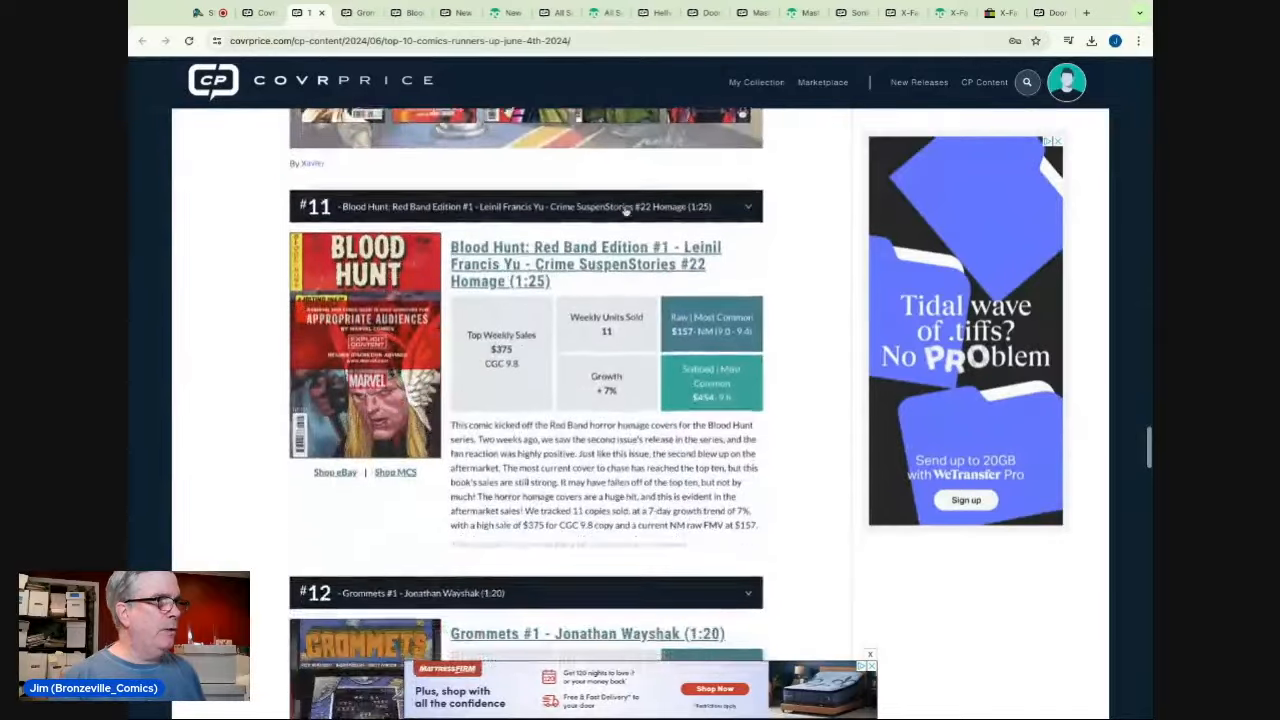
scroll("down", 3)
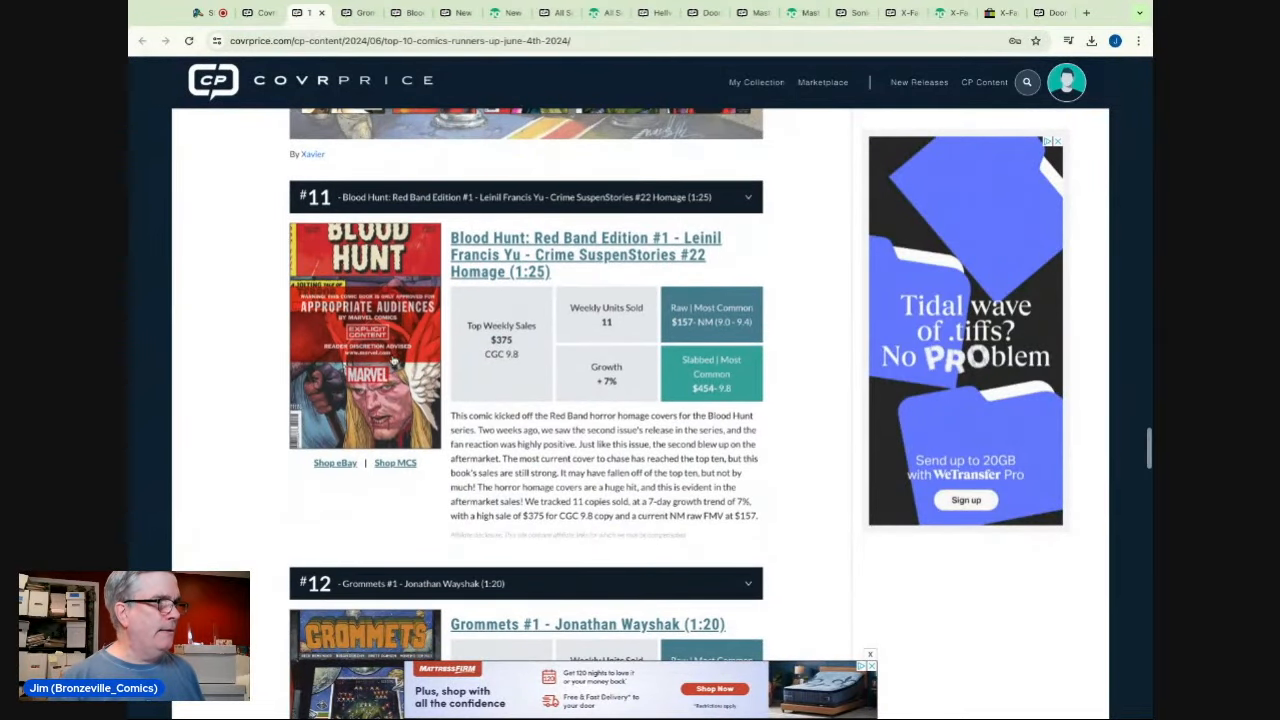
scroll("down", 3)
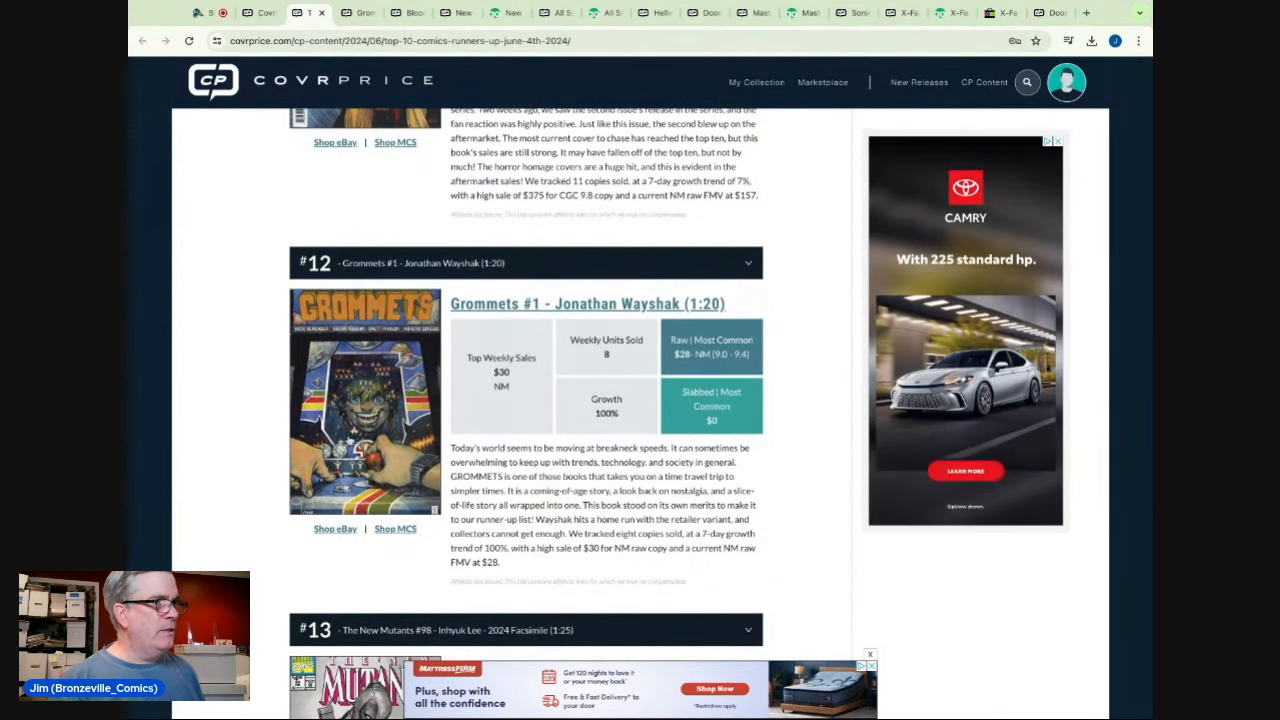
scroll("down", 3)
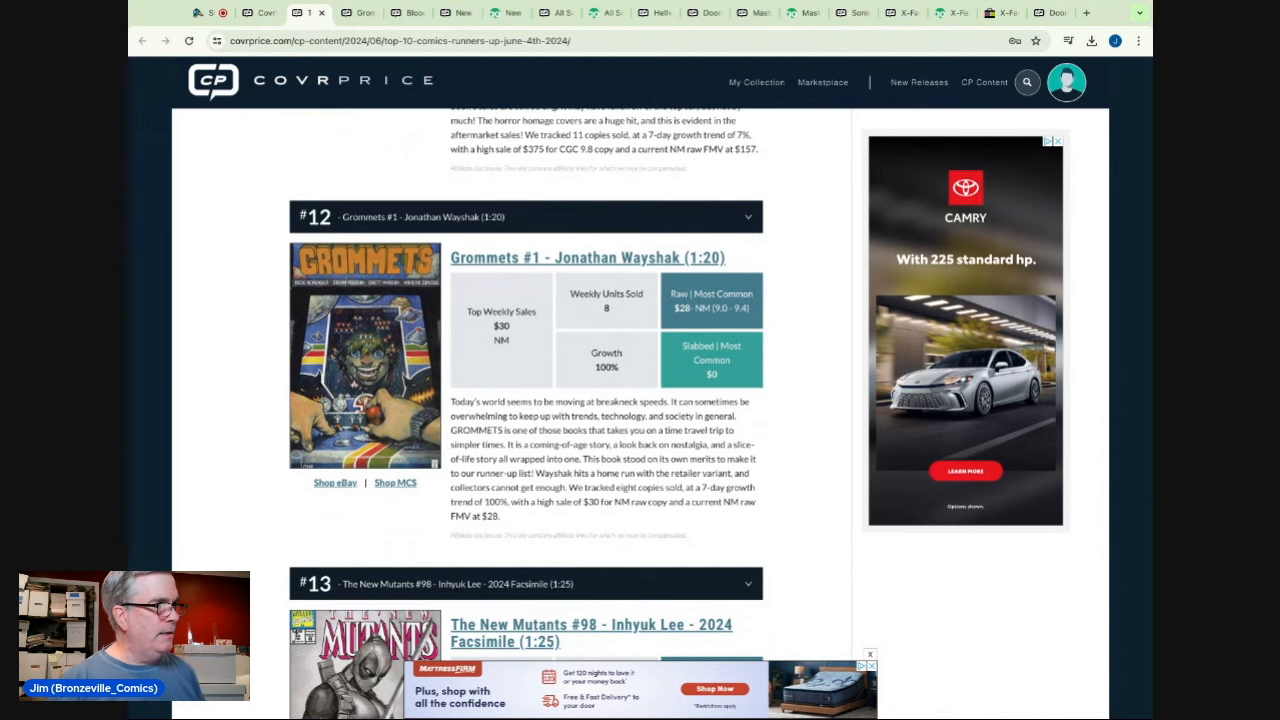
scroll("down", 3)
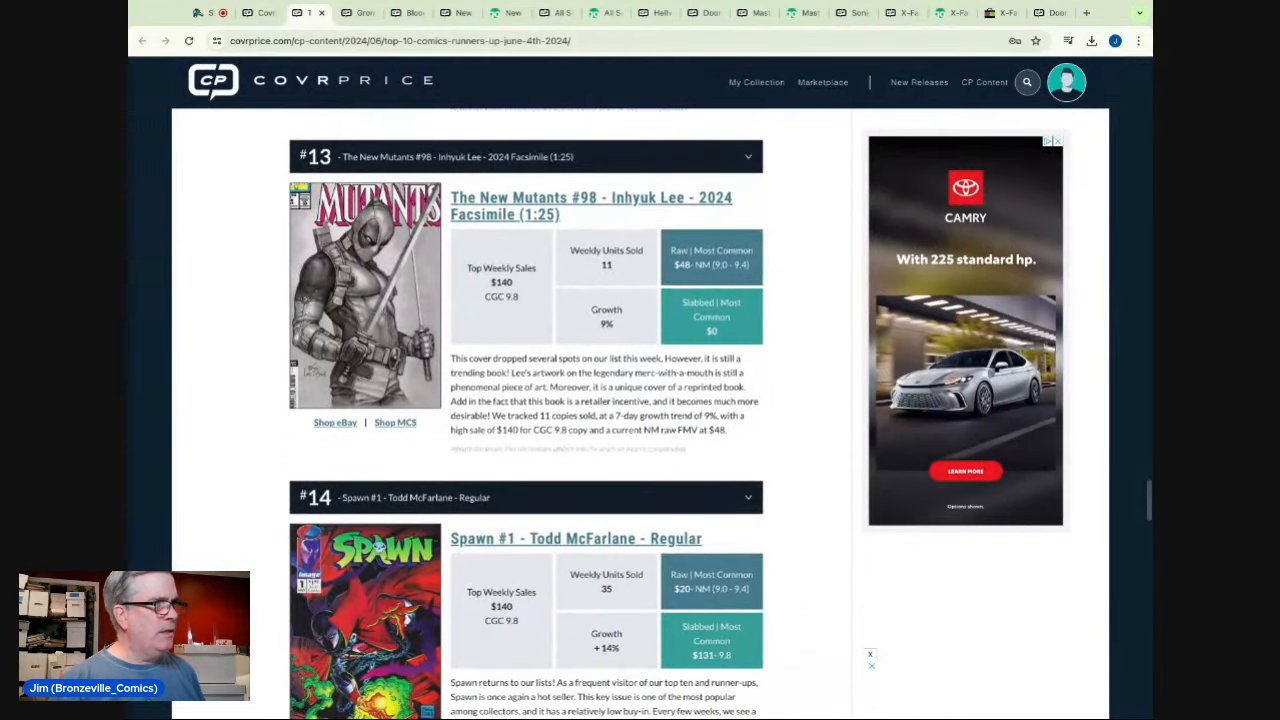
- Continue to the #16 Secret Wars #5 Alex Ross entry ($125 top sale, 54% growth)
left_click(1057, 140)
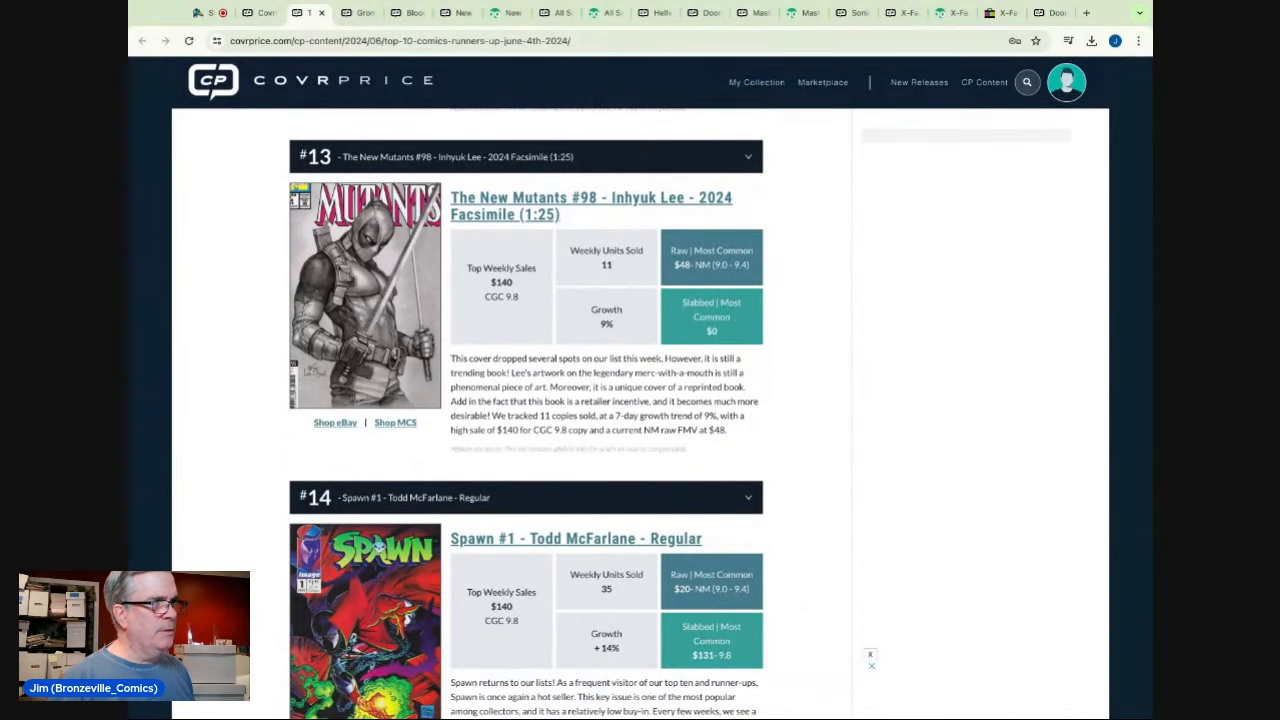
scroll("down", 3)
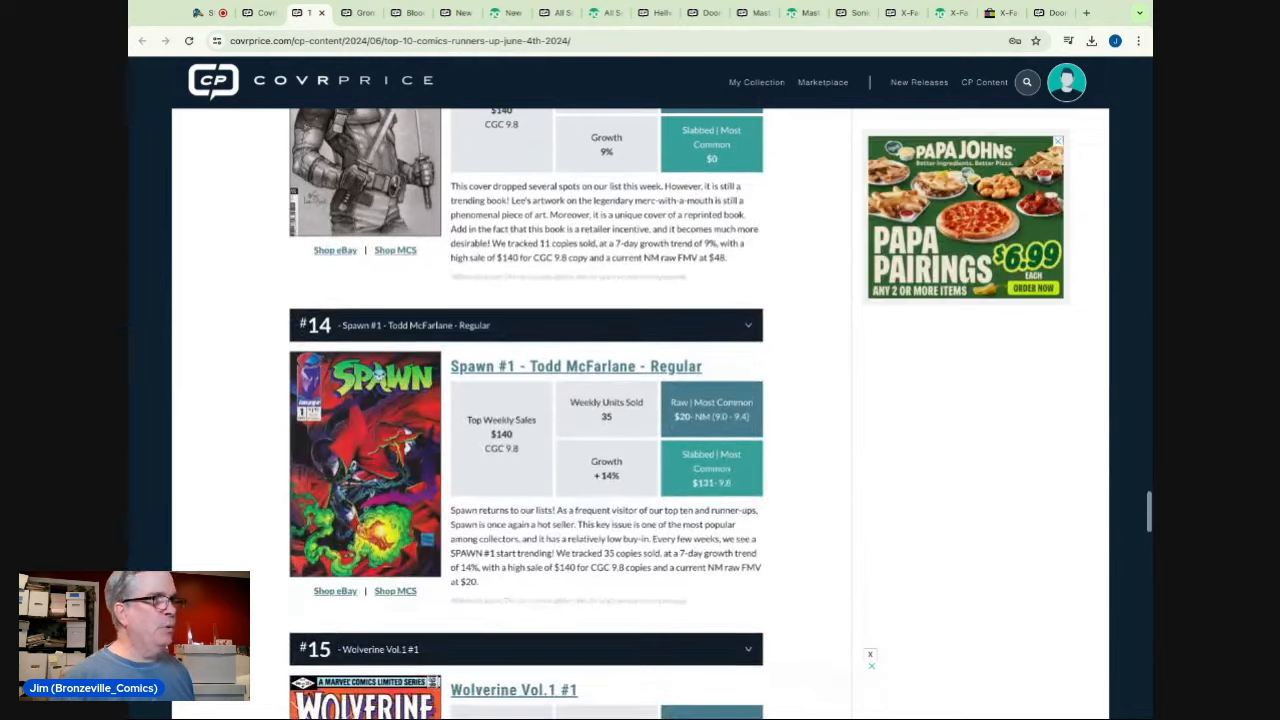
scroll("down", 3)
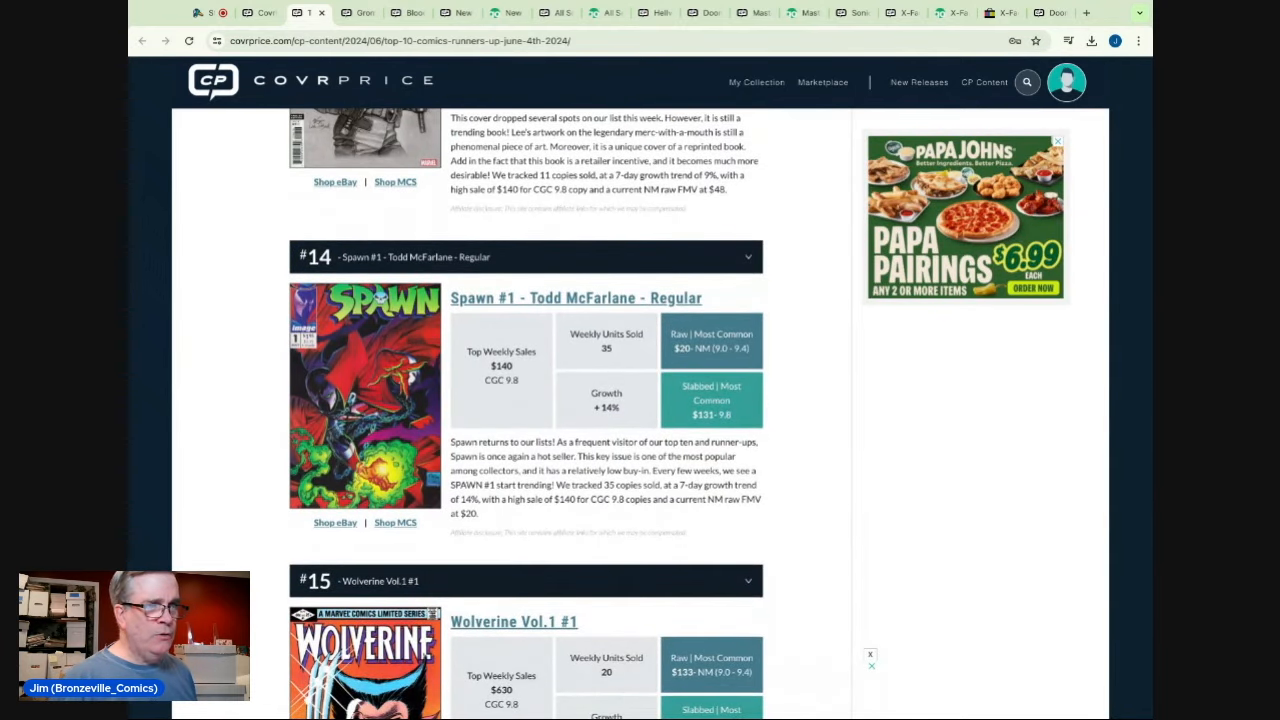
scroll("down", 3)
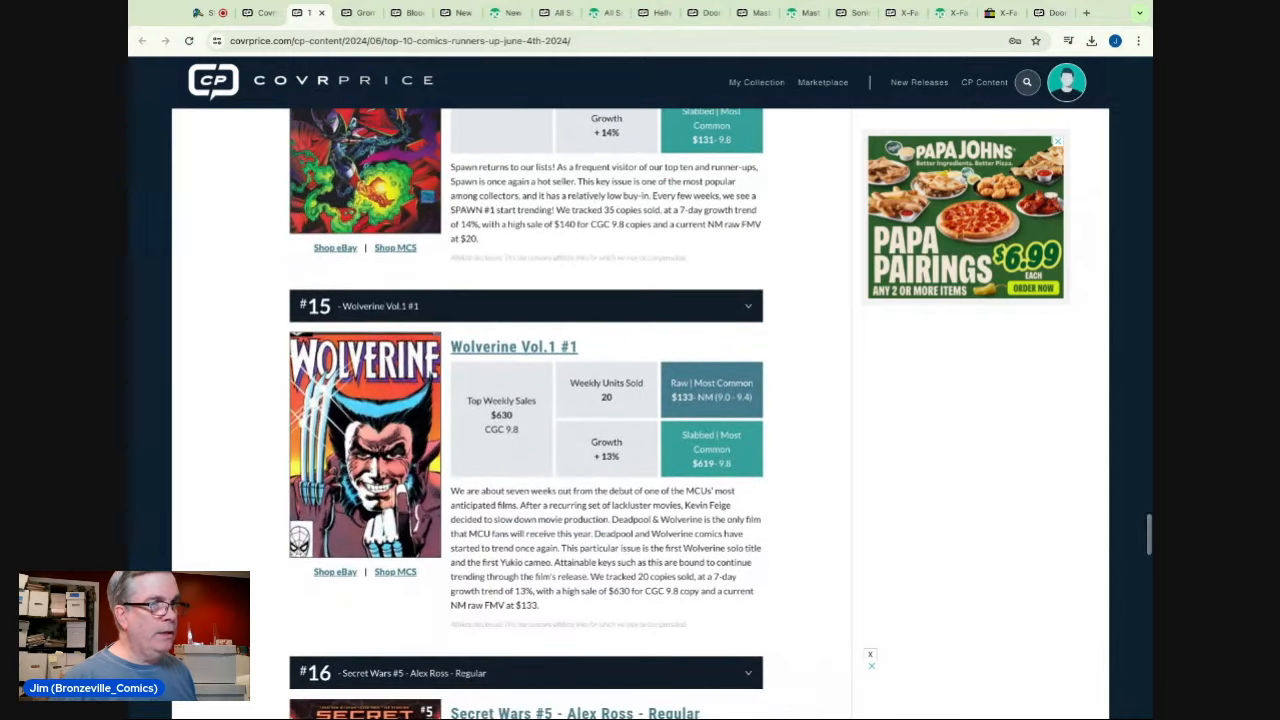
scroll("down", 3)
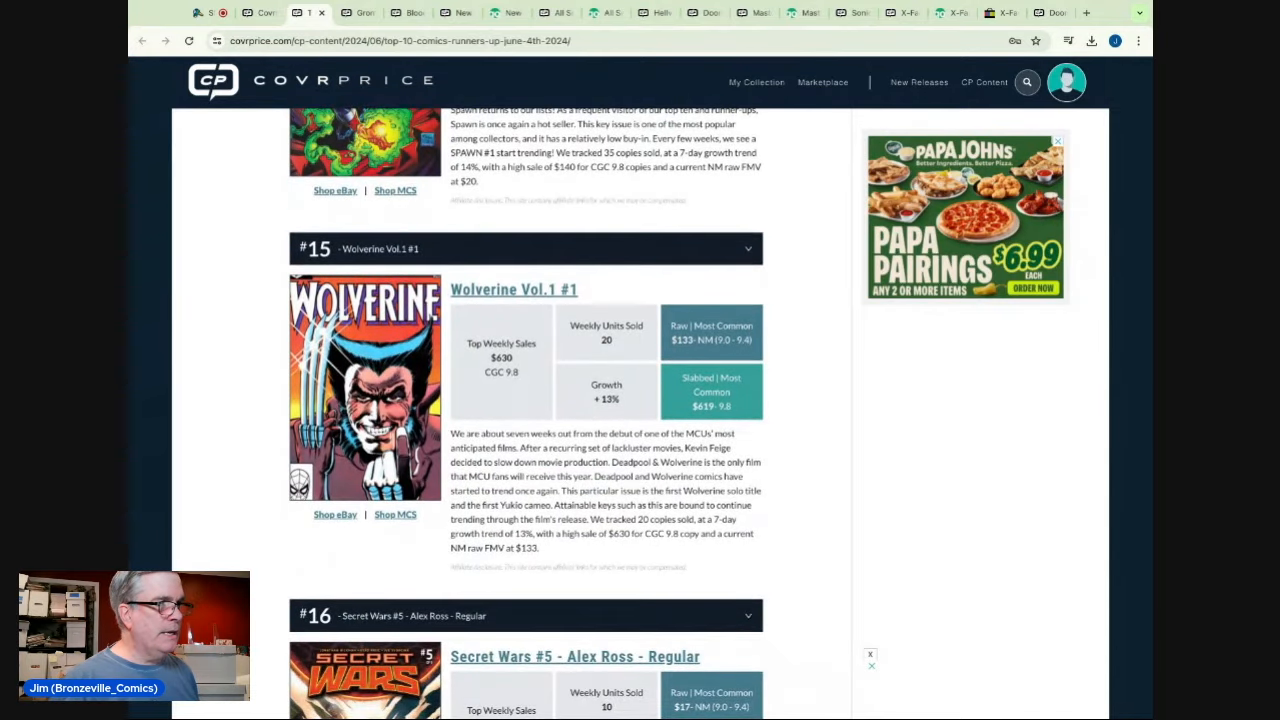
scroll("down", 3)
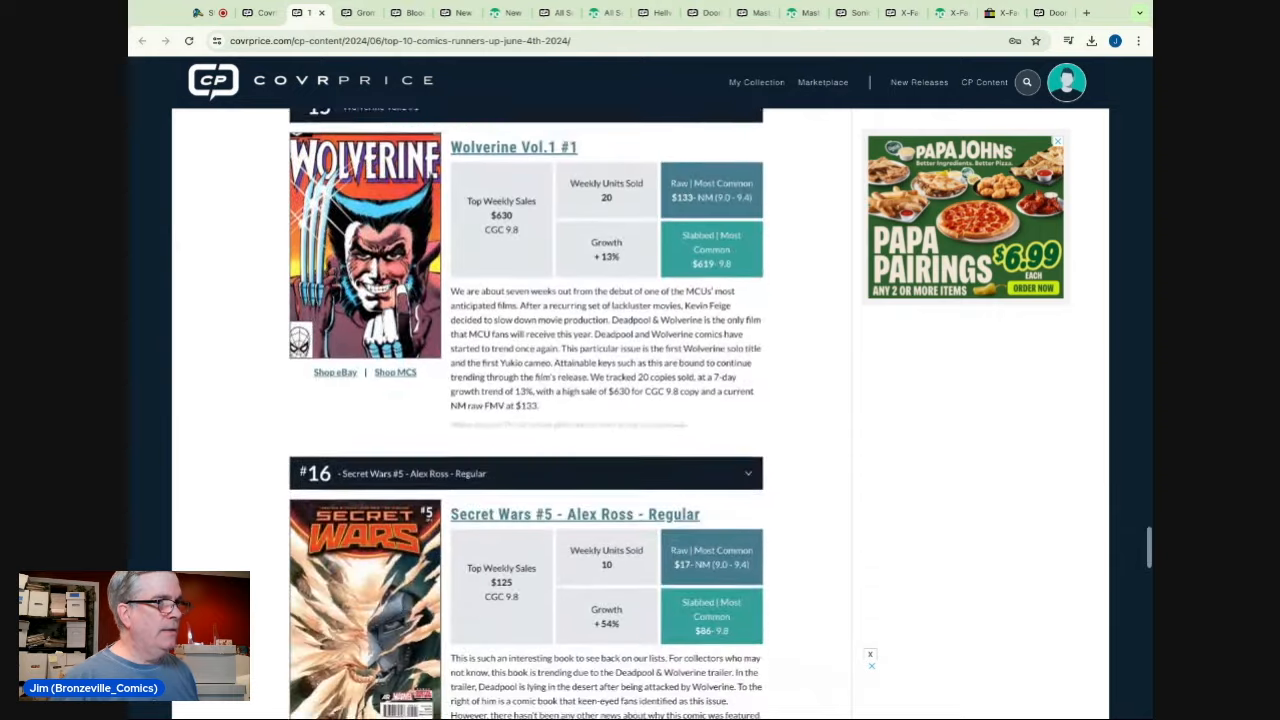
scroll("down", 3)
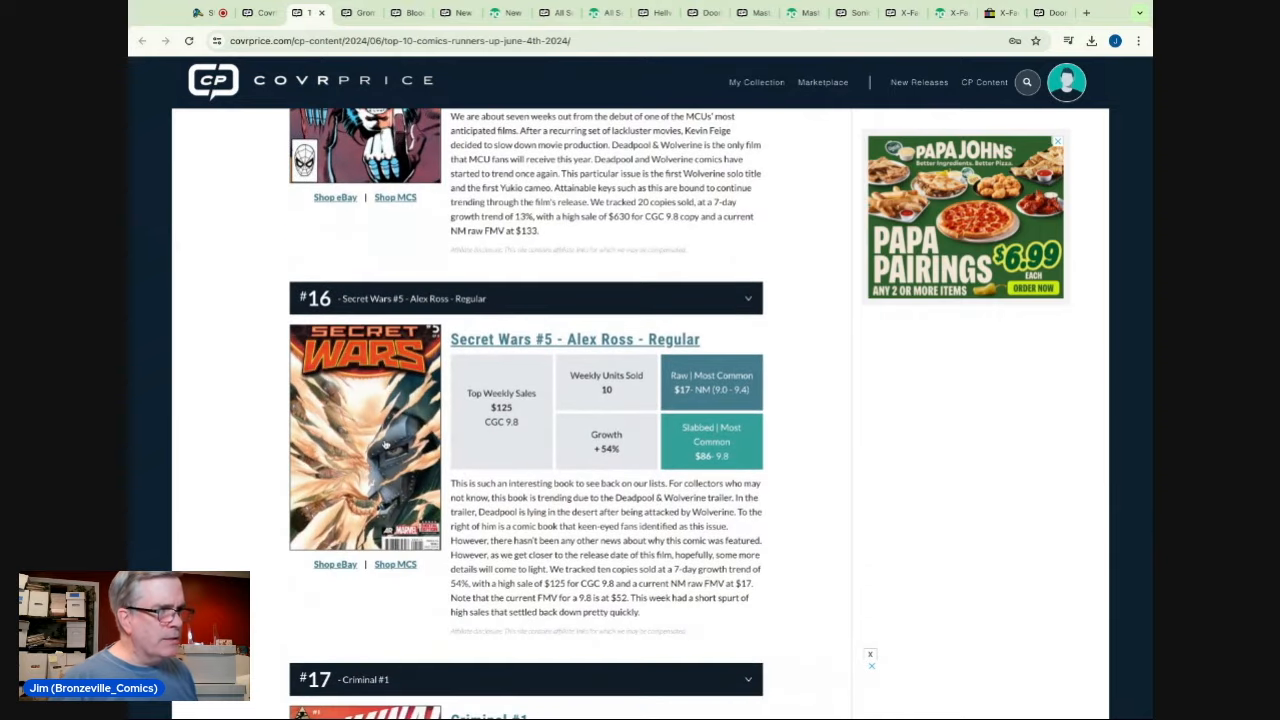
- Read entries #17 Criminal #1 through #20 X-Men Vol.1 #1 Magneto ($154, 33% growth)
left_click(1058, 140)
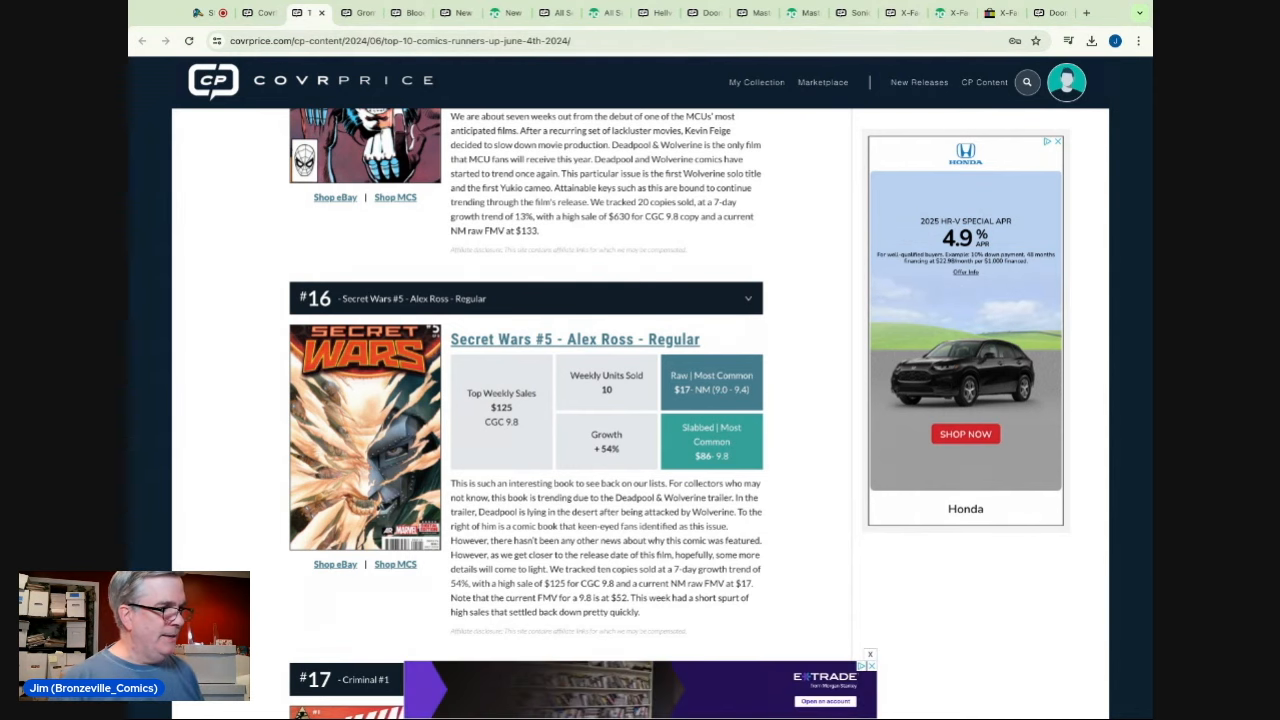
scroll("down", 3)
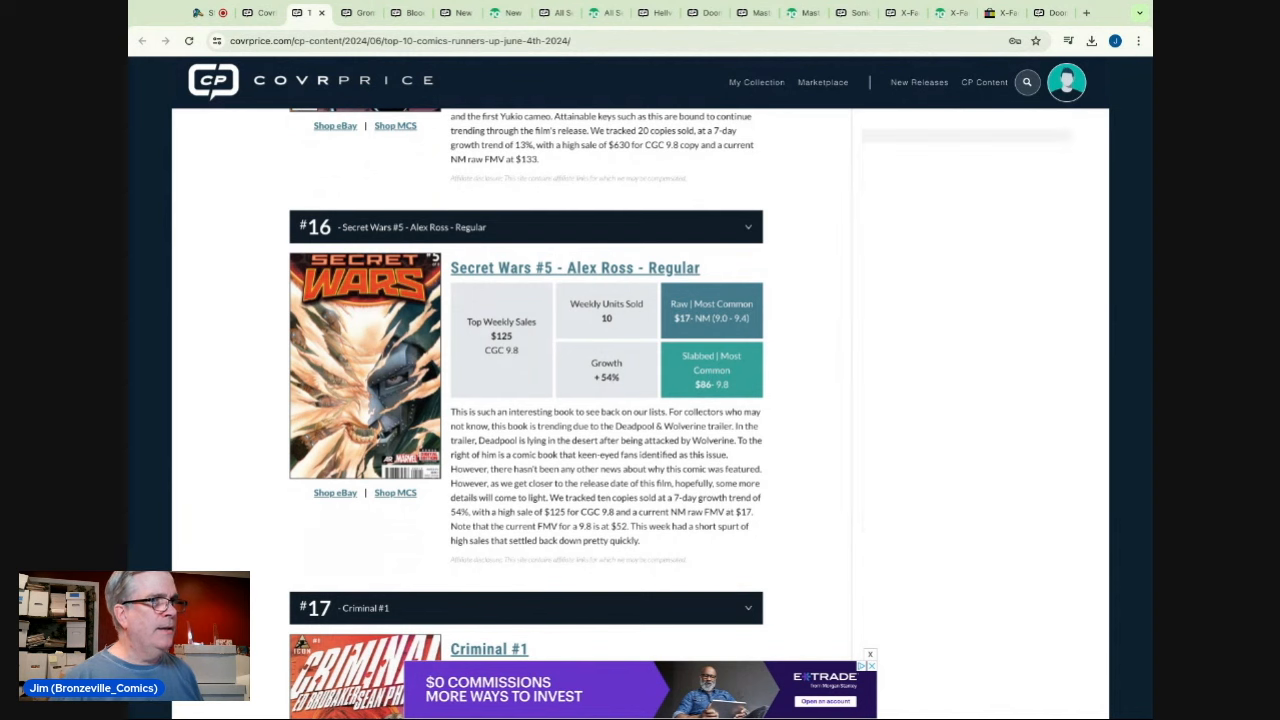
scroll("down", 3)
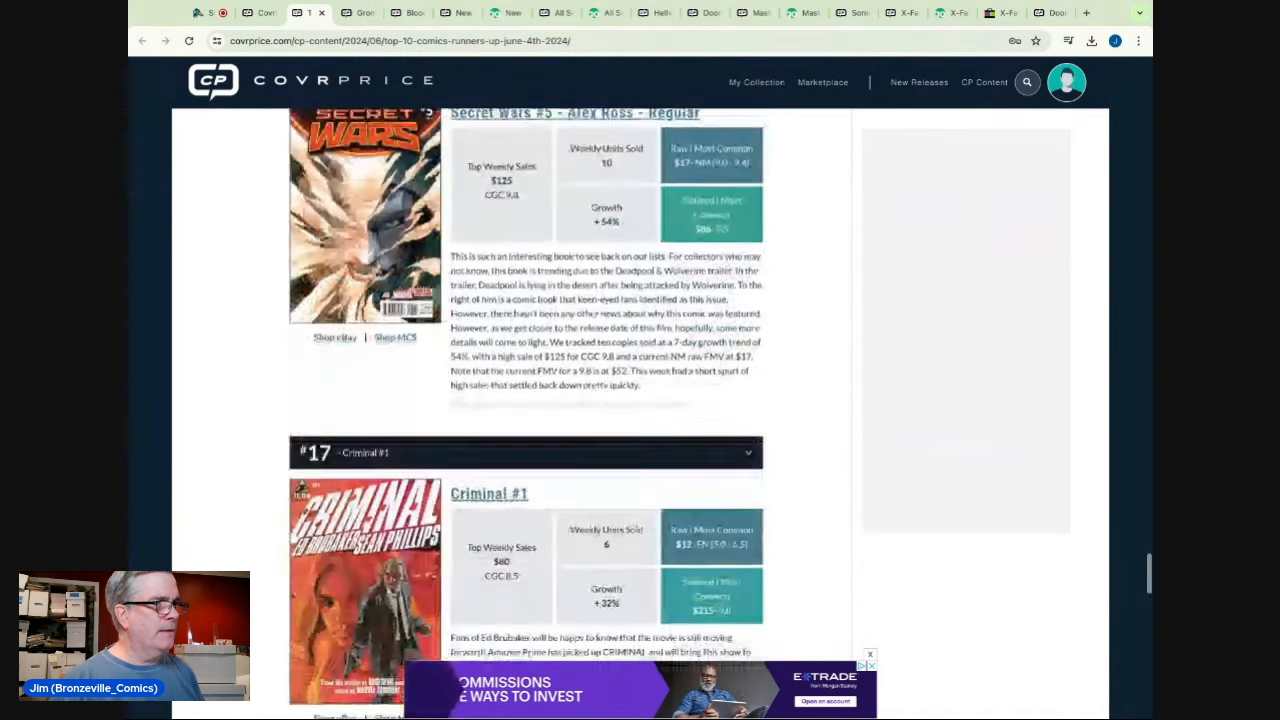
scroll("down", 3)
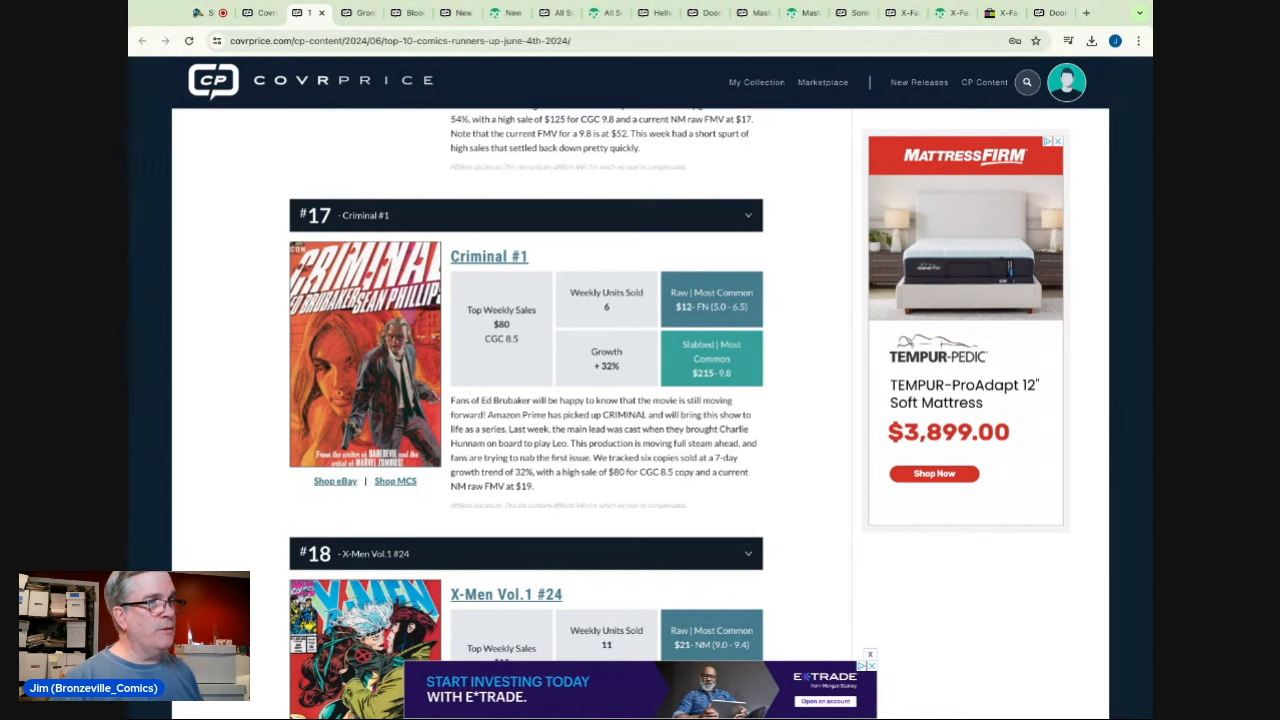
scroll("down", 3)
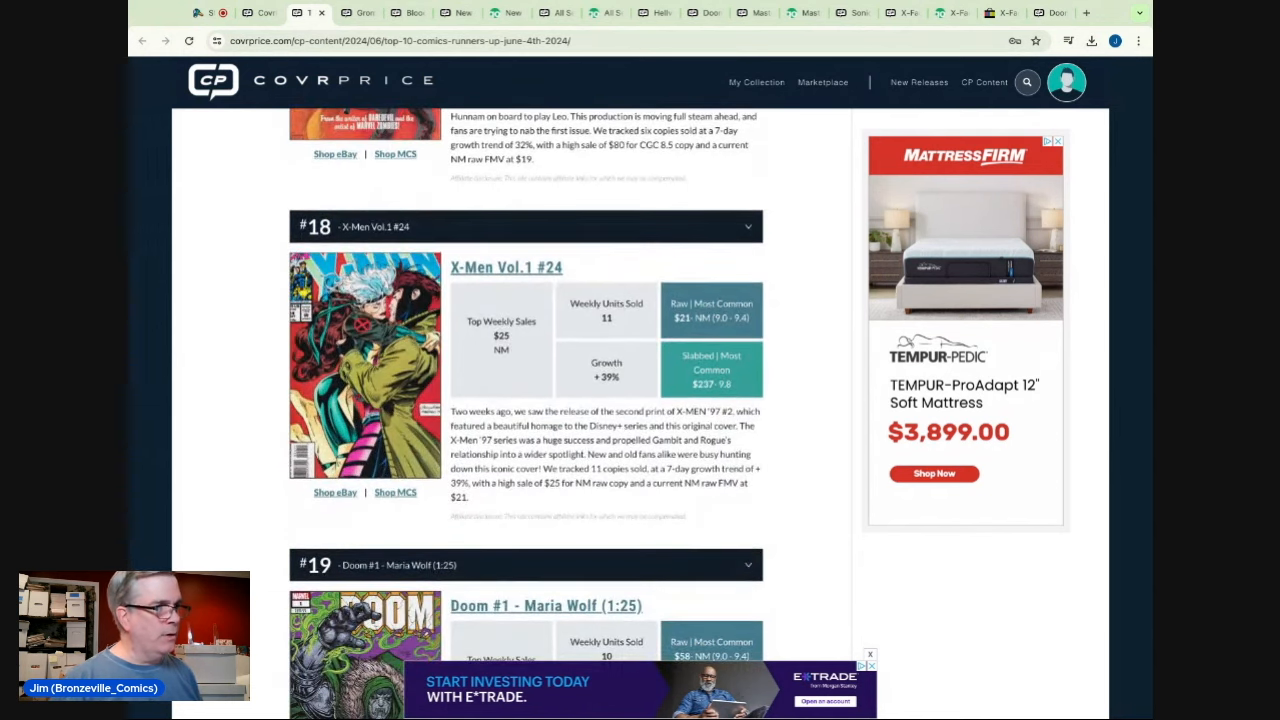
scroll("down", 3)
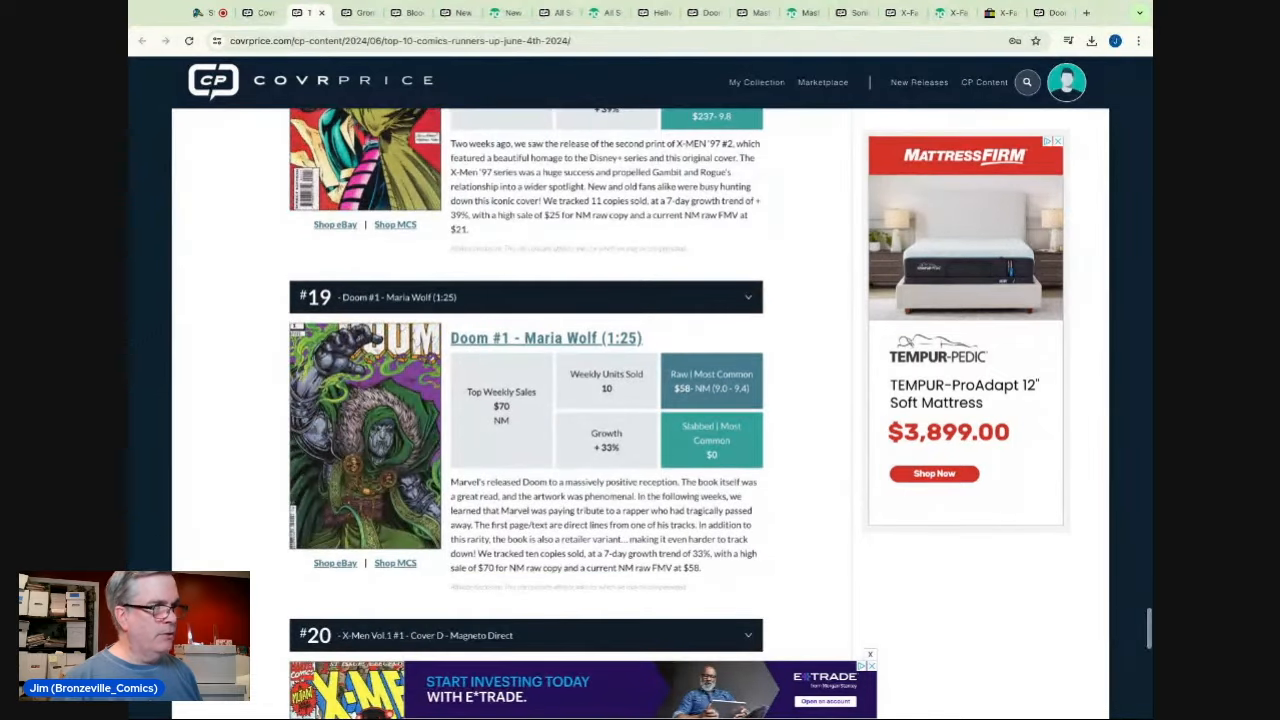
scroll("down", 3)
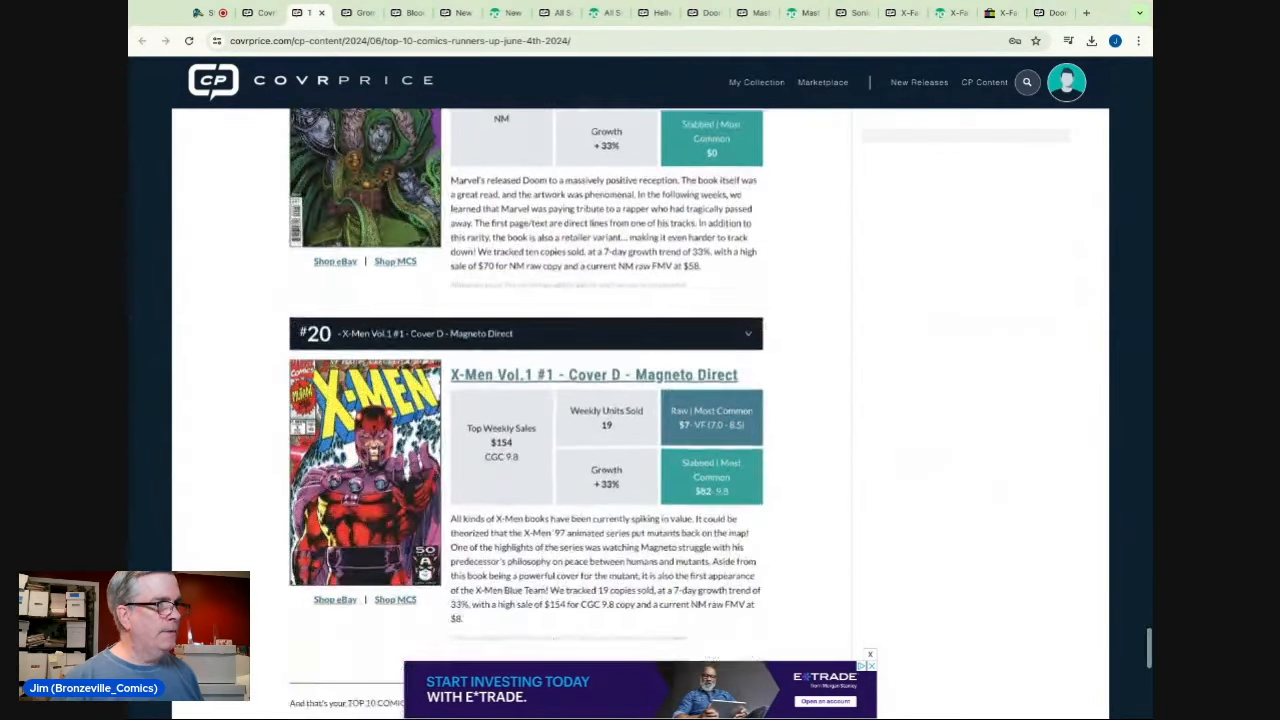
scroll("up", 3)
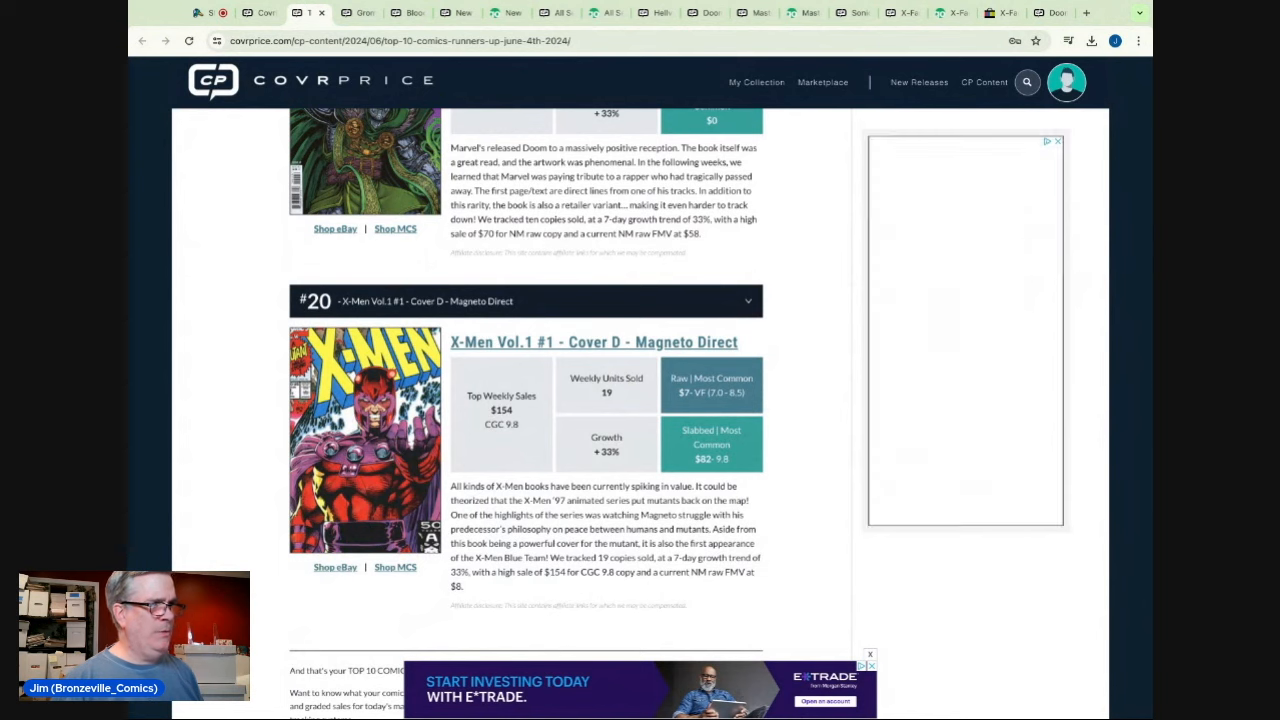